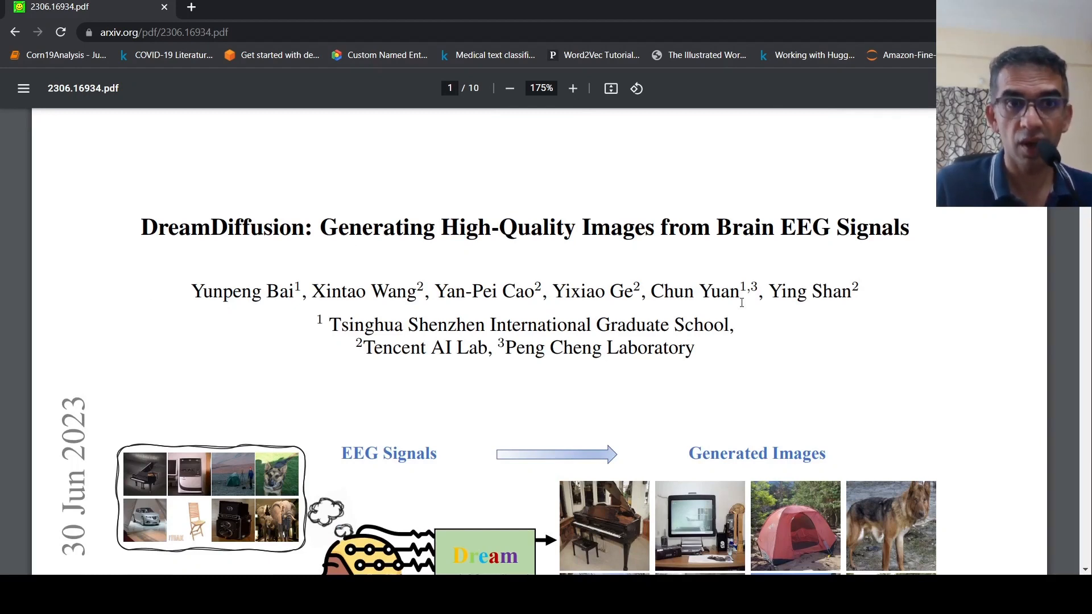
pyautogui.moveTo(756, 332)
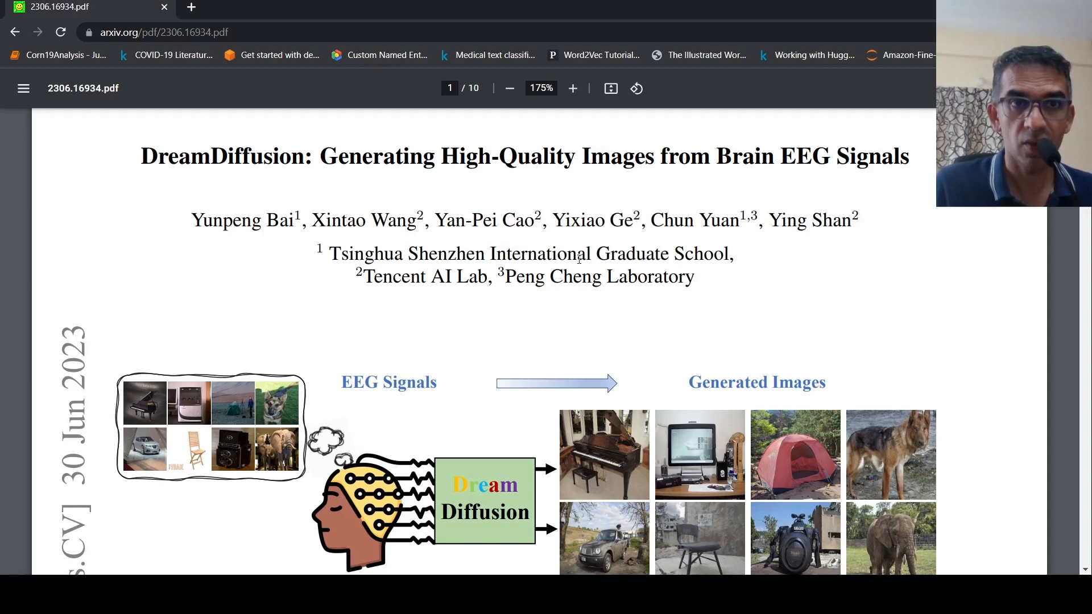
pyautogui.moveTo(277, 172)
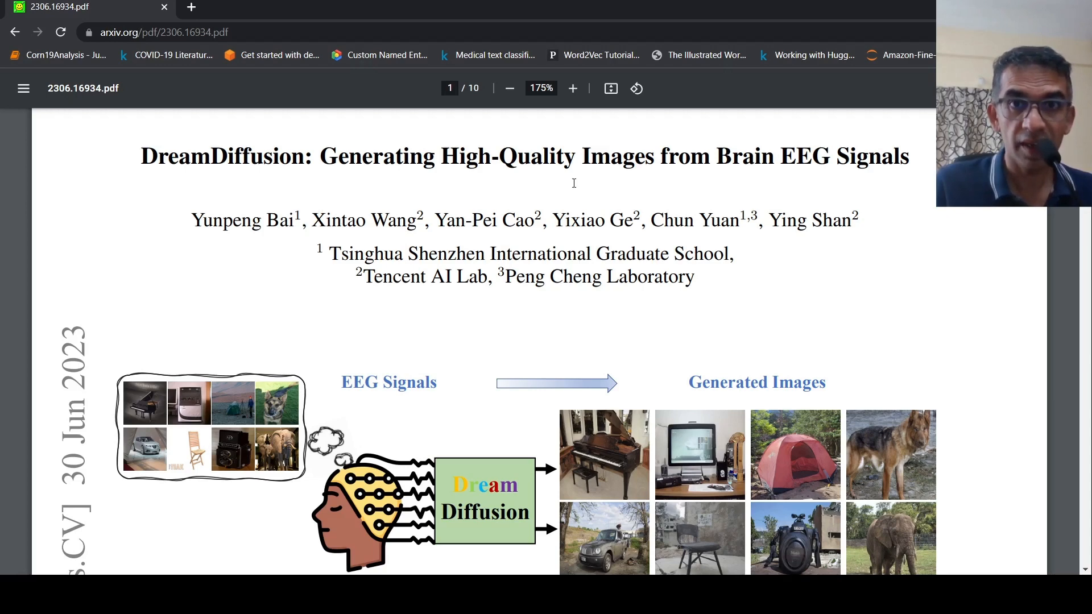
pyautogui.moveTo(831, 195)
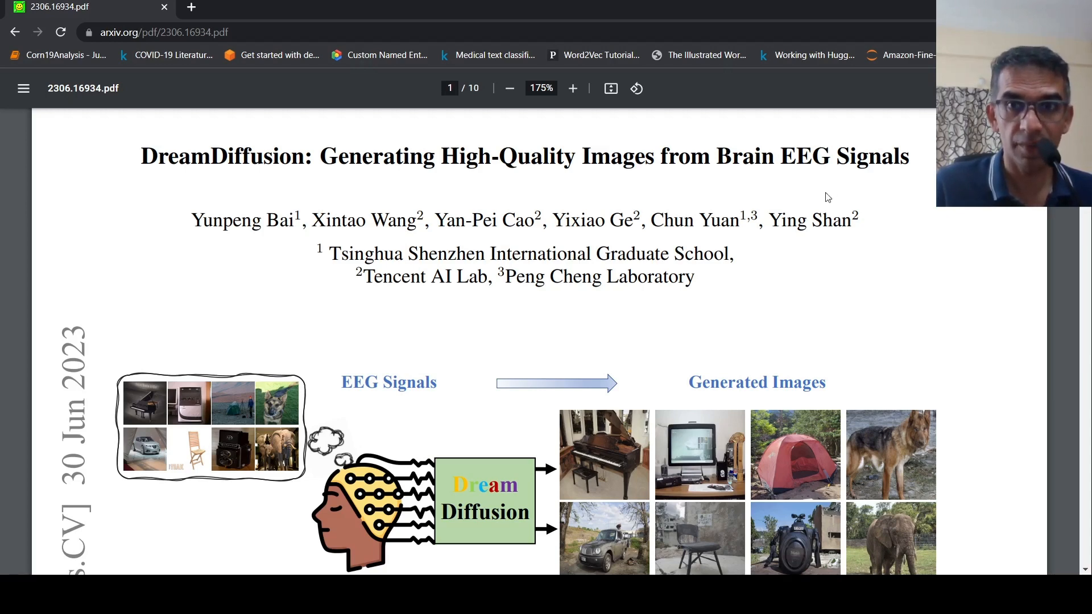
pyautogui.scroll(-3)
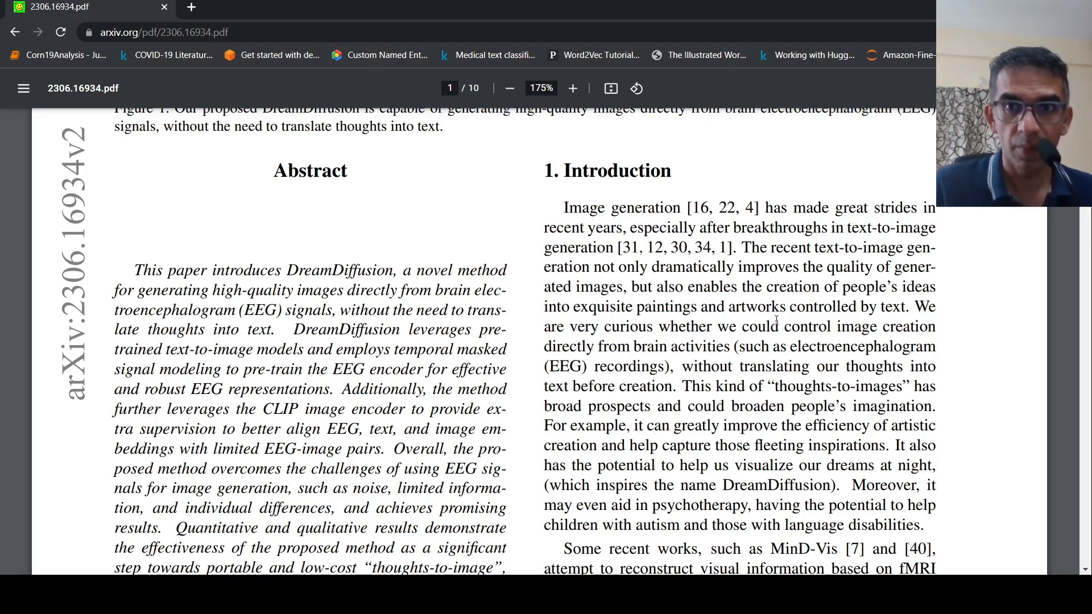
pyautogui.moveTo(744, 344)
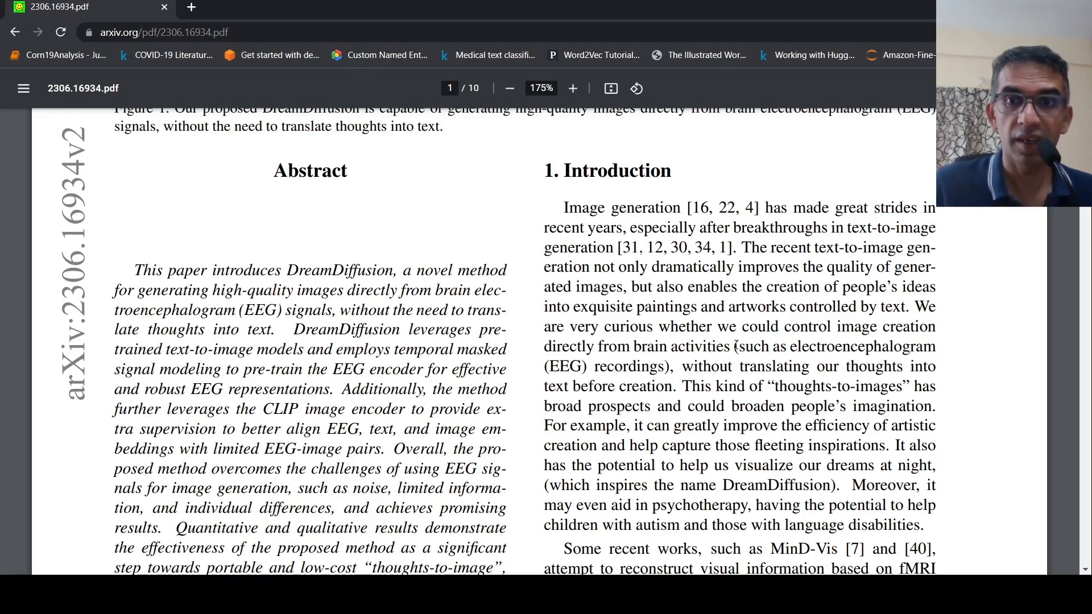
pyautogui.scroll(-3)
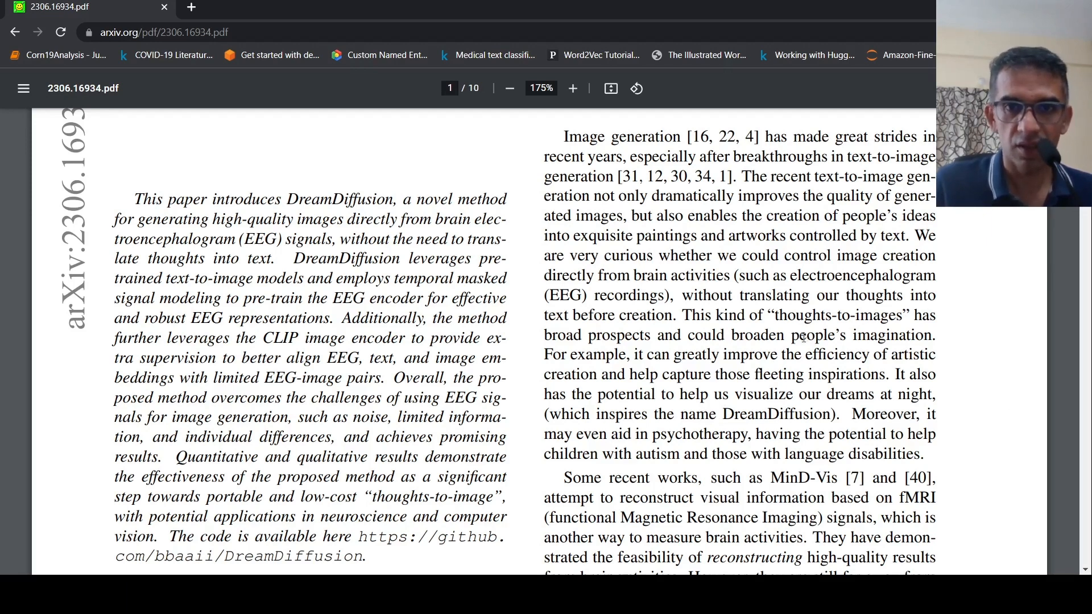
pyautogui.scroll(3)
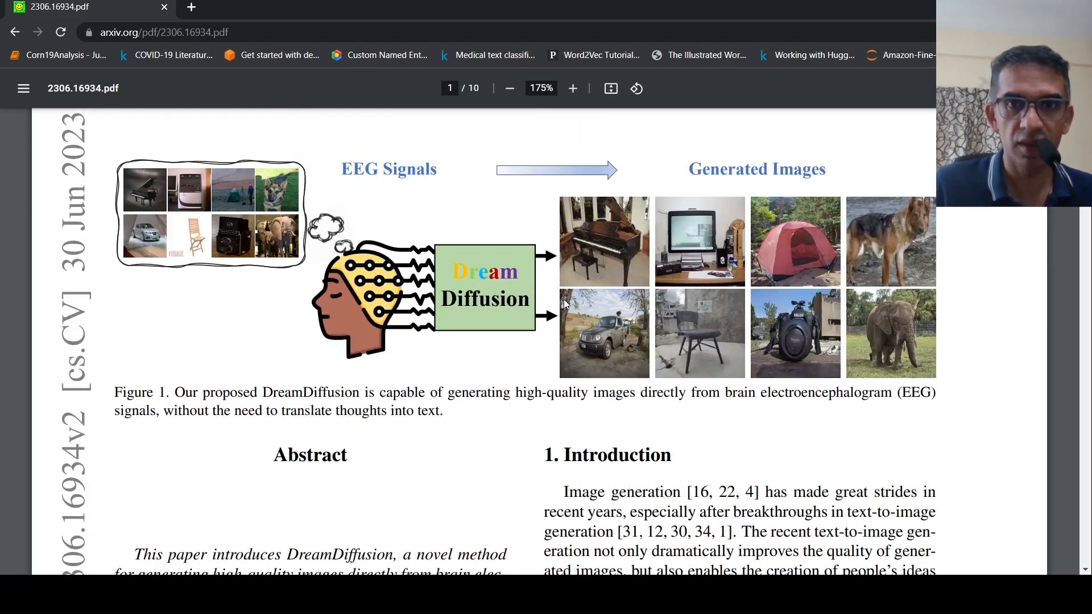
pyautogui.scroll(-3)
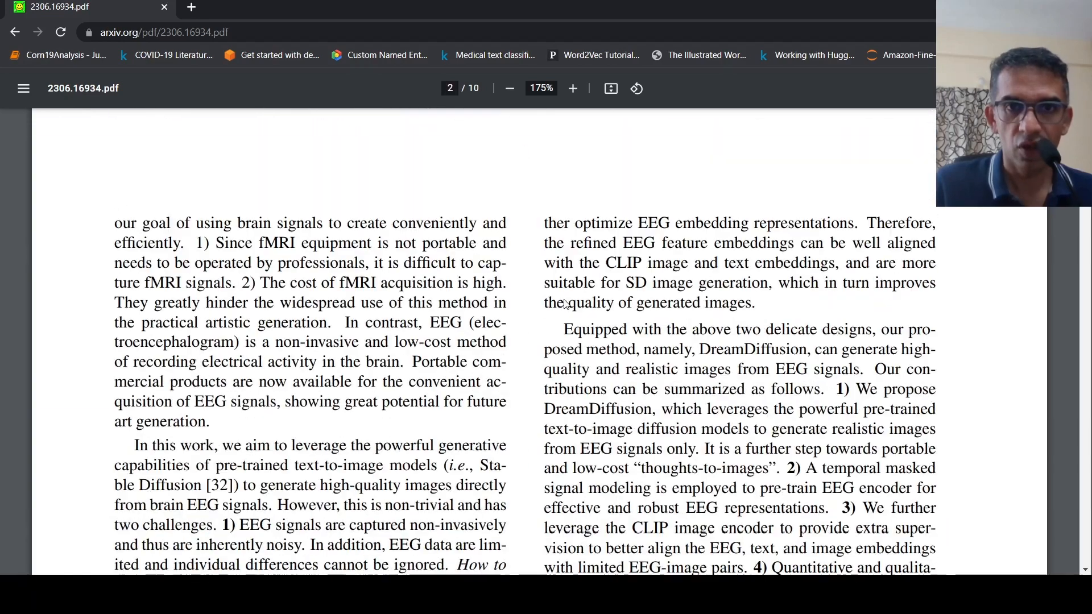
pyautogui.scroll(-3)
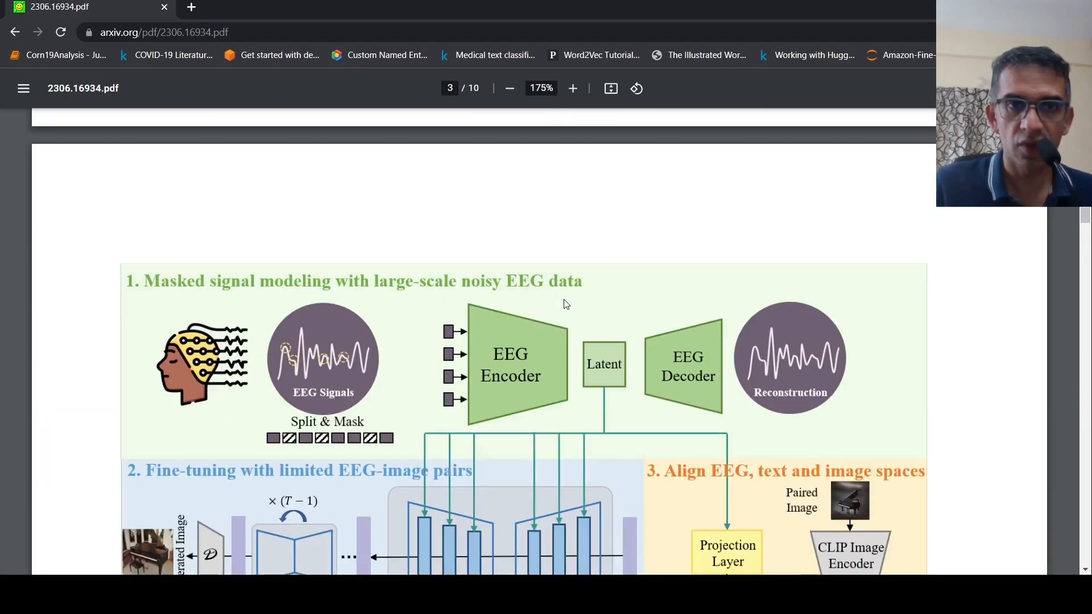
pyautogui.scroll(-3)
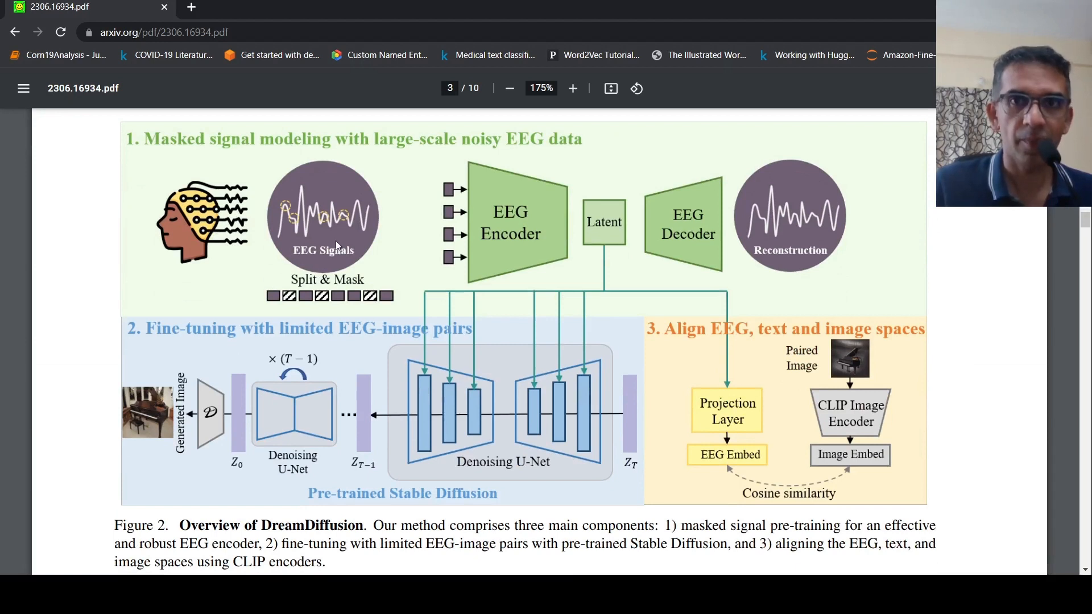
pyautogui.moveTo(495, 216)
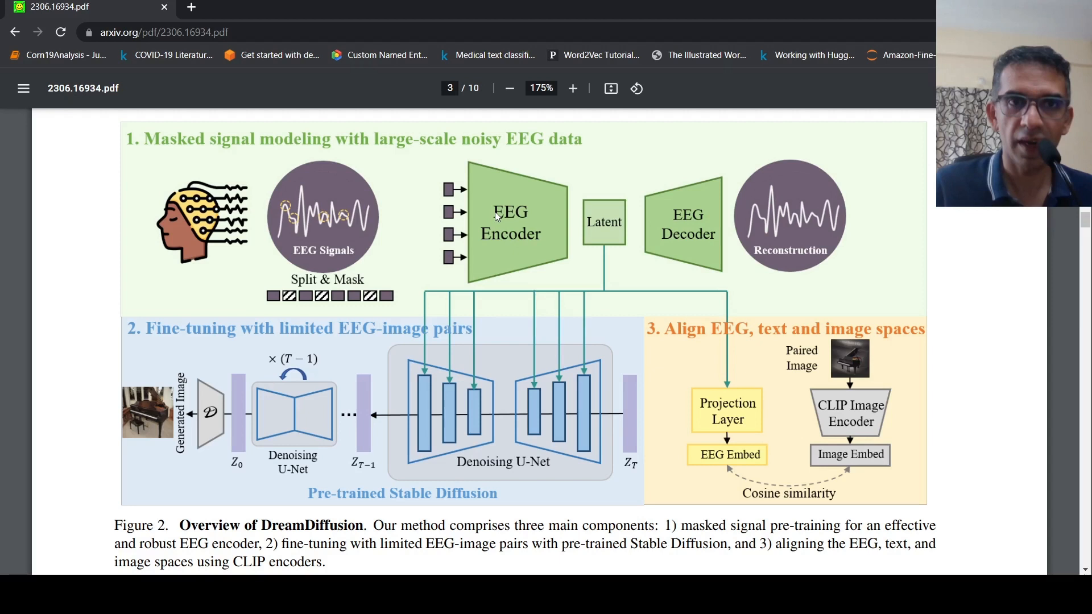
pyautogui.moveTo(348, 246)
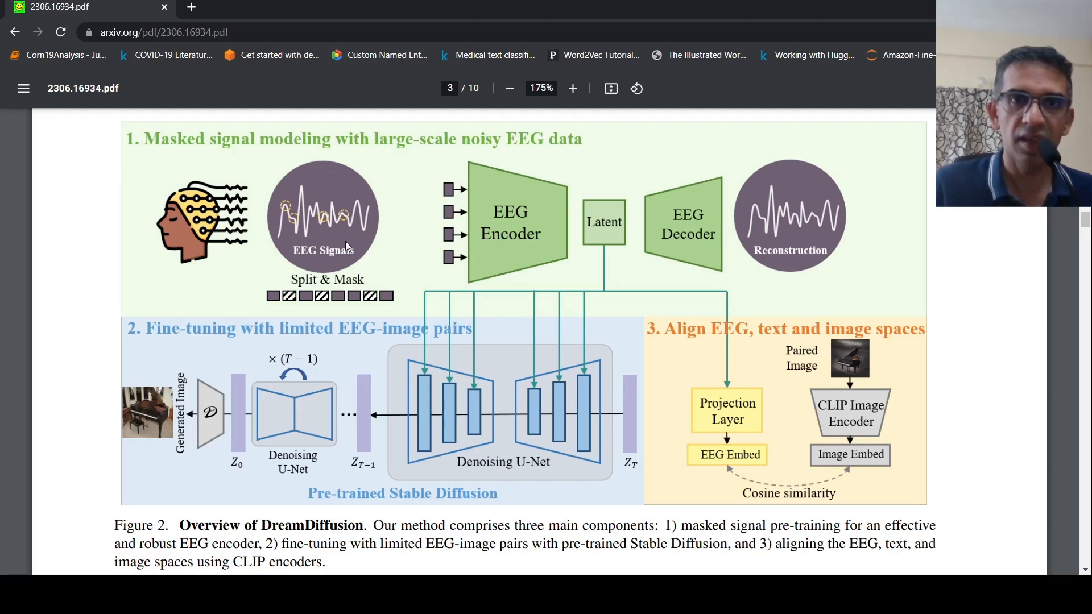
pyautogui.moveTo(323, 216)
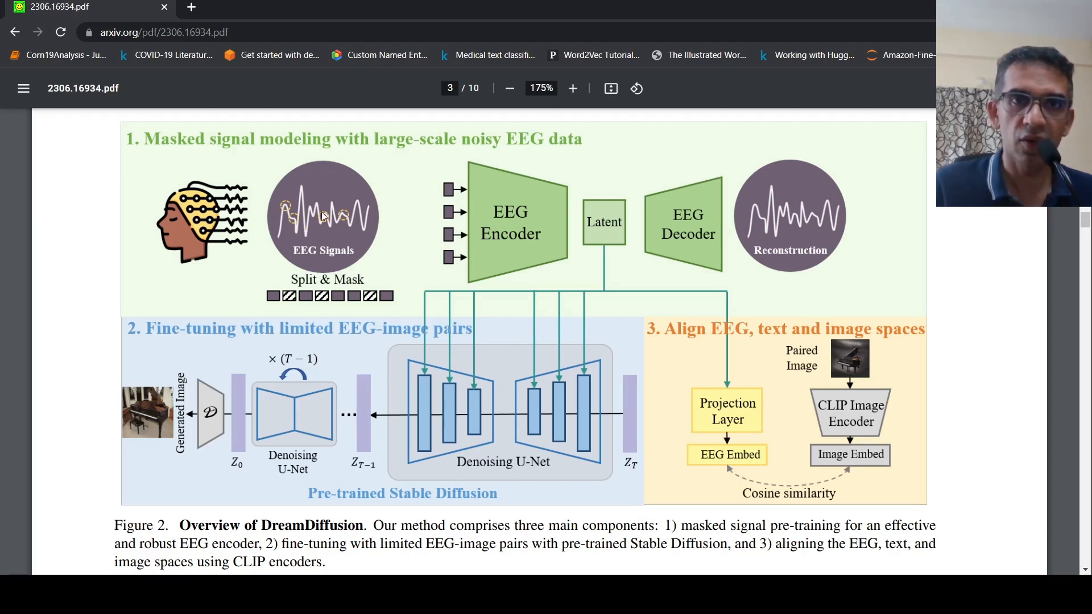
pyautogui.moveTo(376, 195)
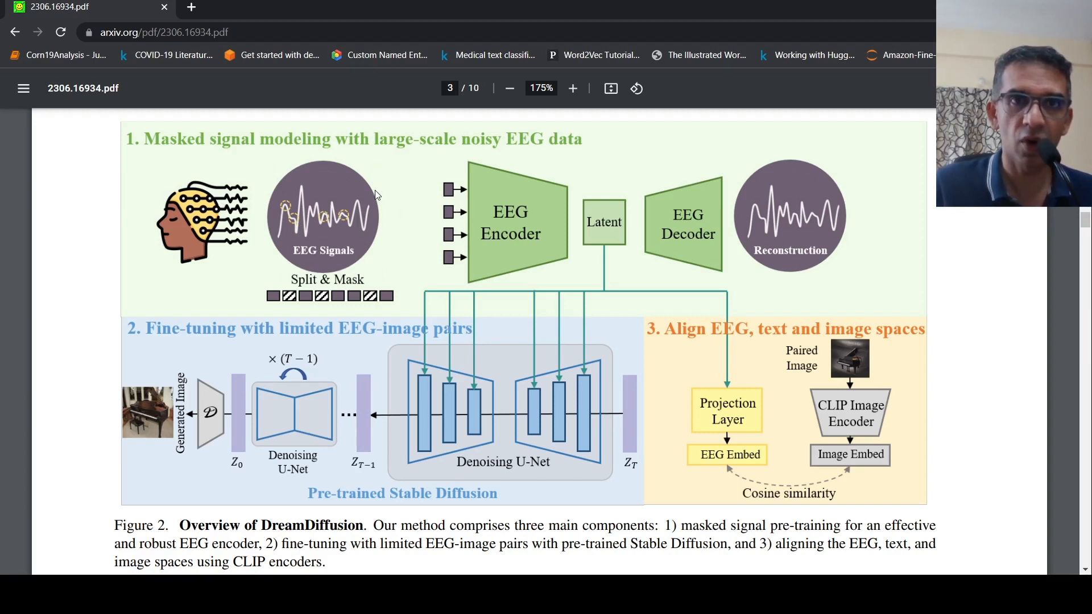
pyautogui.moveTo(478, 177)
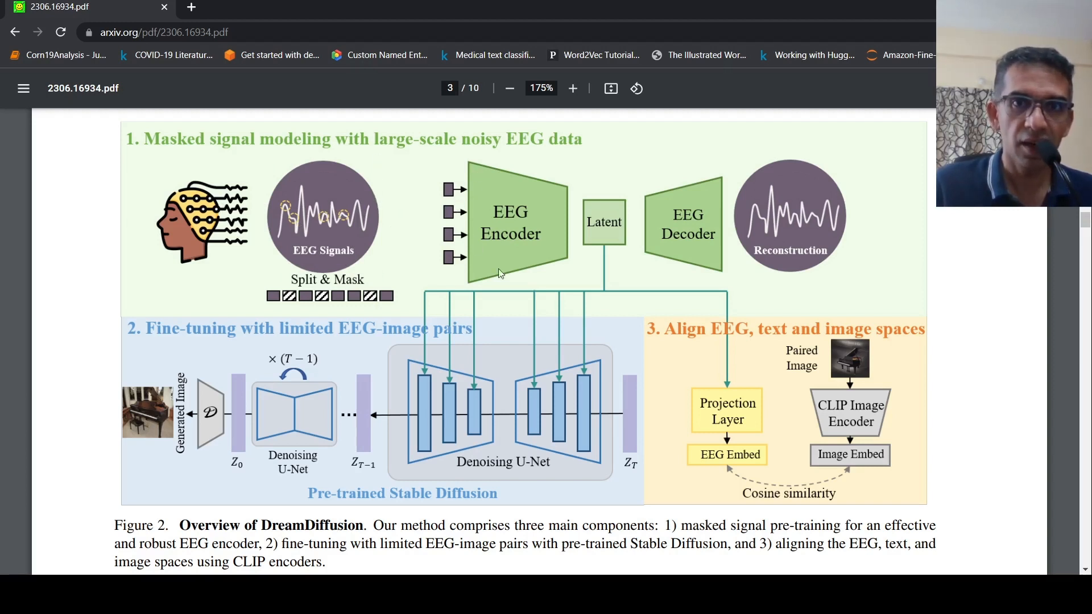
pyautogui.moveTo(732, 221)
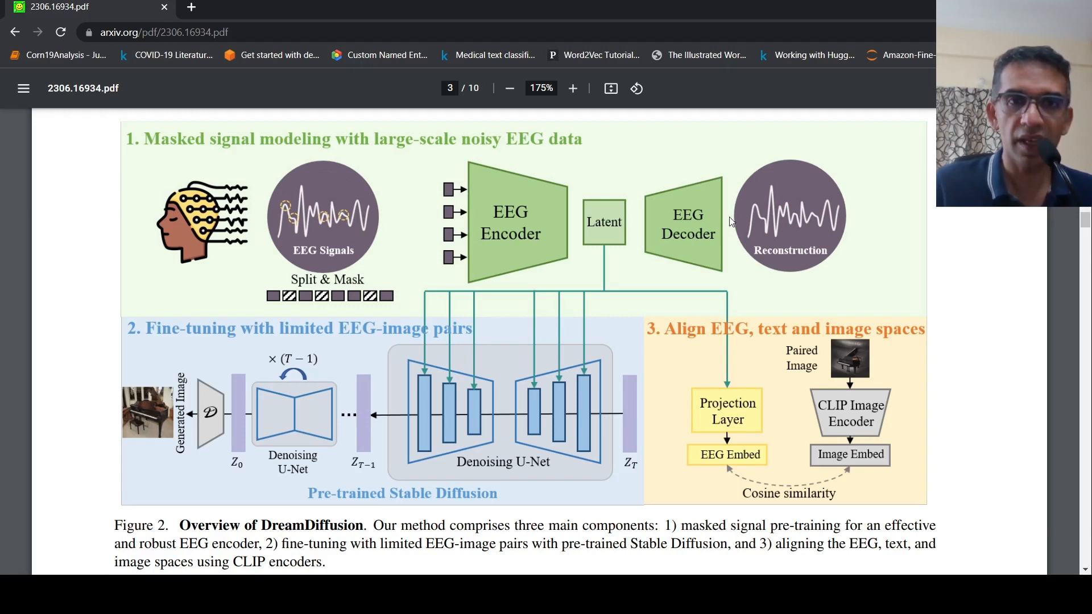
pyautogui.moveTo(596, 233)
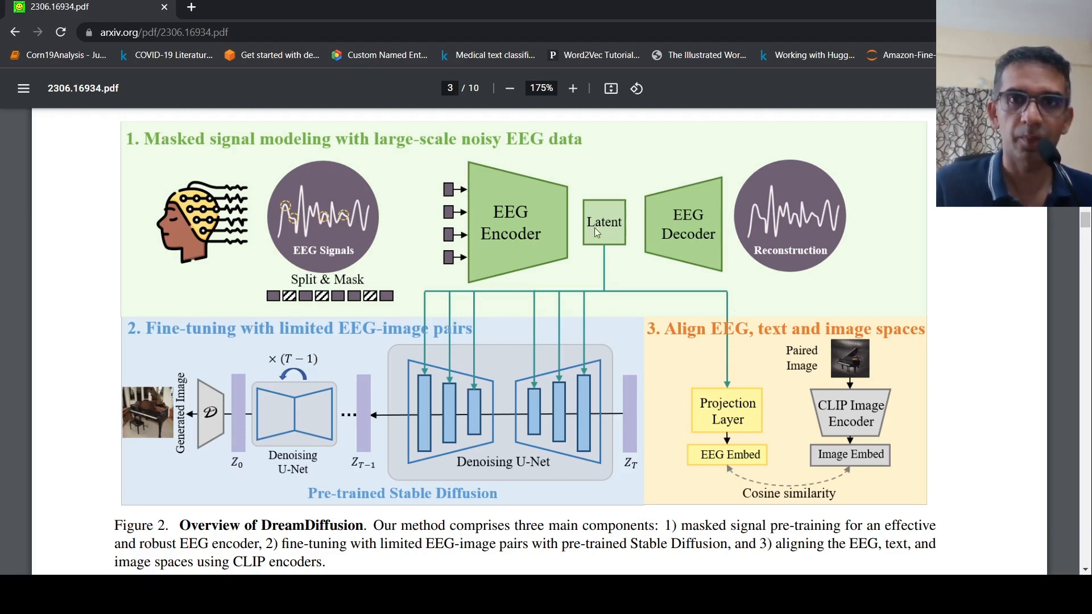
pyautogui.moveTo(354, 241)
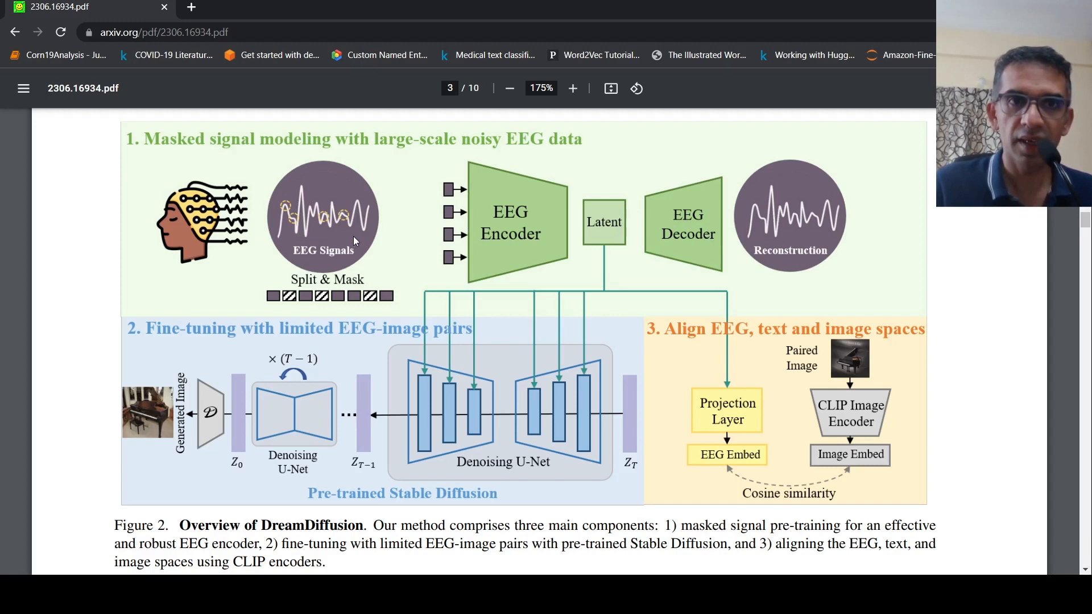
pyautogui.moveTo(844, 225)
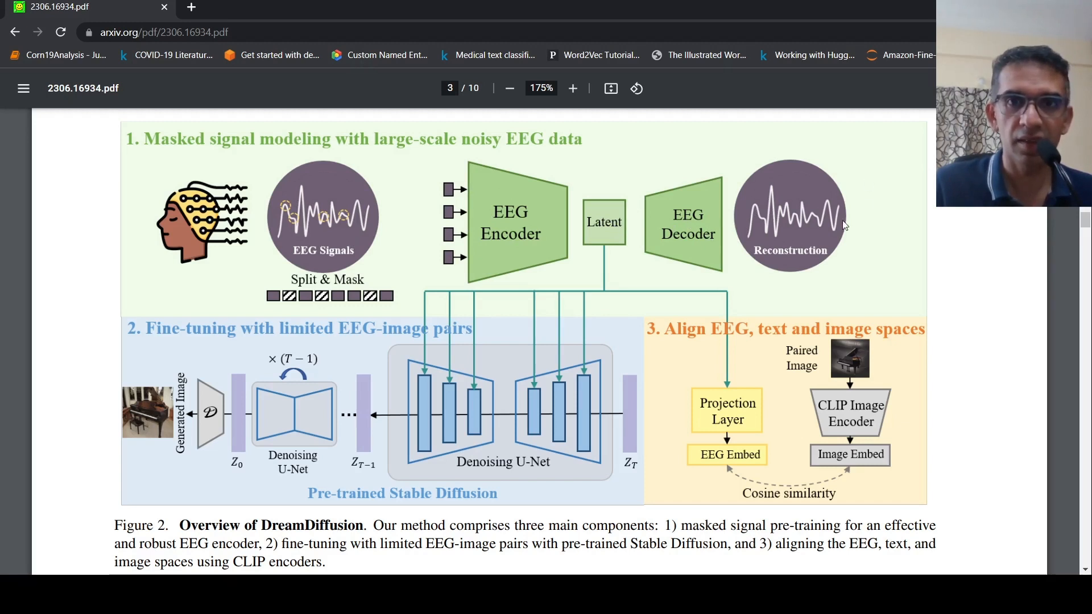
pyautogui.moveTo(704, 235)
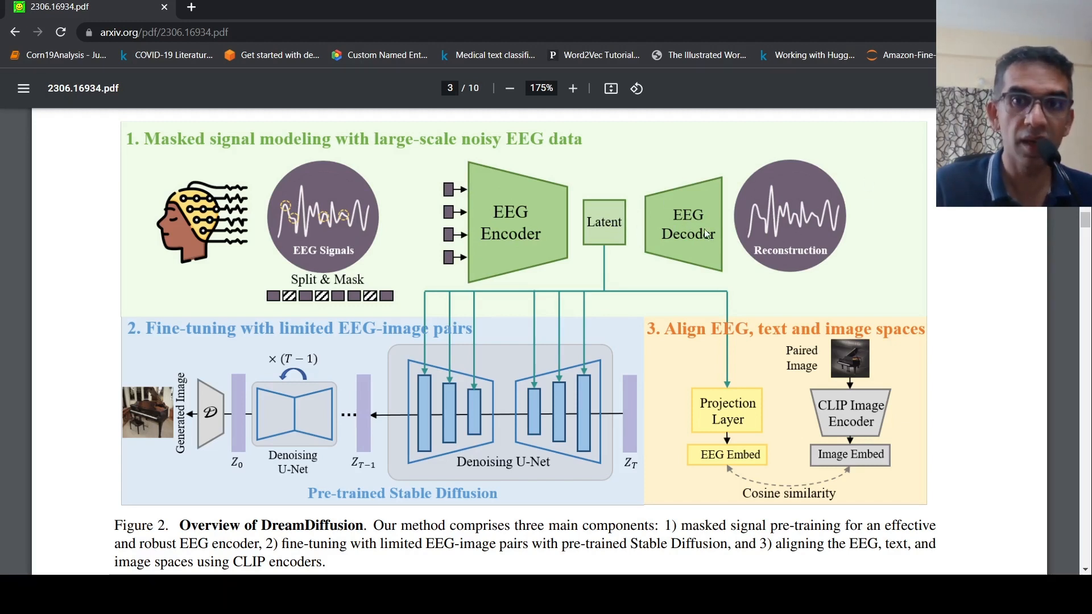
pyautogui.moveTo(582, 271)
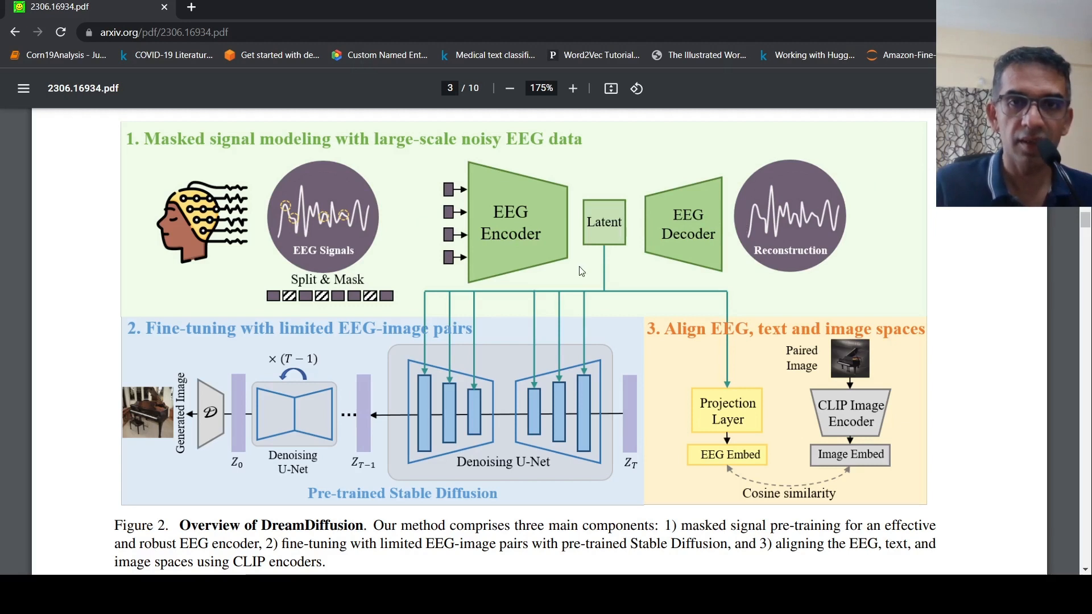
pyautogui.moveTo(605, 249)
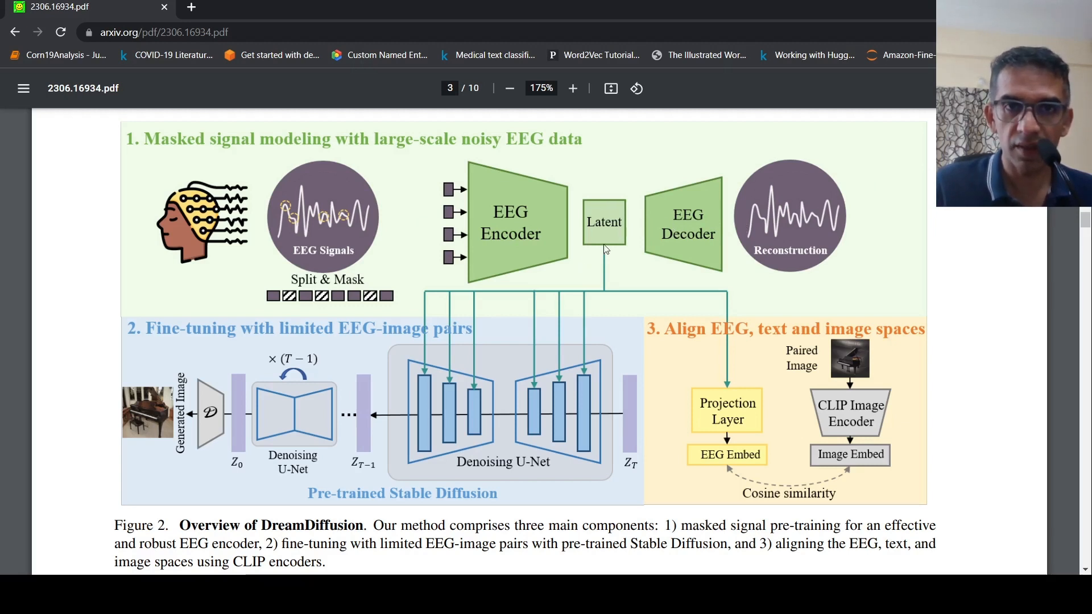
pyautogui.moveTo(528, 216)
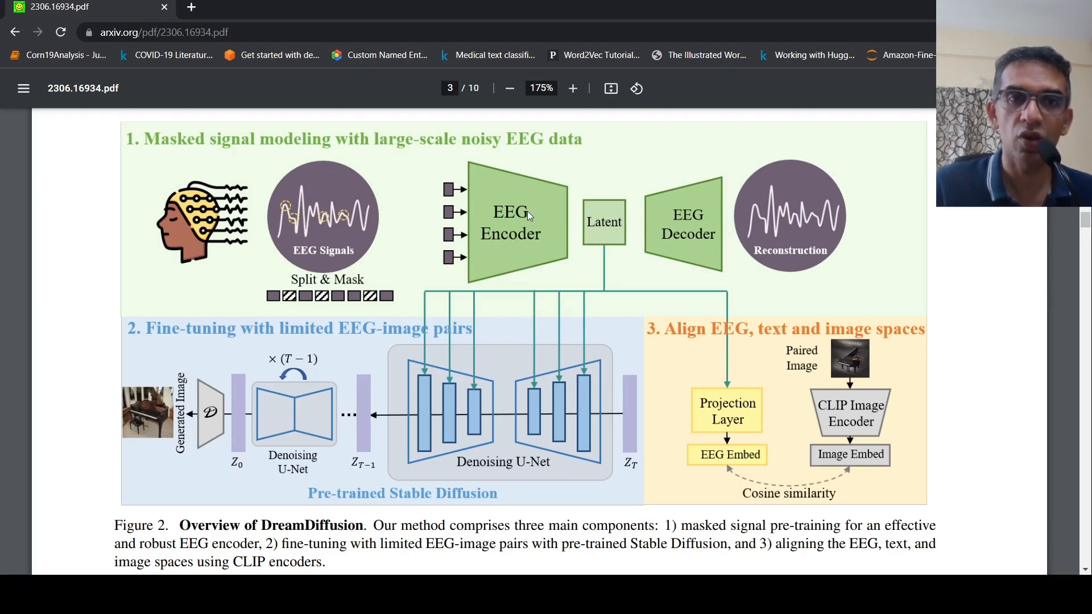
pyautogui.moveTo(608, 237)
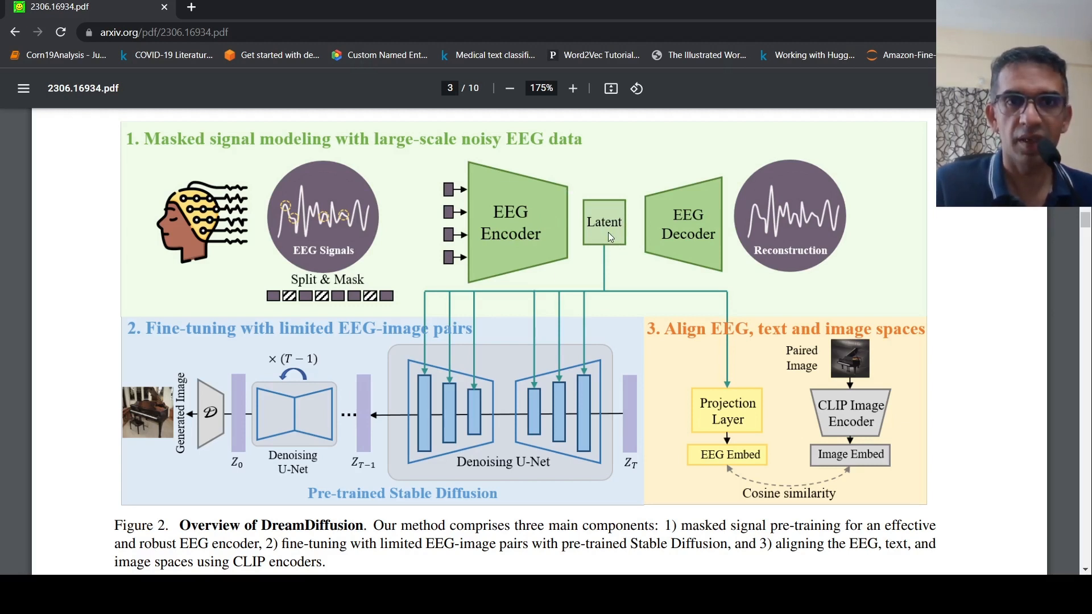
pyautogui.moveTo(394, 451)
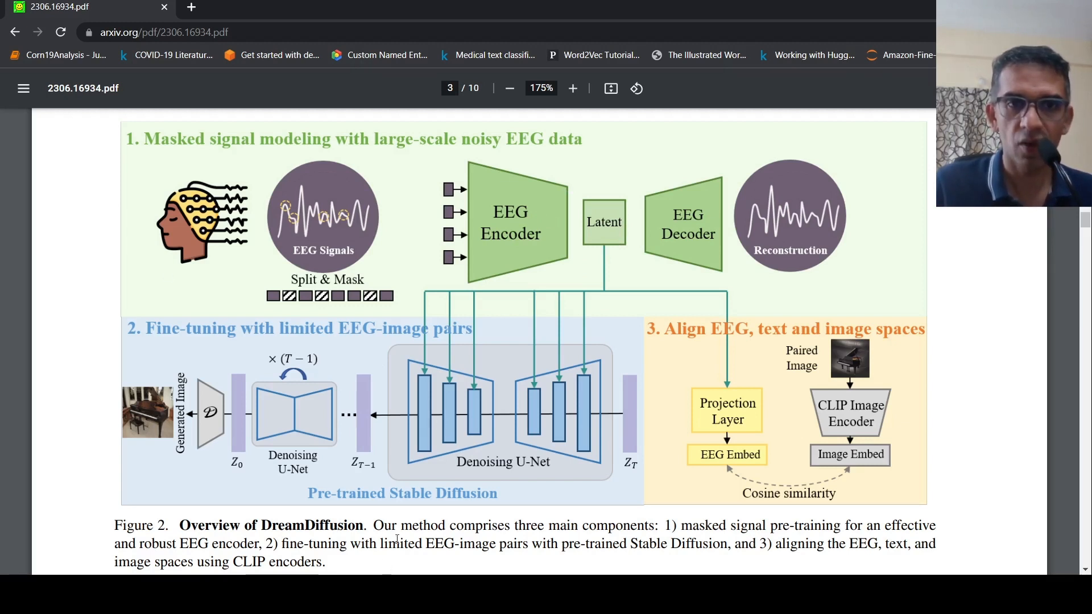
pyautogui.moveTo(429, 447)
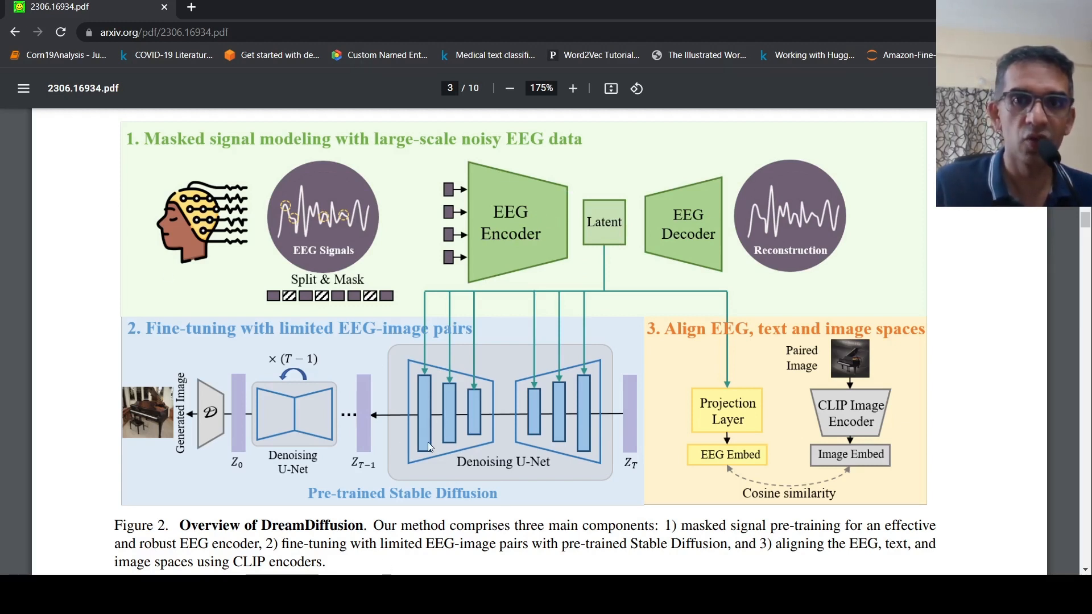
pyautogui.moveTo(331, 467)
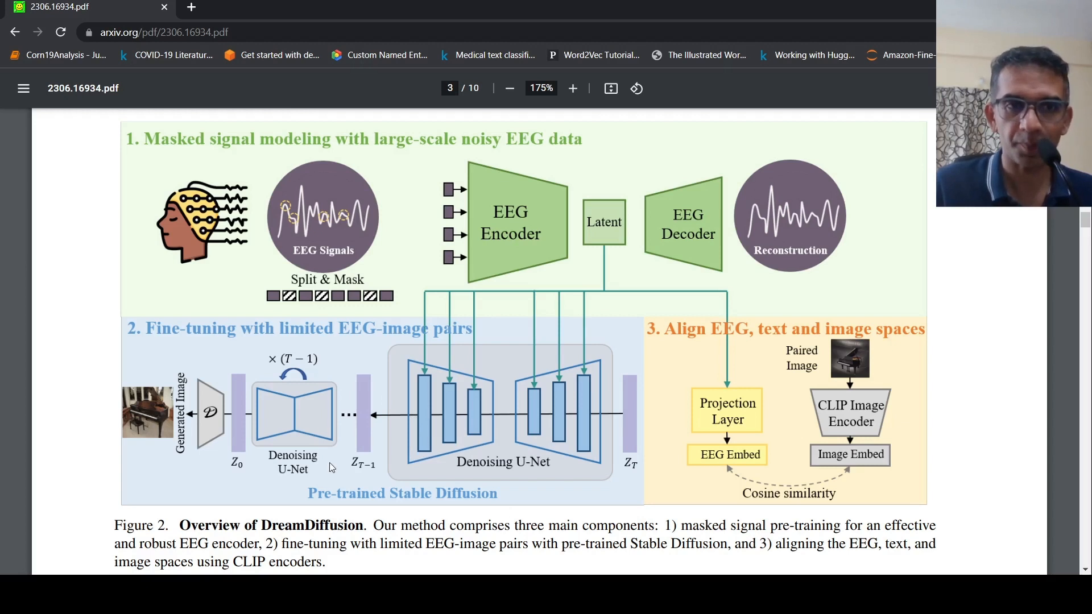
pyautogui.moveTo(220, 431)
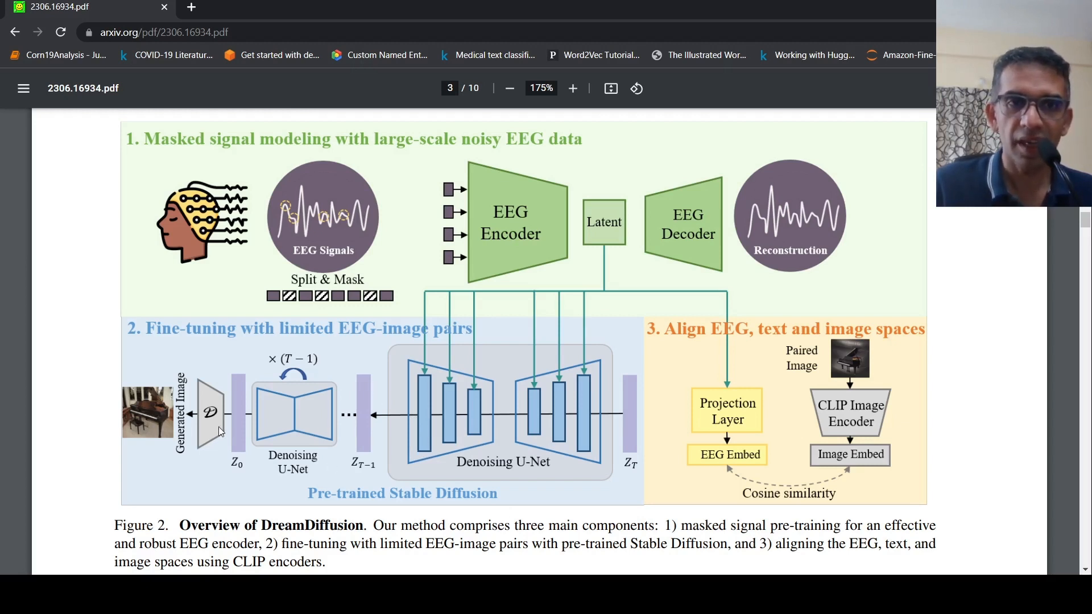
pyautogui.moveTo(624, 283)
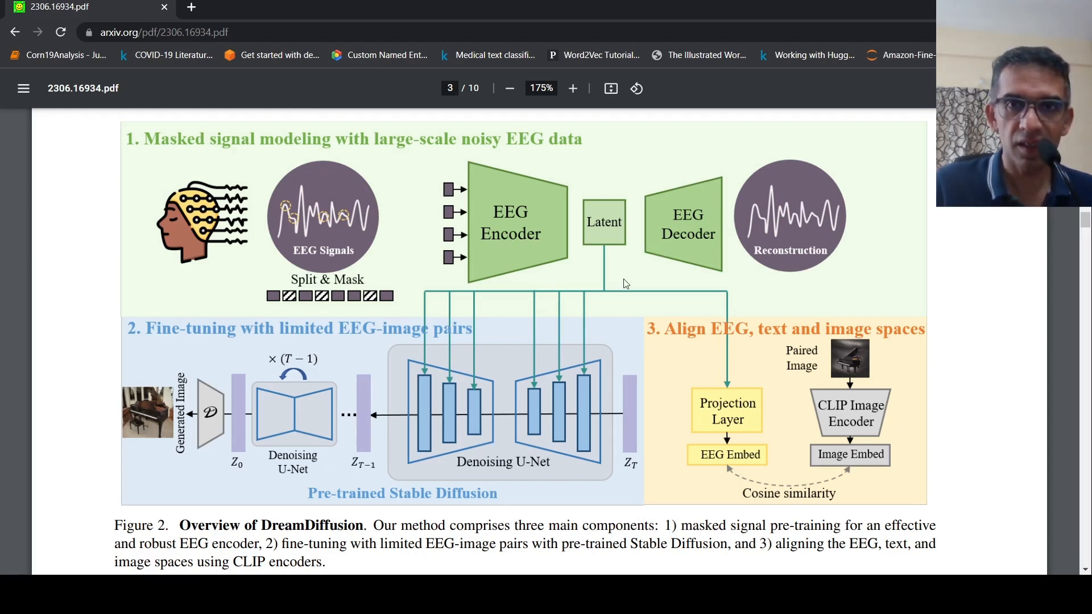
pyautogui.moveTo(602, 300)
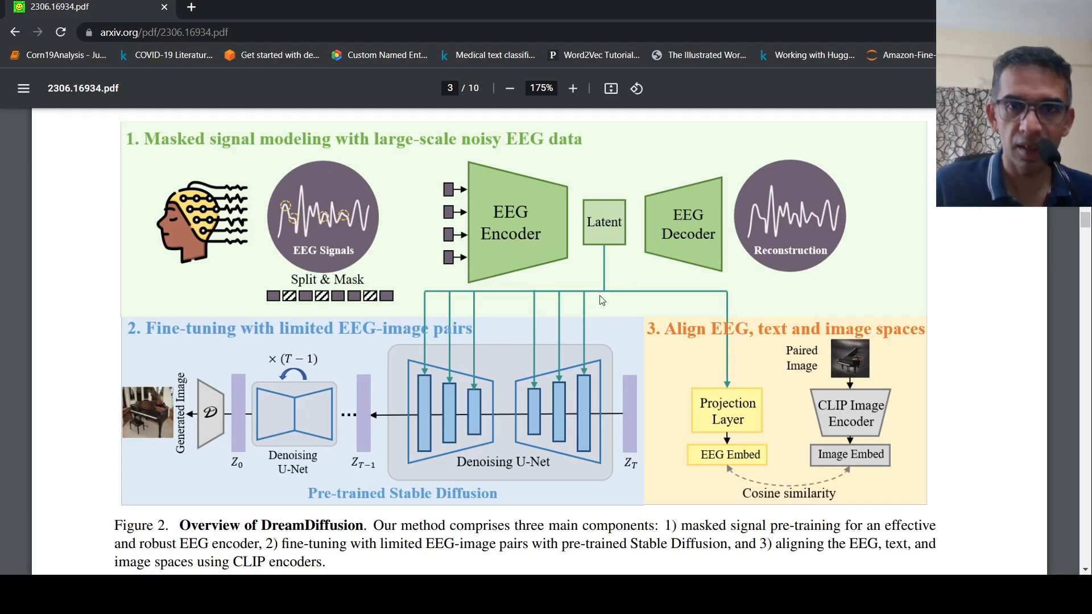
pyautogui.moveTo(785, 382)
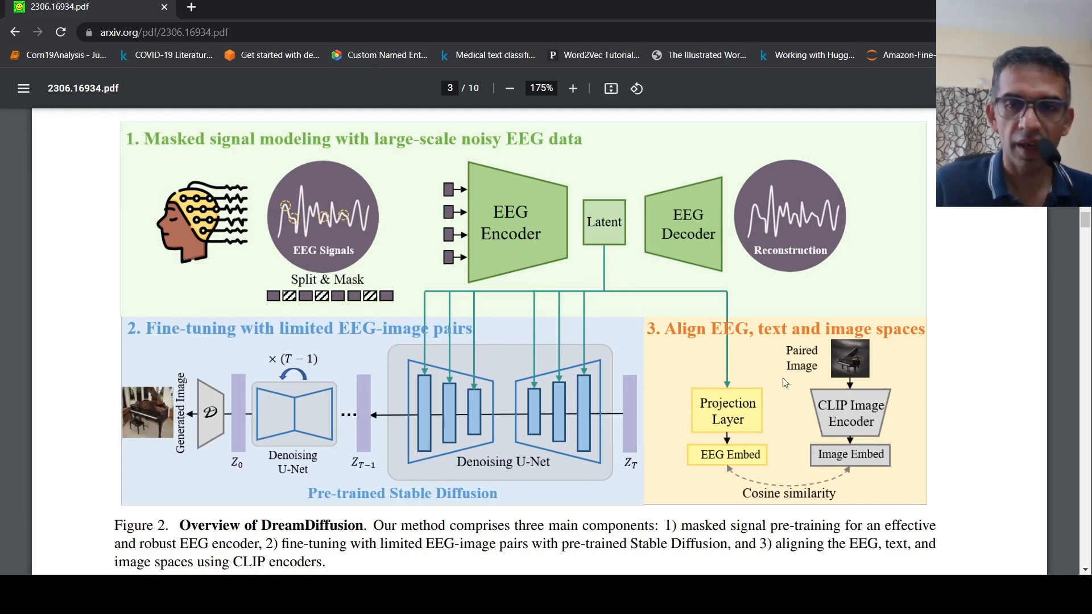
pyautogui.moveTo(739, 387)
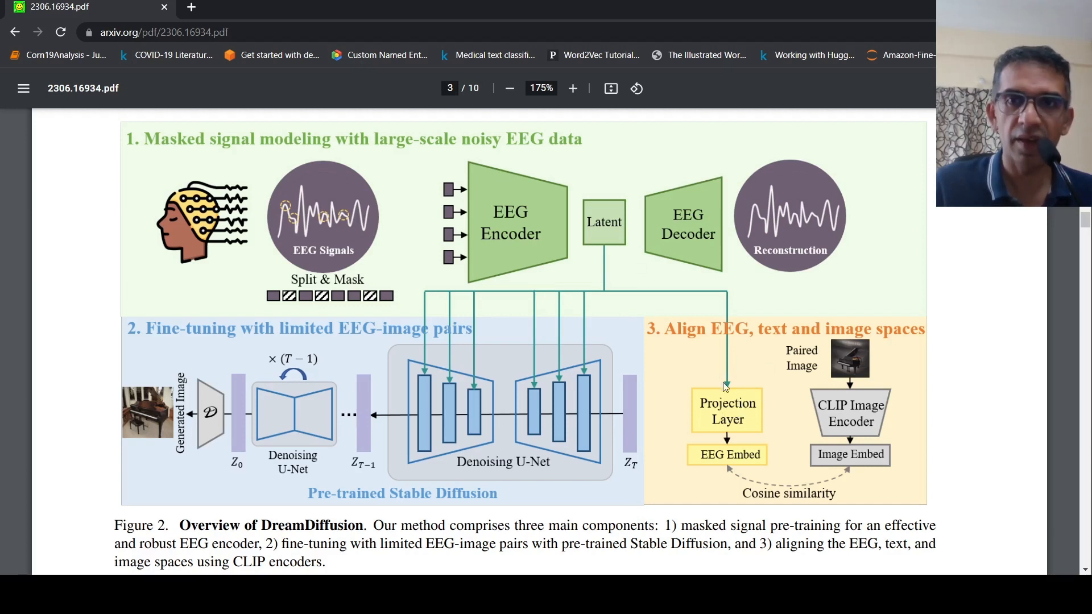
pyautogui.moveTo(740, 473)
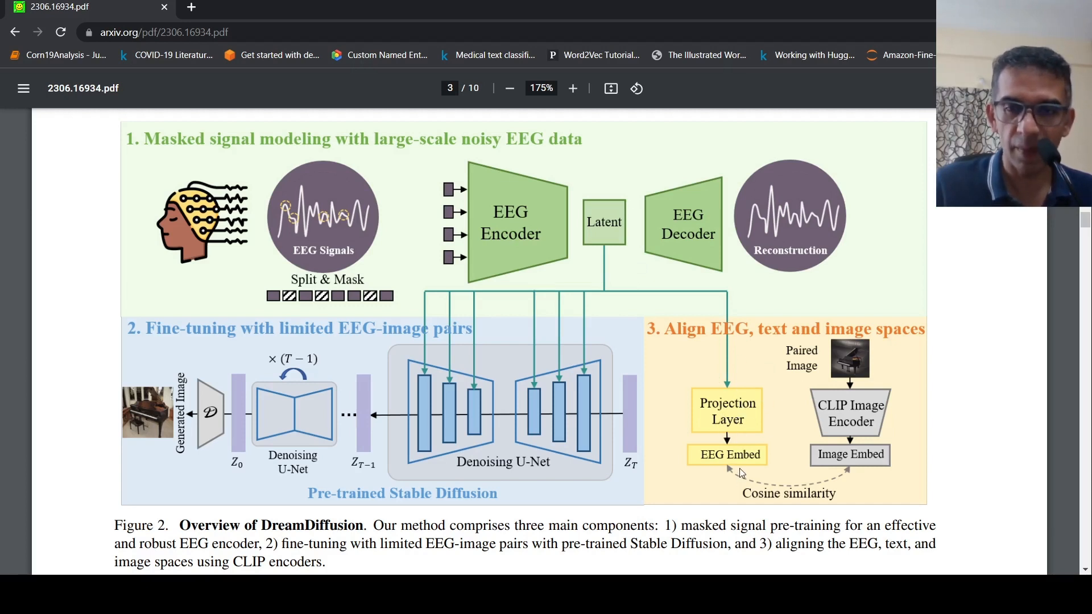
pyautogui.moveTo(851, 413)
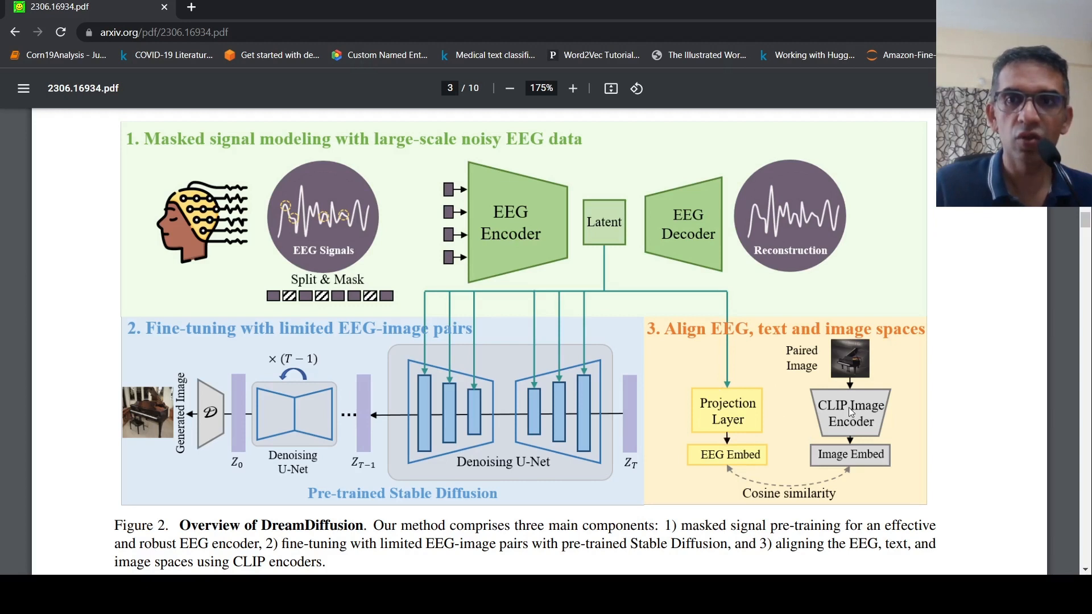
pyautogui.moveTo(859, 462)
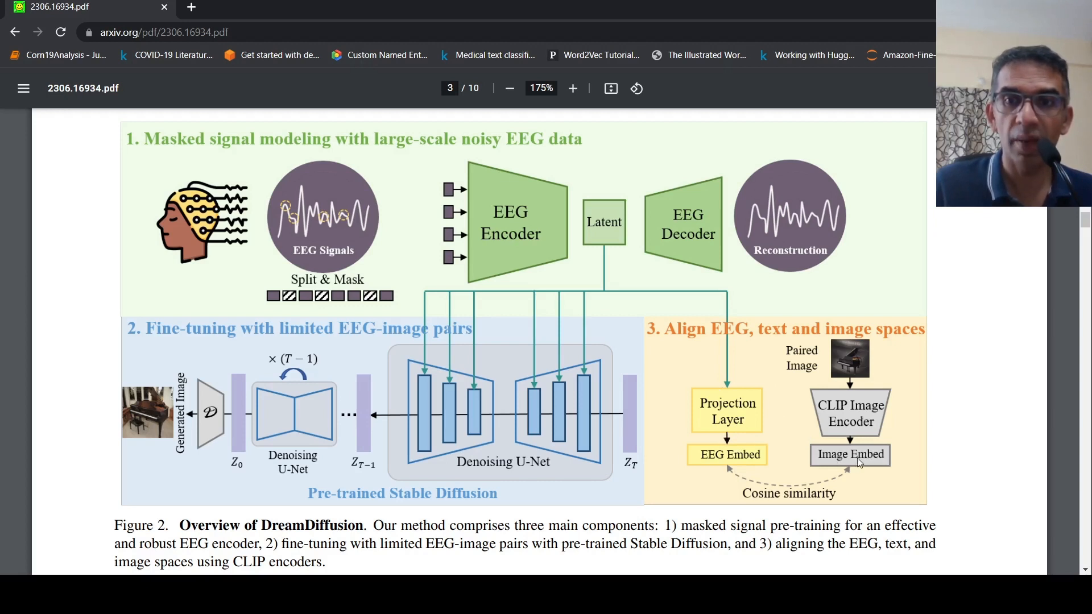
pyautogui.moveTo(828, 454)
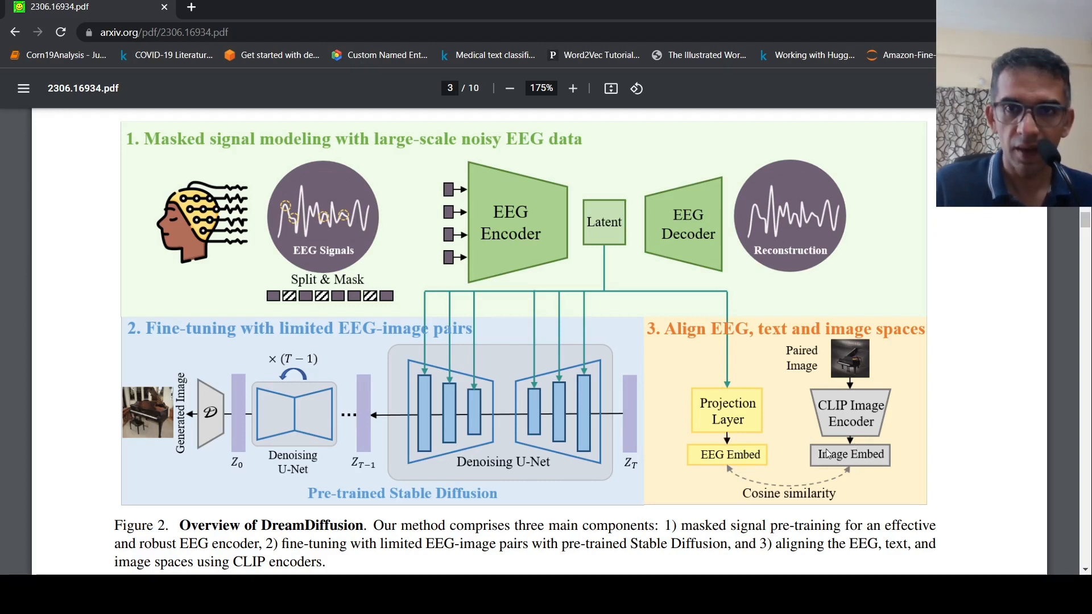
pyautogui.moveTo(770, 341)
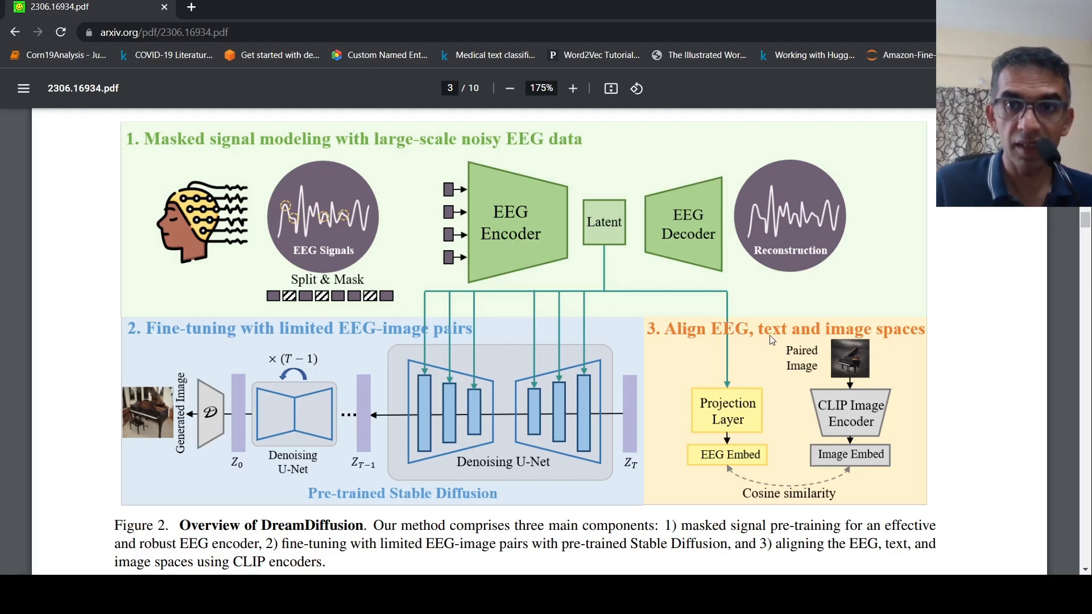
pyautogui.moveTo(829, 357)
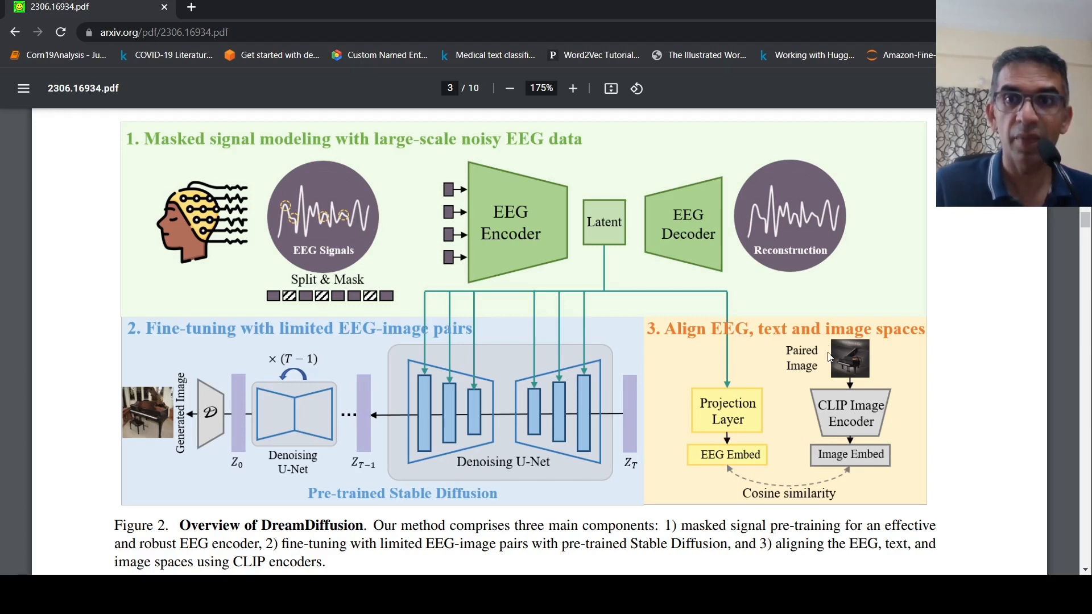
pyautogui.moveTo(723, 401)
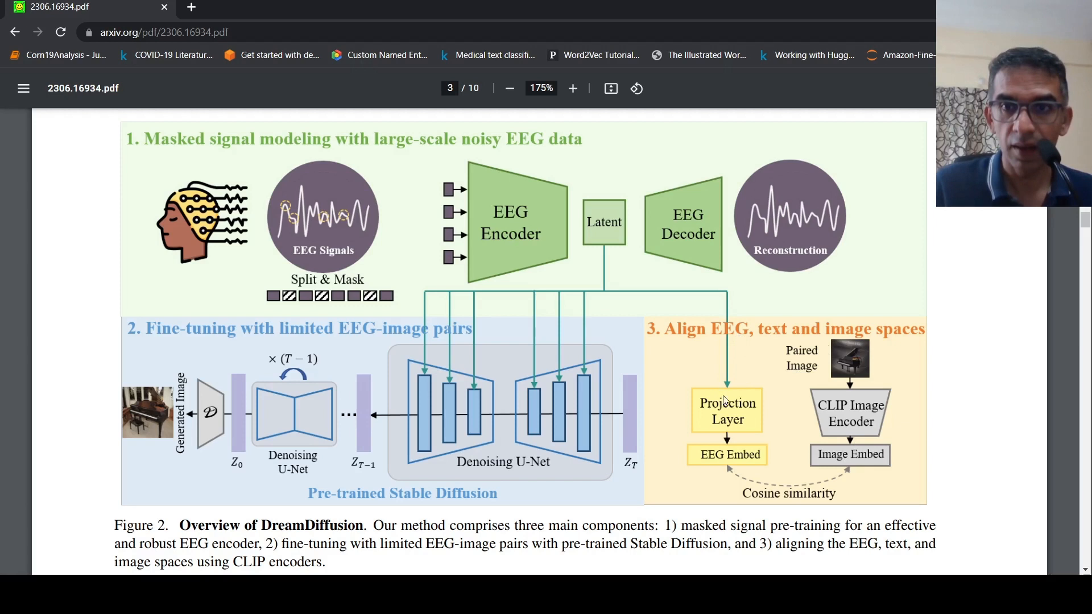
pyautogui.moveTo(745, 423)
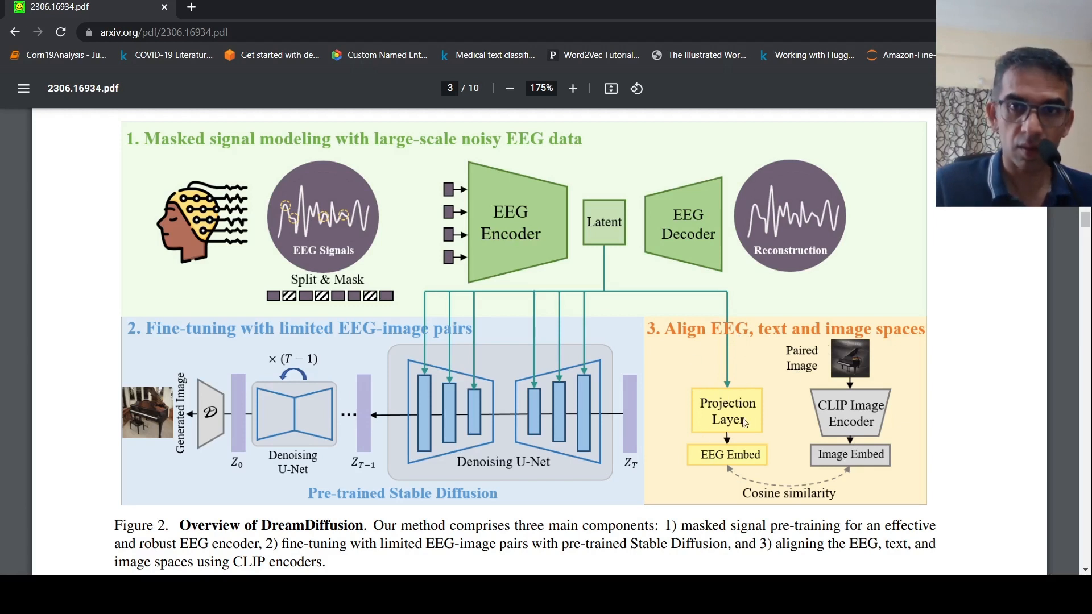
pyautogui.moveTo(861, 375)
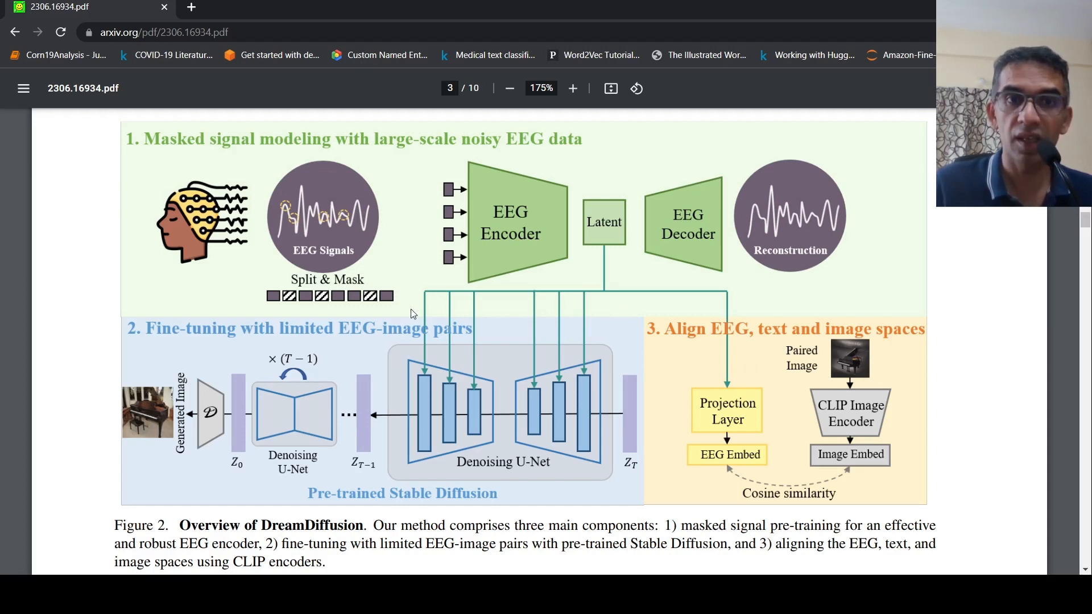
pyautogui.moveTo(847, 386)
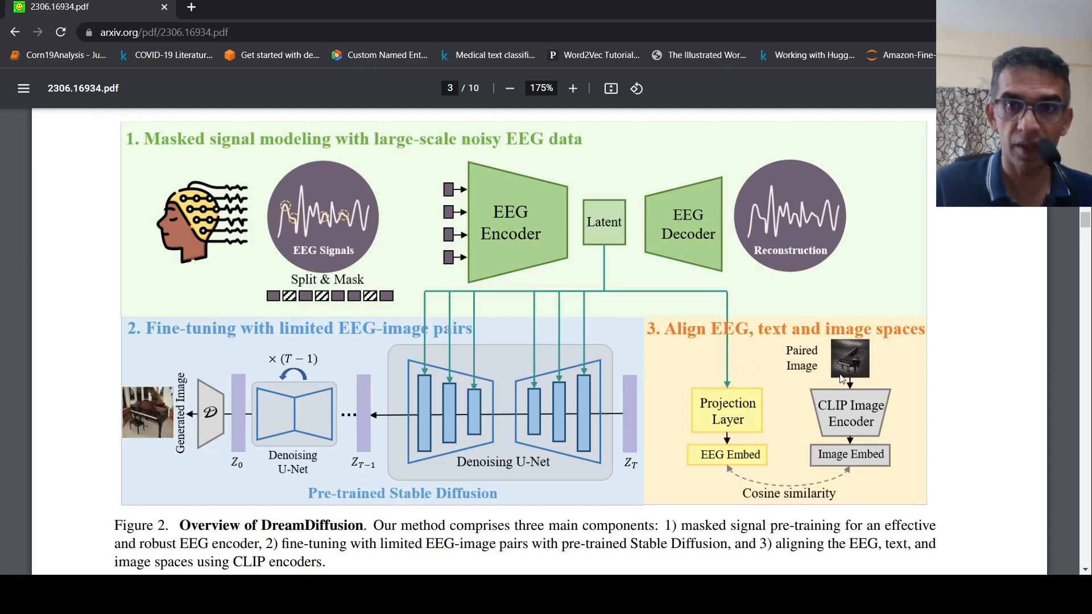
pyautogui.moveTo(769, 389)
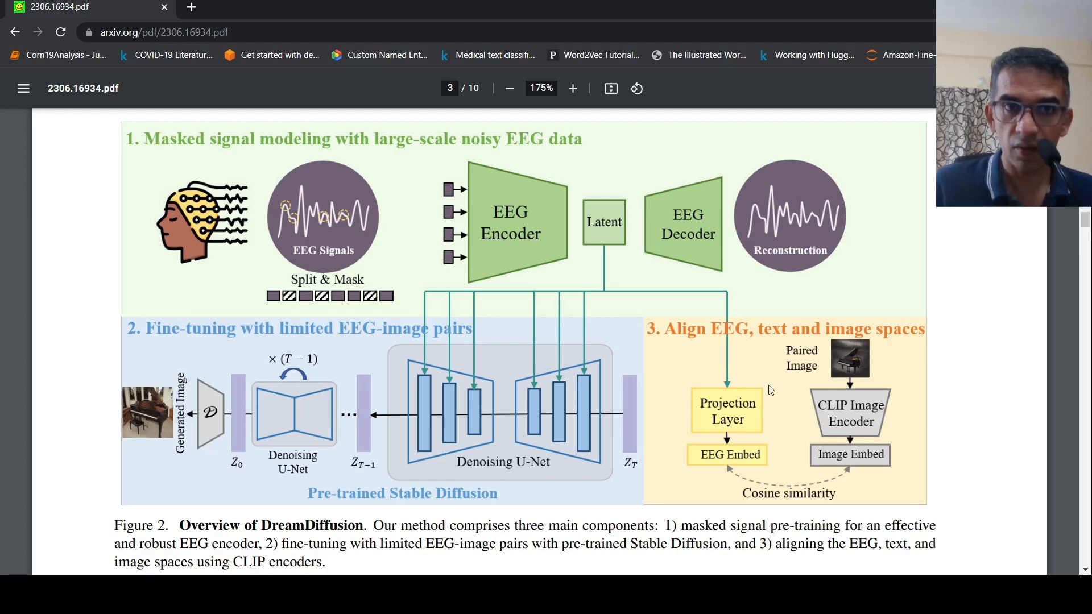
pyautogui.moveTo(319, 255)
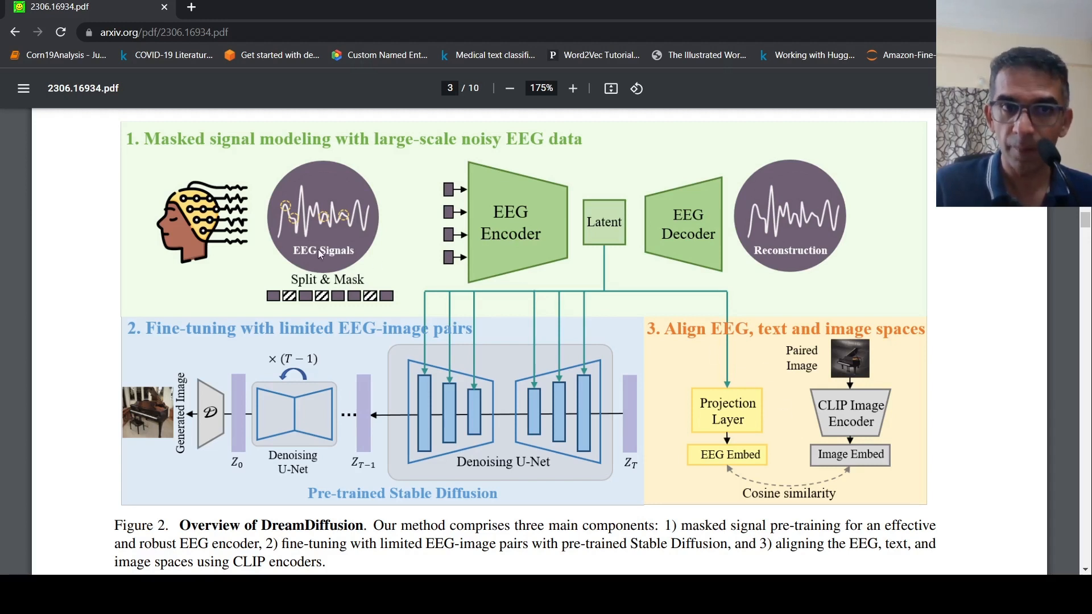
pyautogui.moveTo(476, 255)
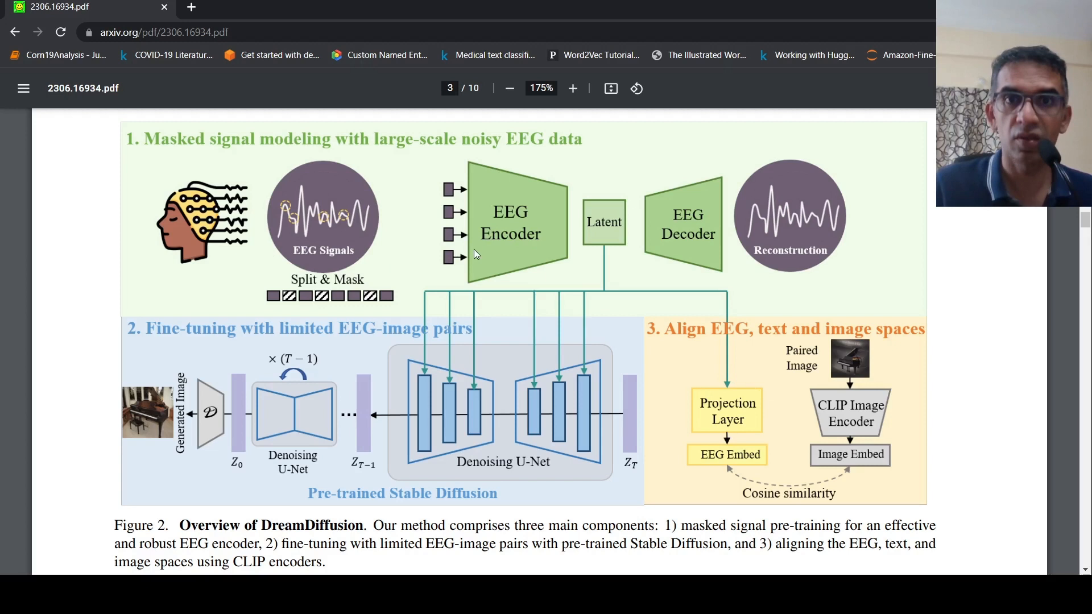
pyautogui.moveTo(845, 428)
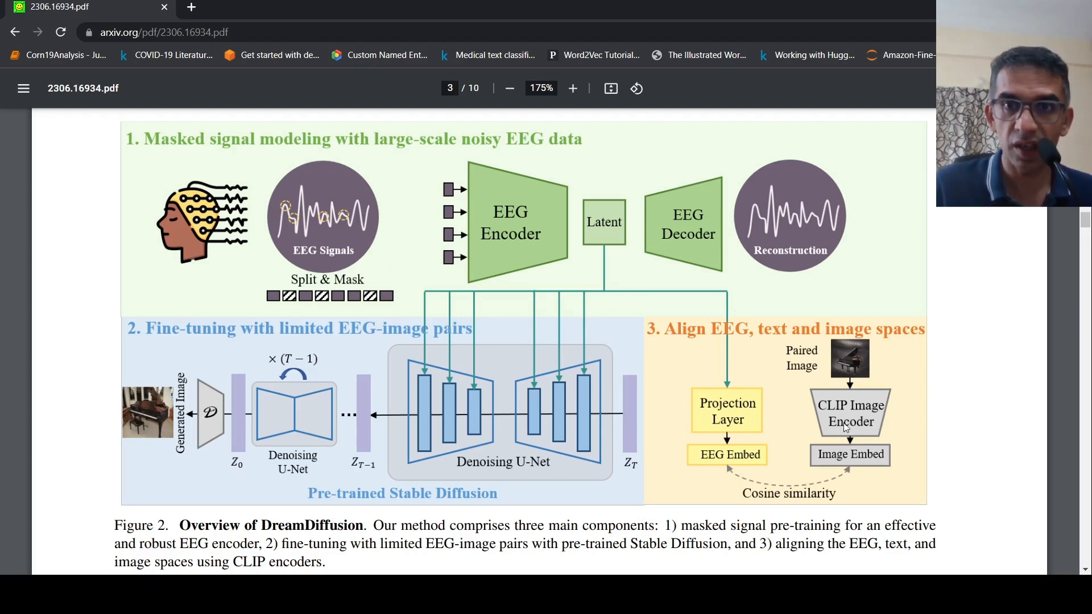
pyautogui.moveTo(737, 396)
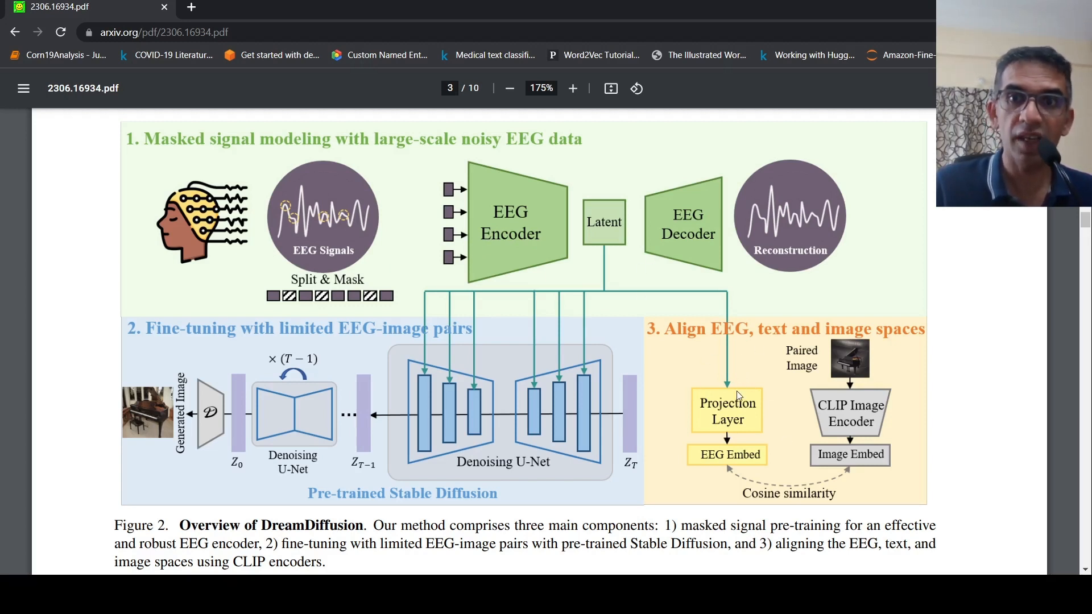
pyautogui.moveTo(858, 420)
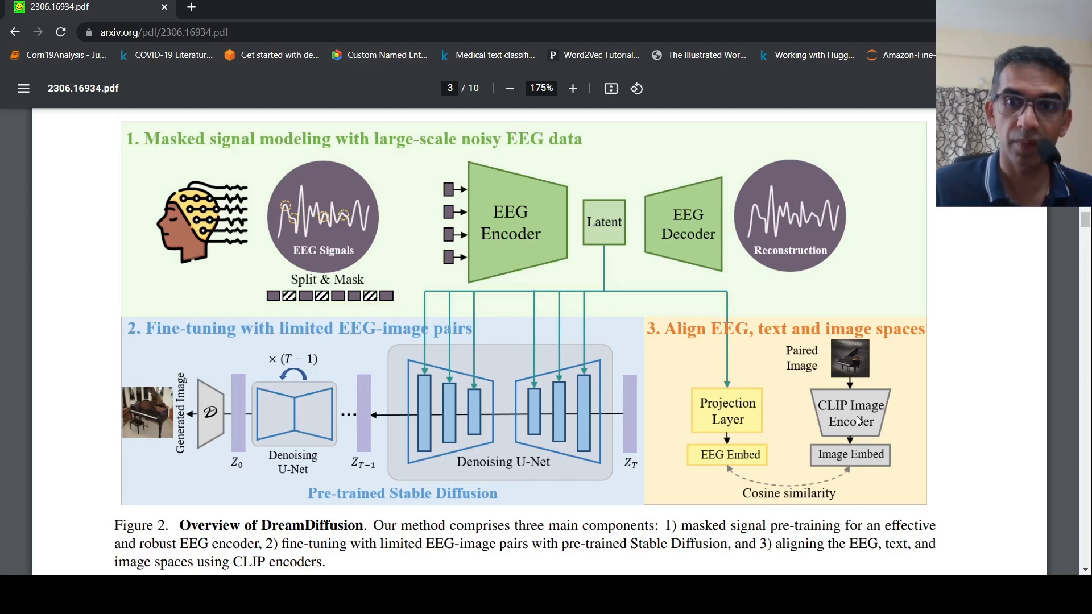
pyautogui.moveTo(782, 444)
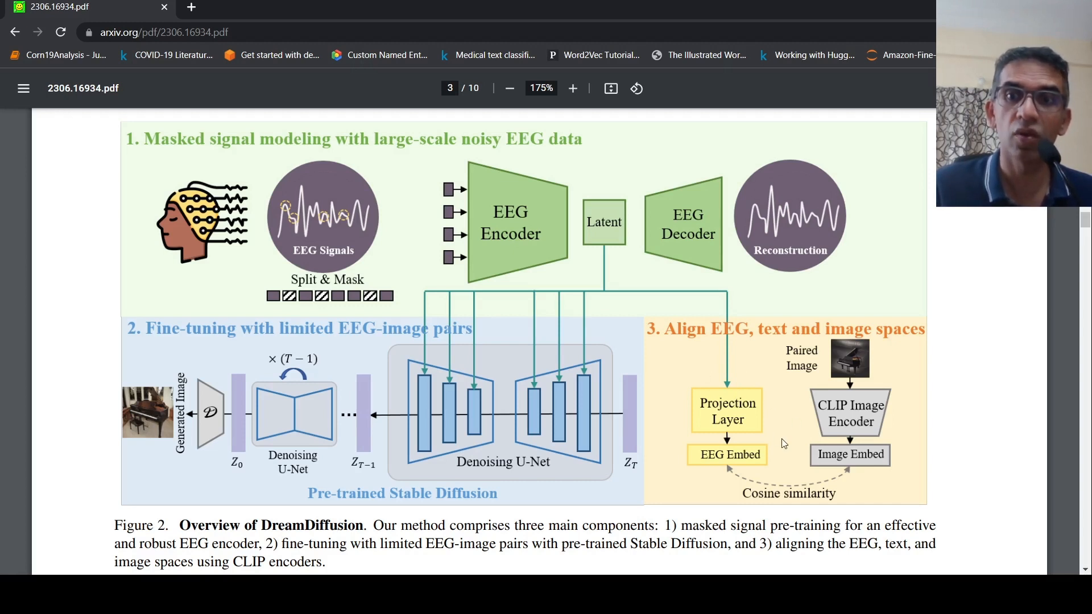
pyautogui.moveTo(786, 466)
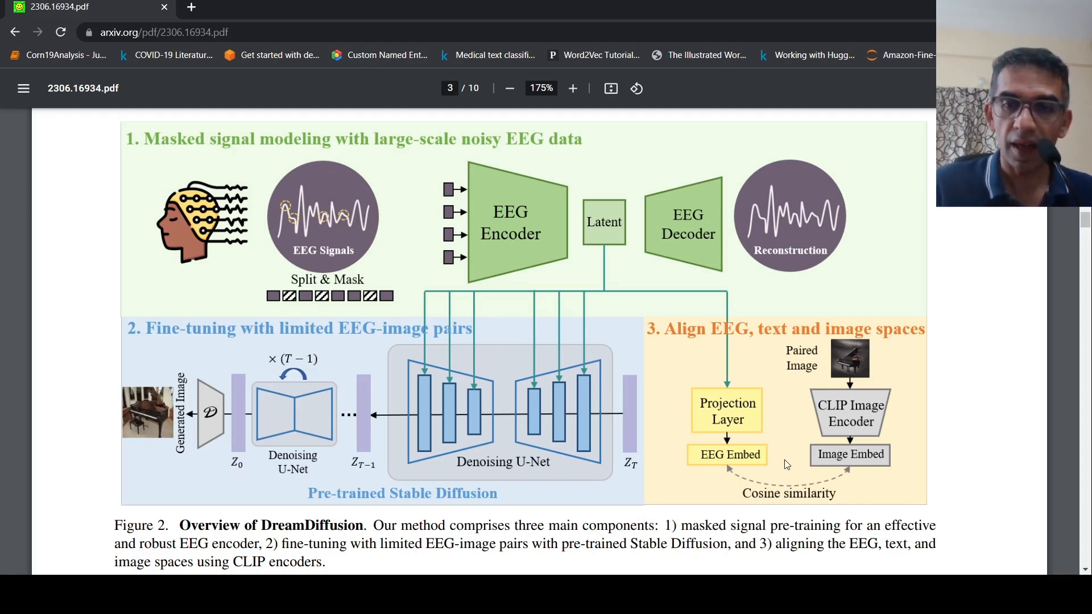
pyautogui.moveTo(738, 458)
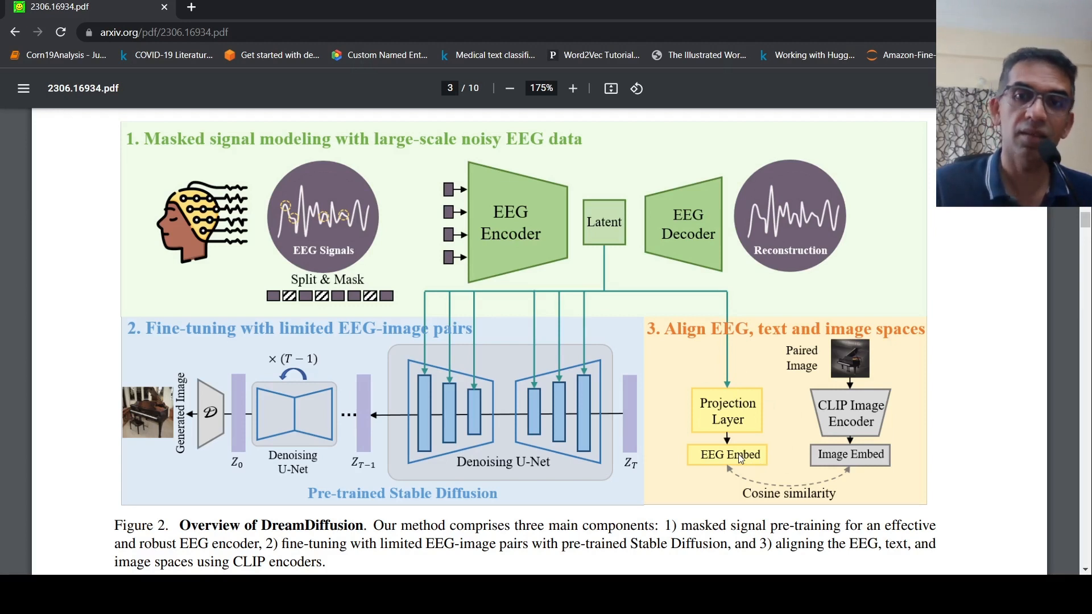
pyautogui.moveTo(833, 432)
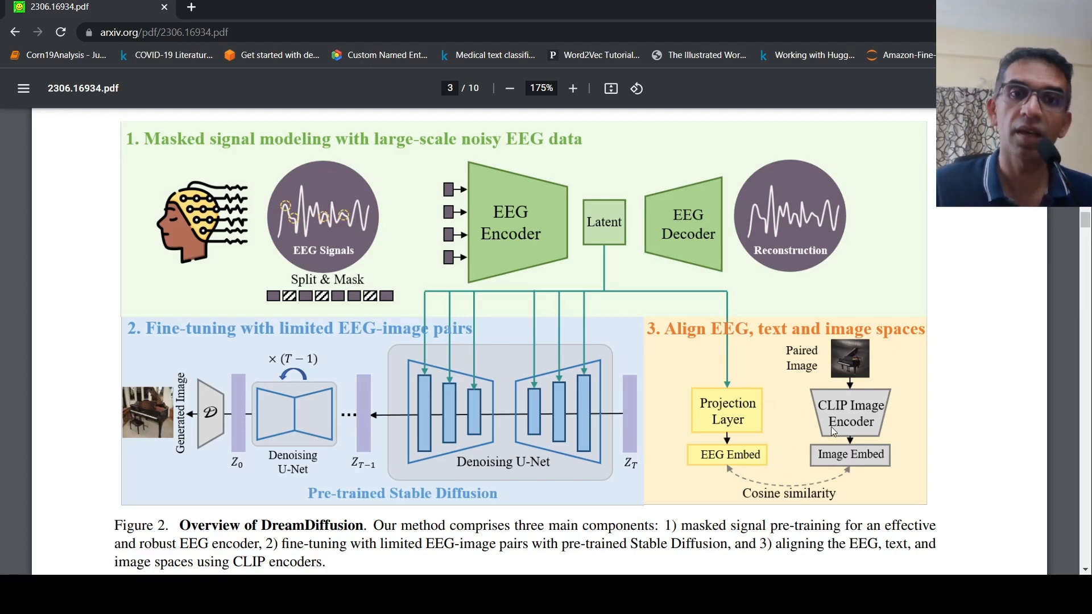
pyautogui.moveTo(509, 400)
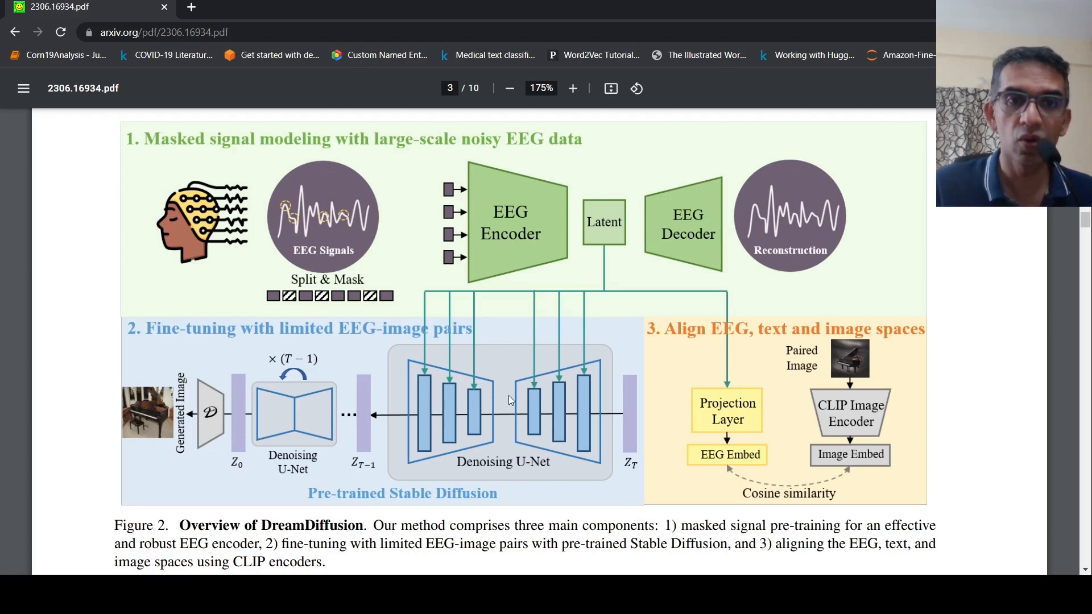
pyautogui.moveTo(101, 470)
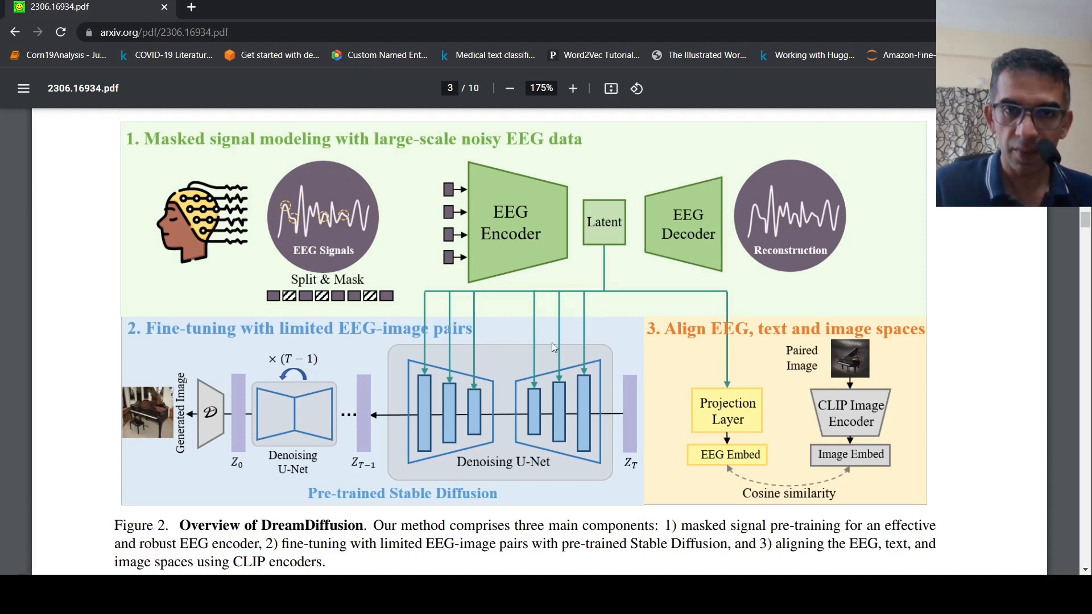
pyautogui.moveTo(534, 389)
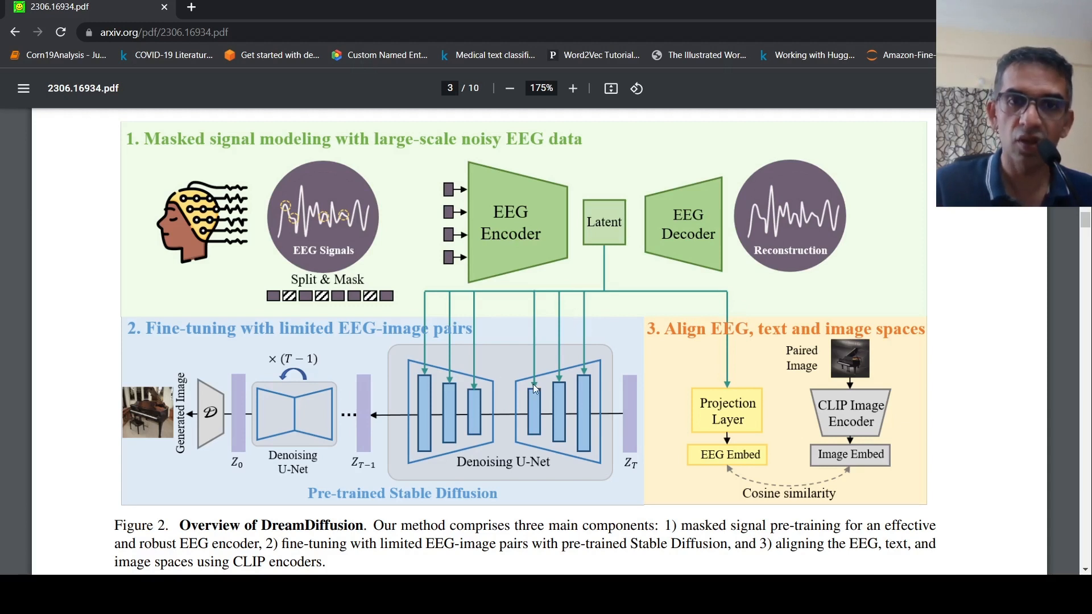
pyautogui.moveTo(389, 429)
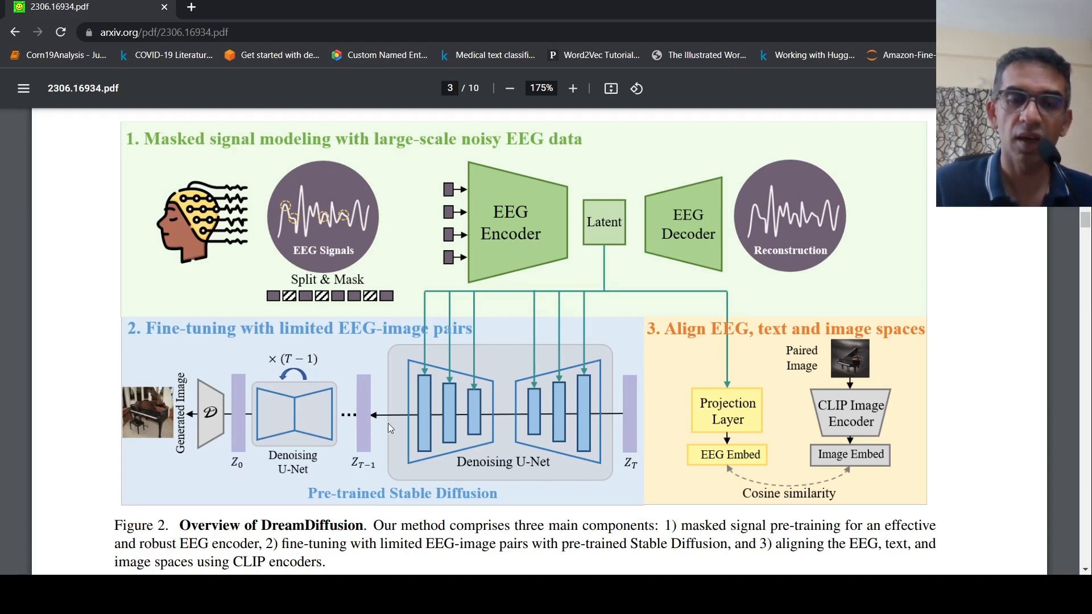
pyautogui.moveTo(444, 382)
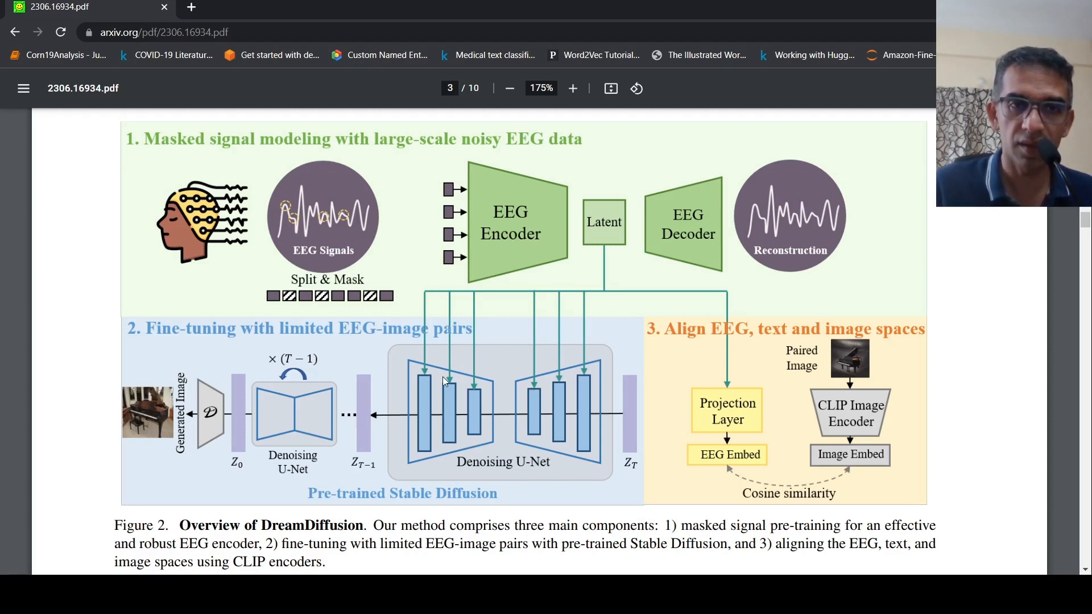
pyautogui.moveTo(139, 369)
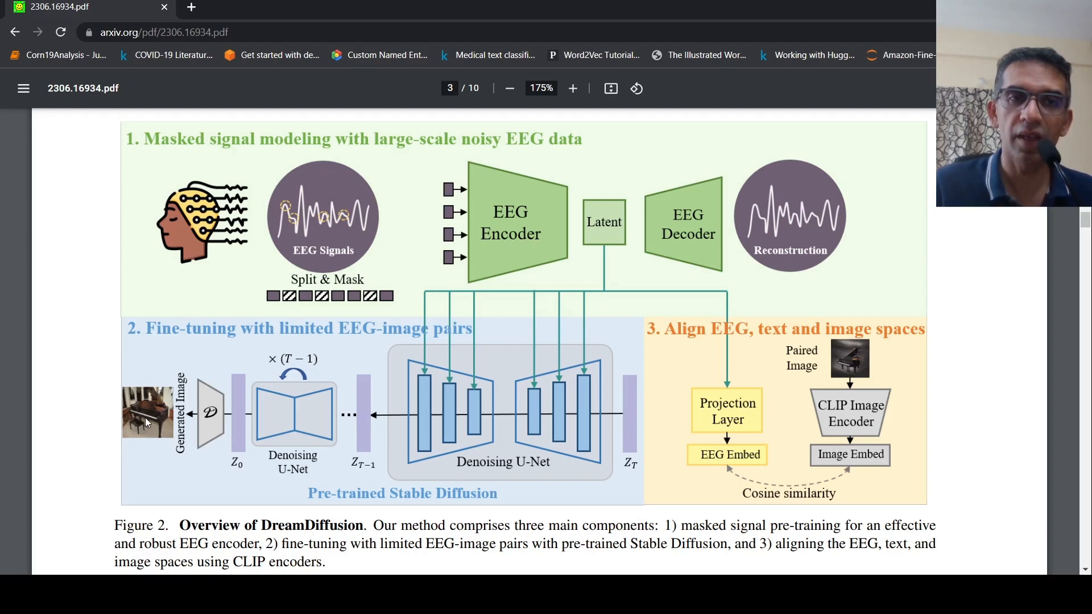
pyautogui.moveTo(335, 330)
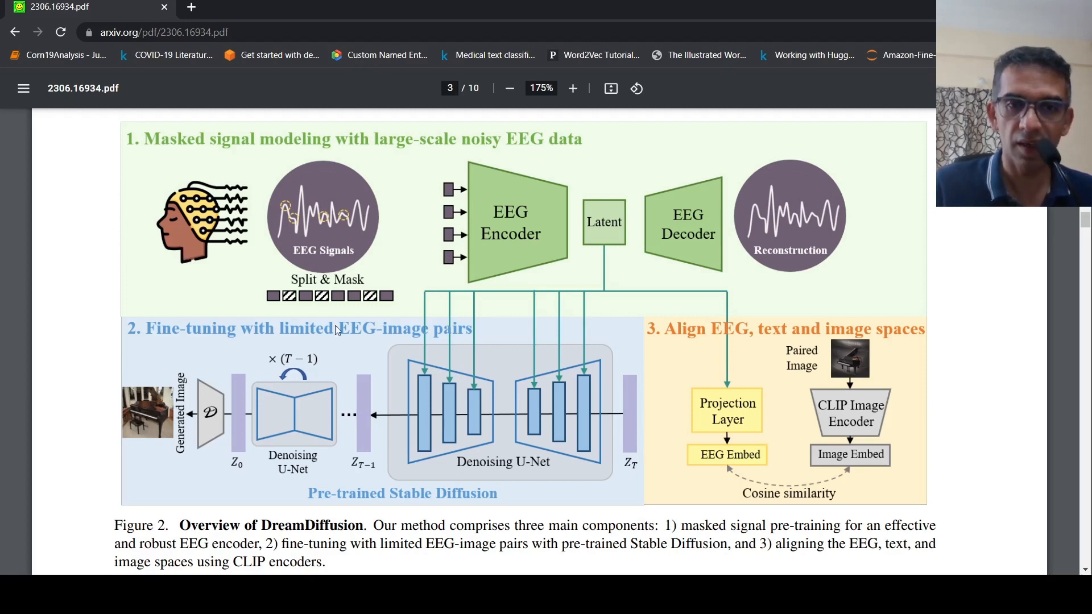
pyautogui.scroll(-3)
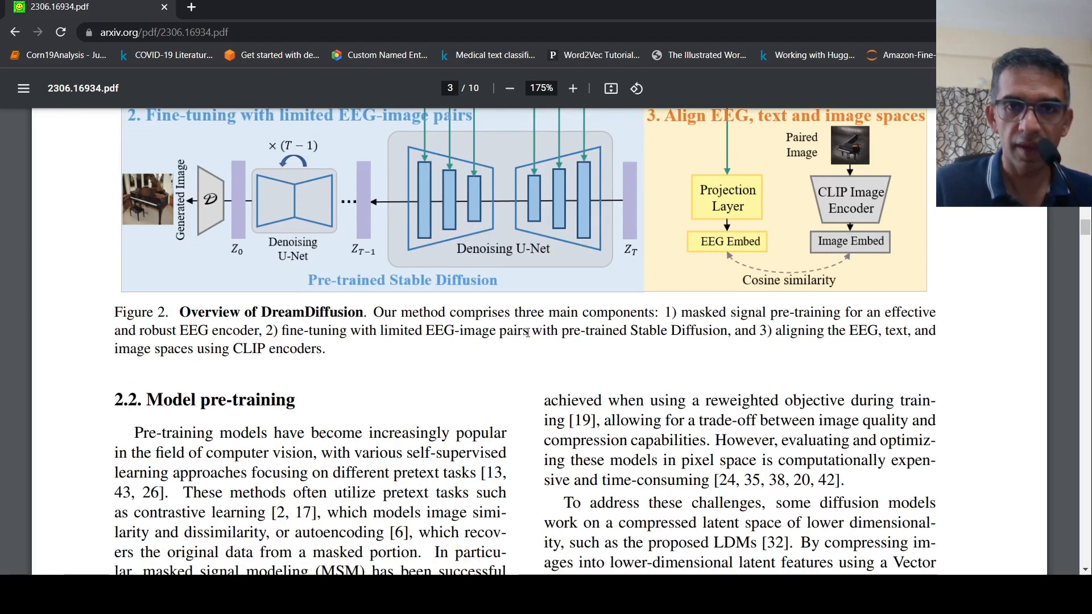
pyautogui.scroll(3)
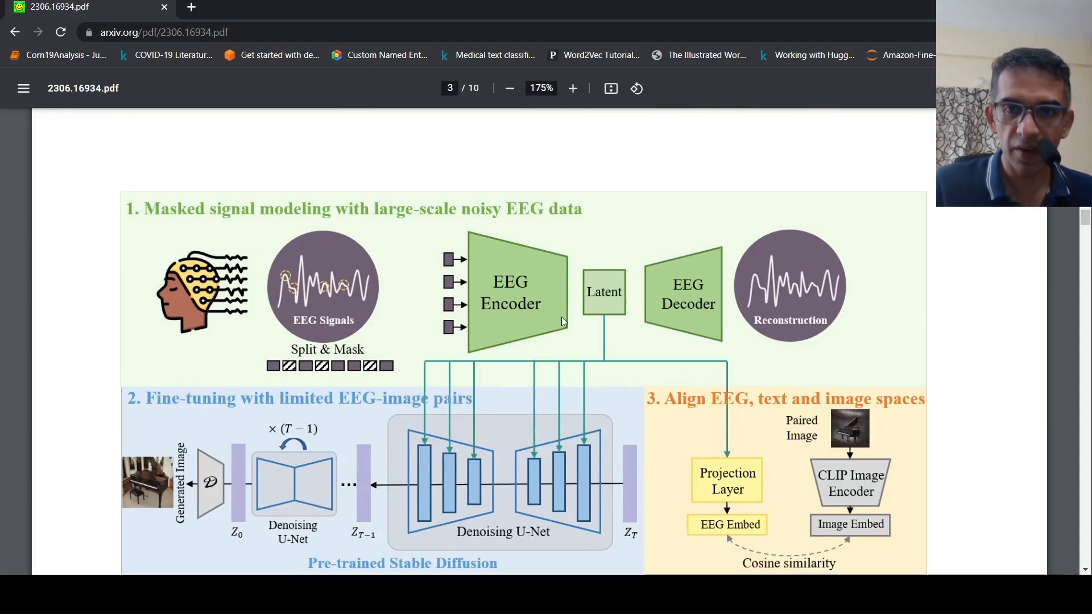
pyautogui.scroll(-3)
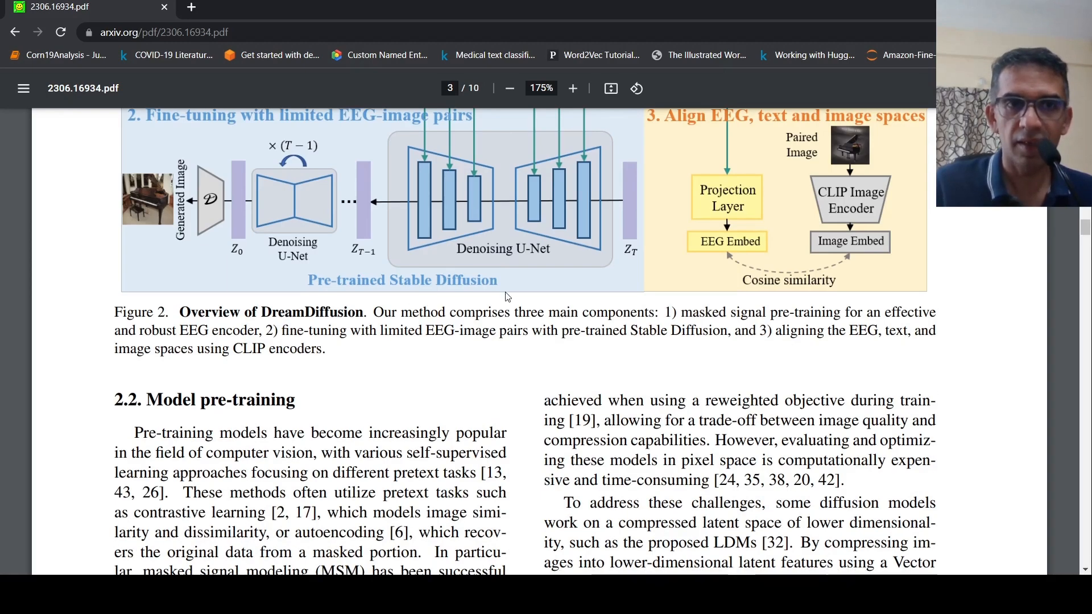
pyautogui.scroll(3)
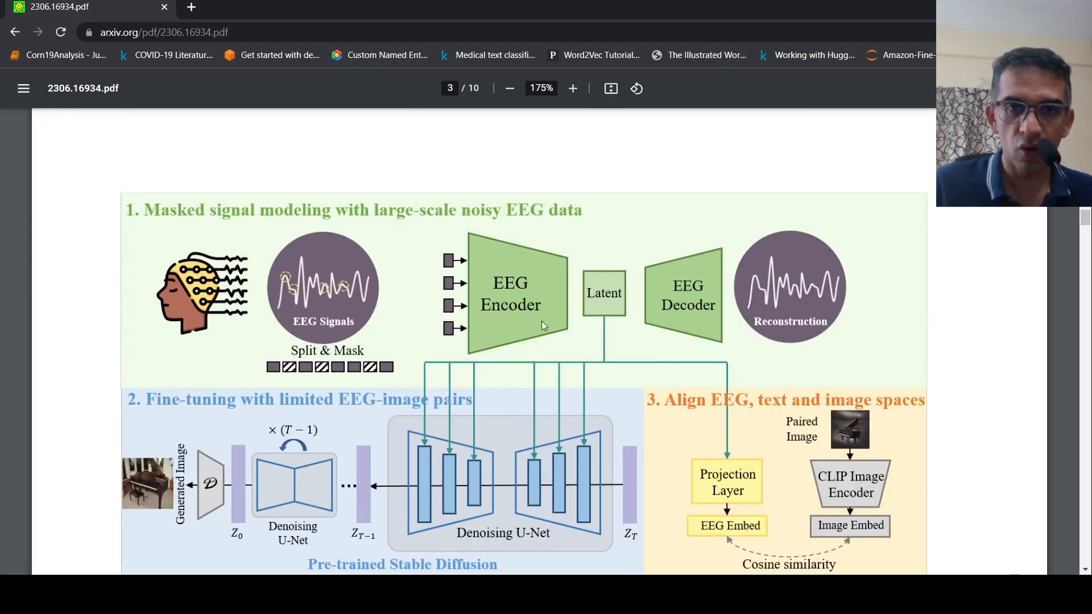
pyautogui.scroll(-3)
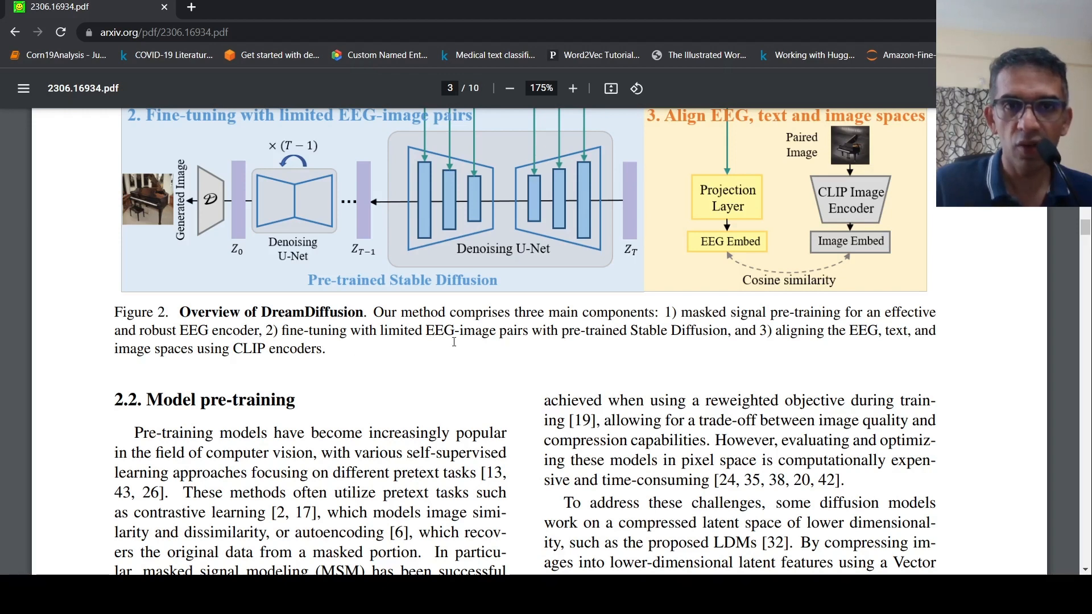
pyautogui.moveTo(583, 362)
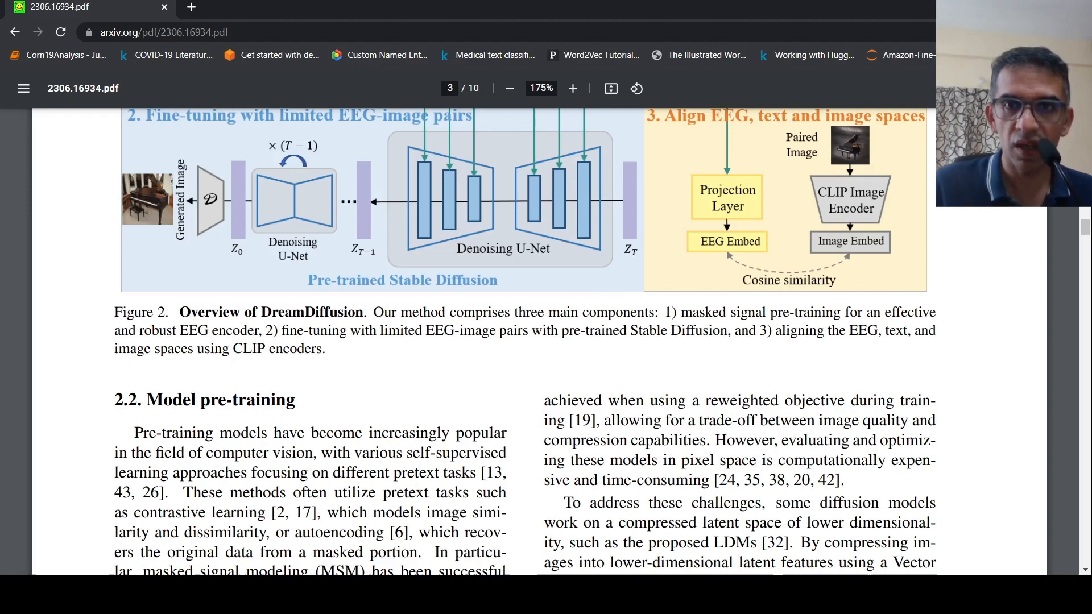
pyautogui.scroll(3)
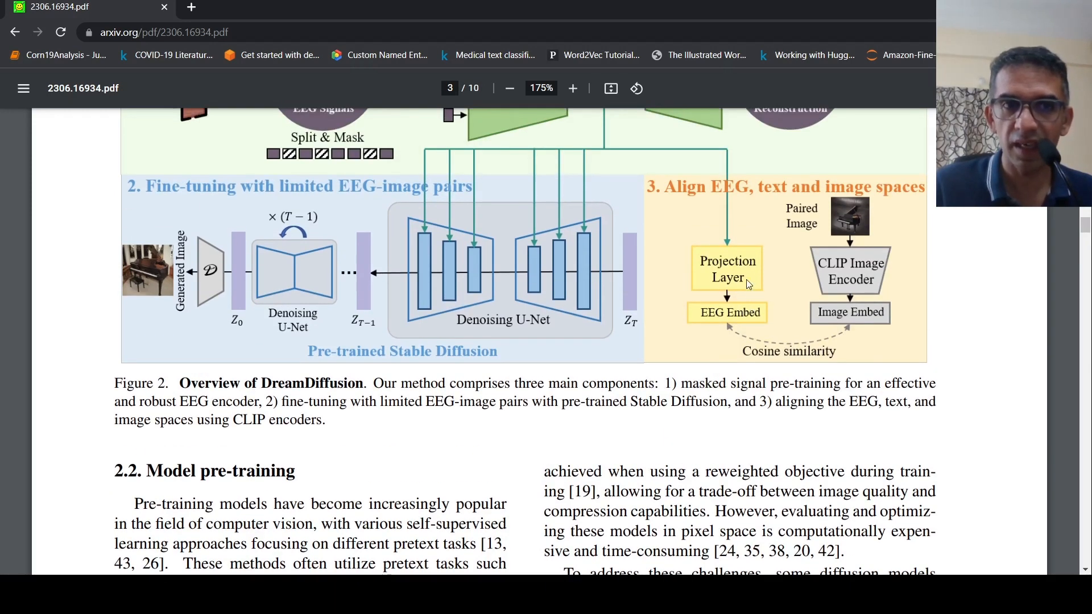
pyautogui.moveTo(723, 262)
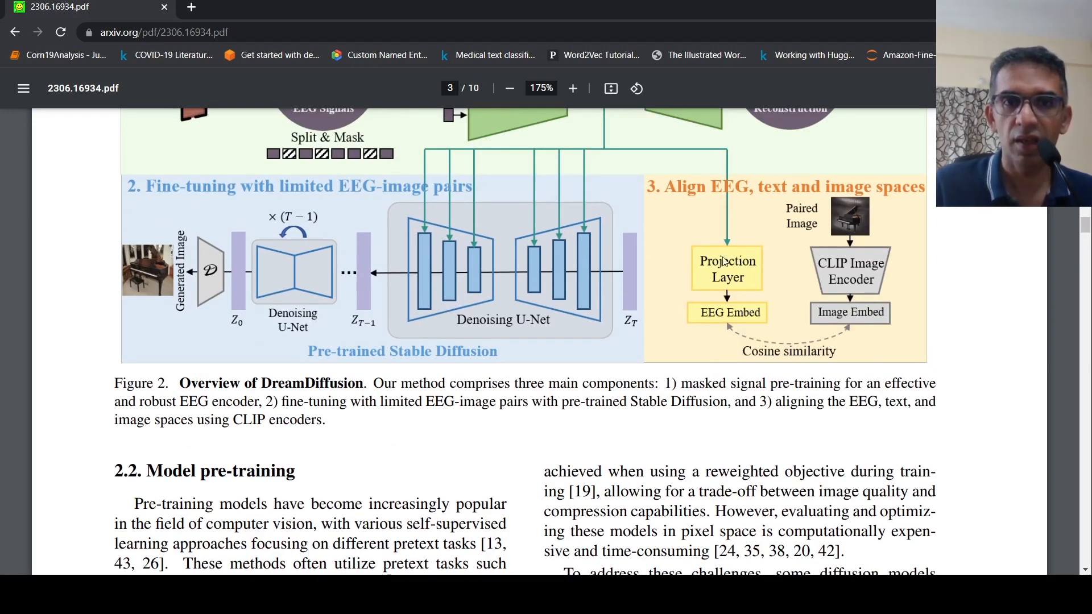
pyautogui.moveTo(423, 336)
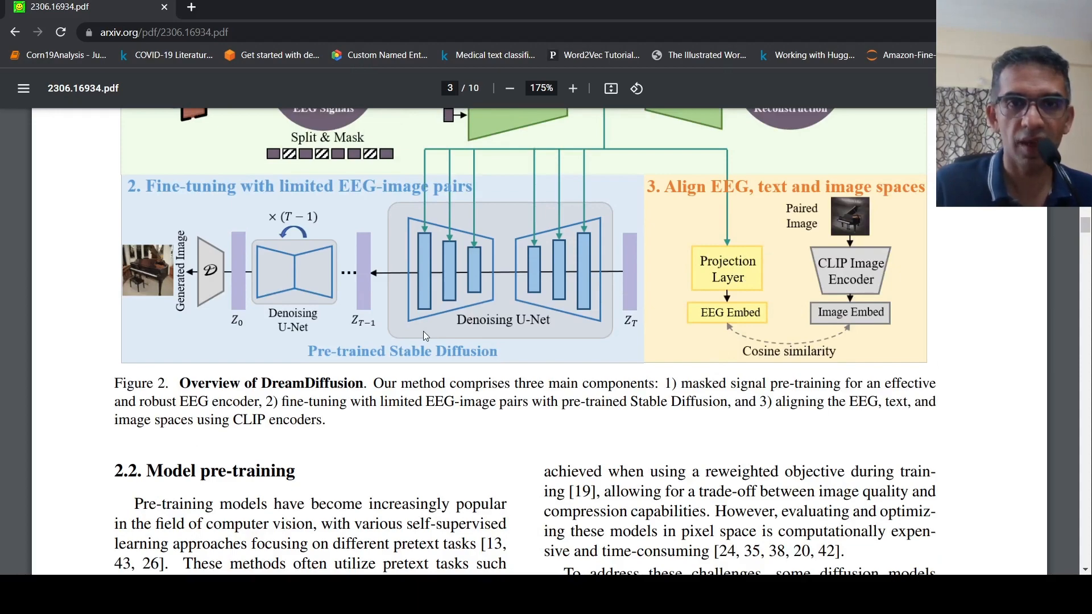
pyautogui.scroll(-3)
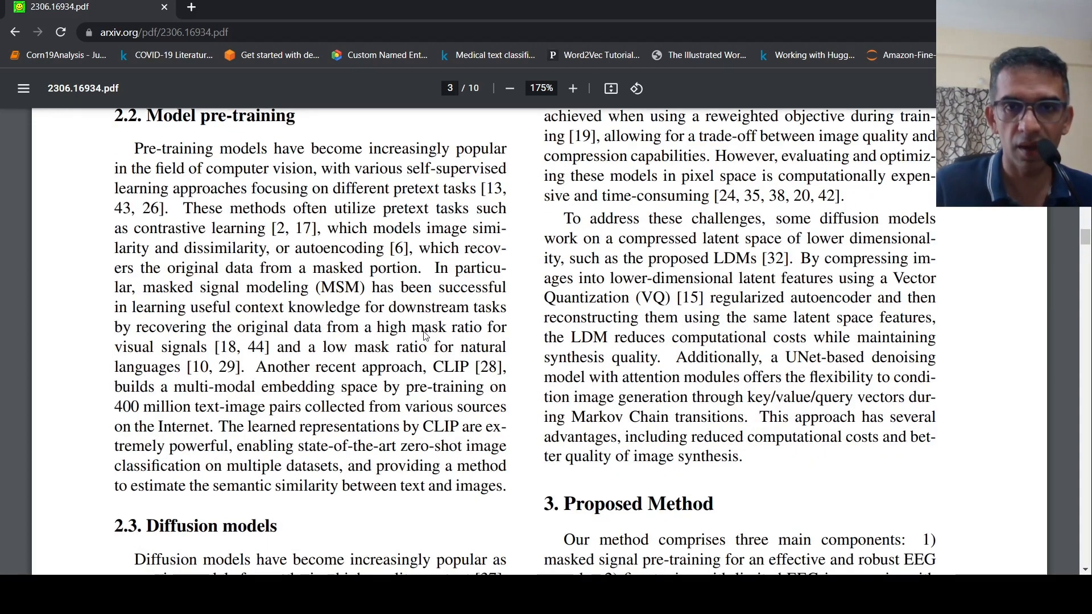
pyautogui.scroll(-3)
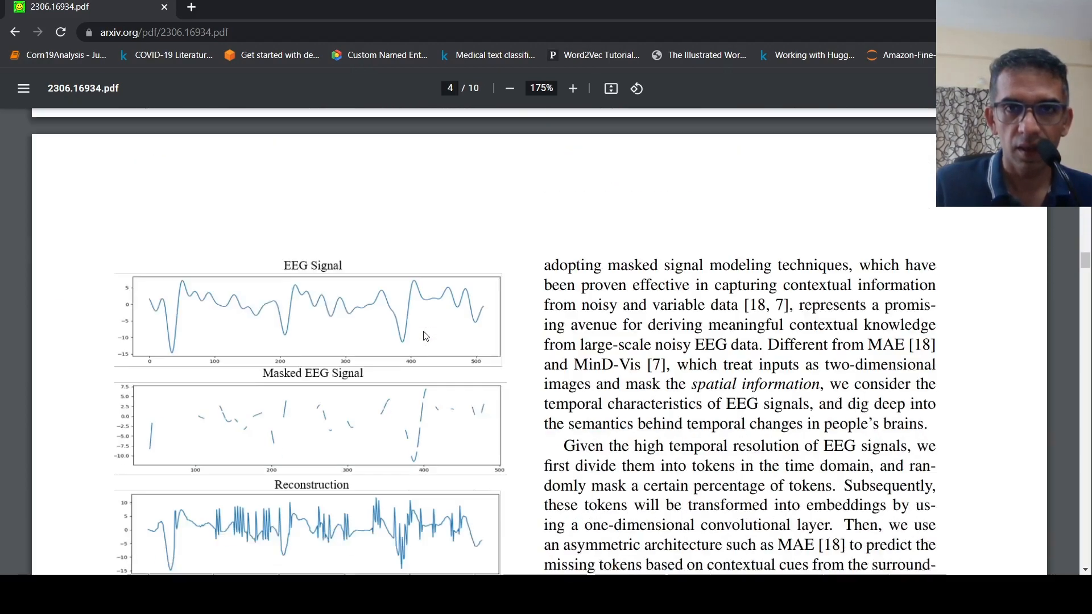
pyautogui.scroll(-3)
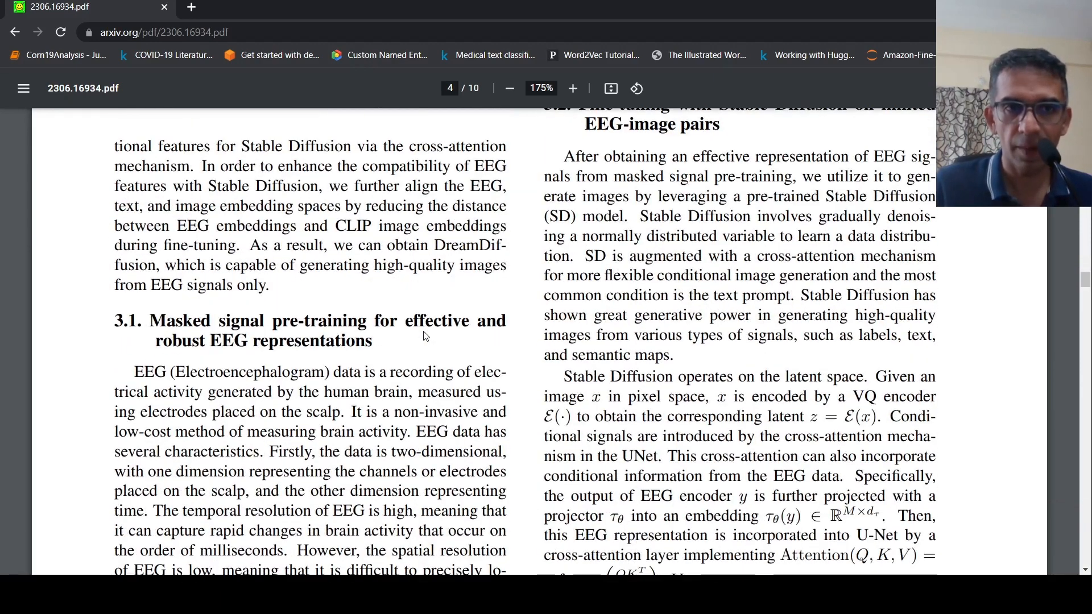
pyautogui.scroll(-3)
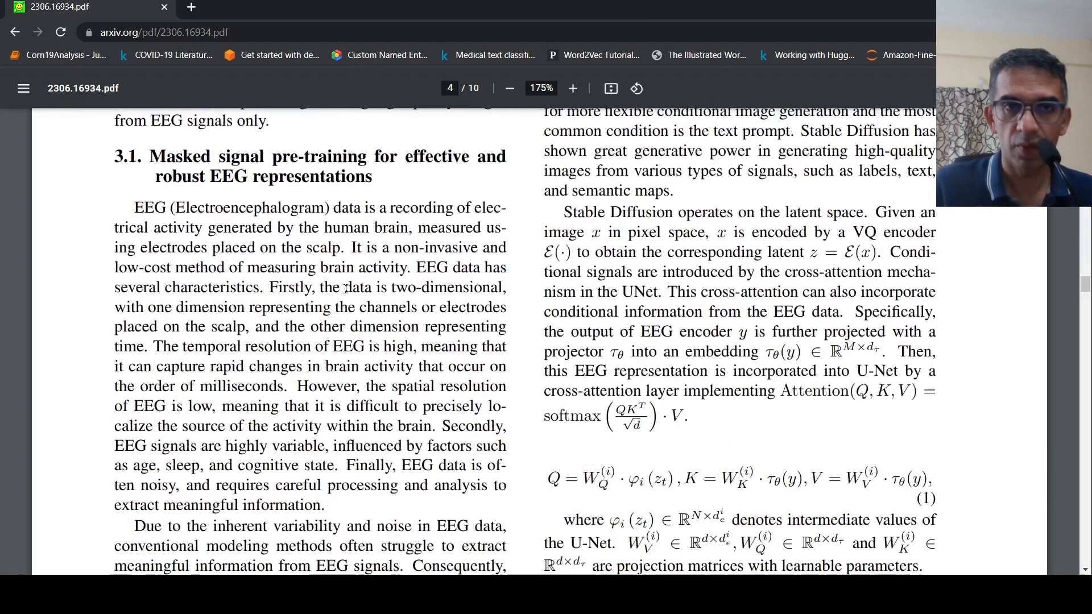
pyautogui.scroll(3)
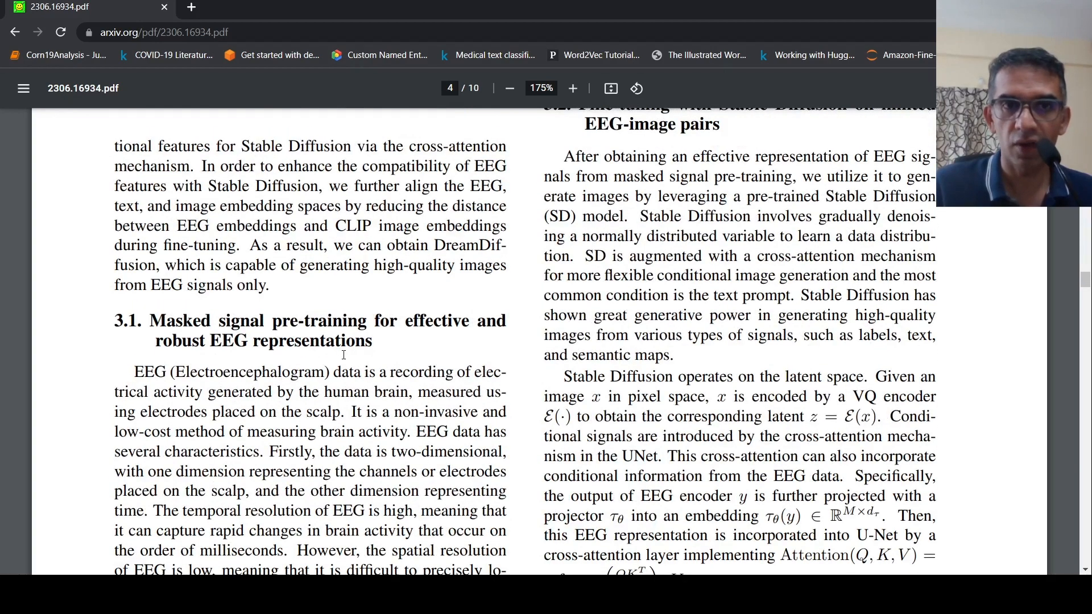
pyautogui.scroll(-3)
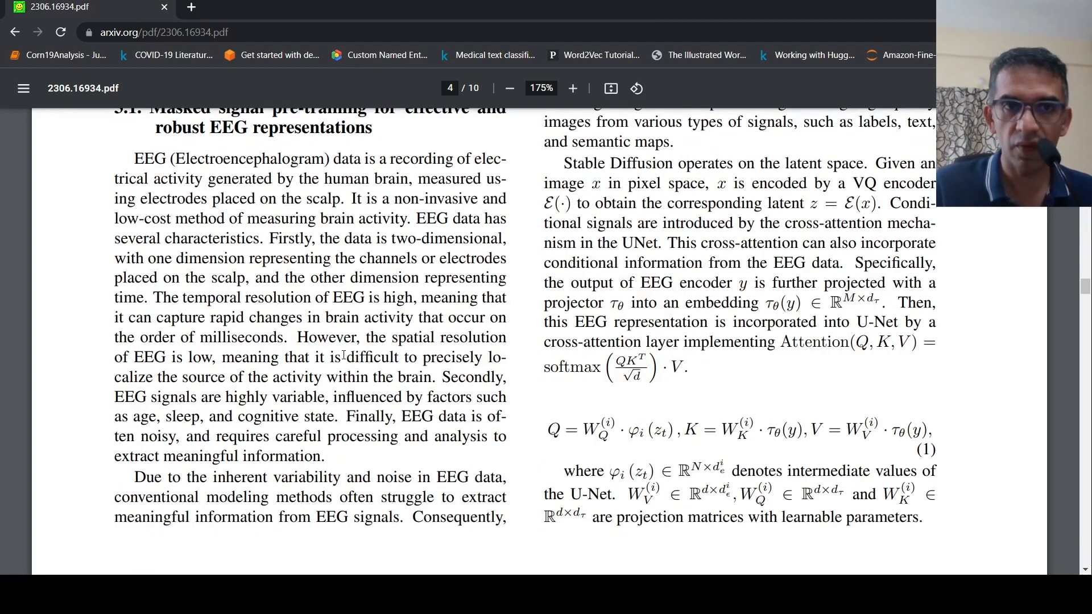
pyautogui.scroll(-3)
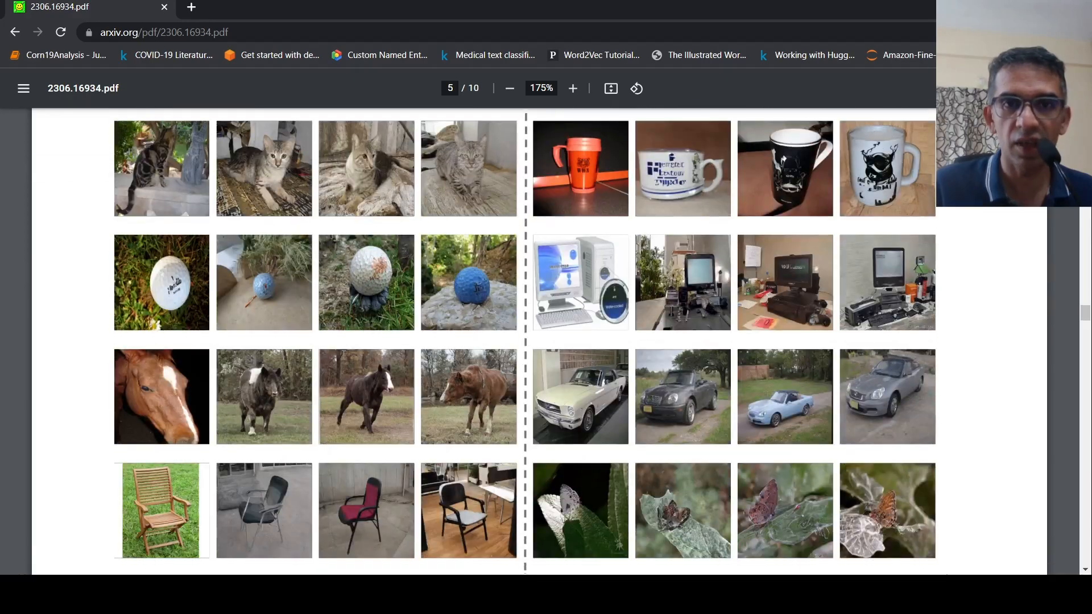
pyautogui.scroll(3)
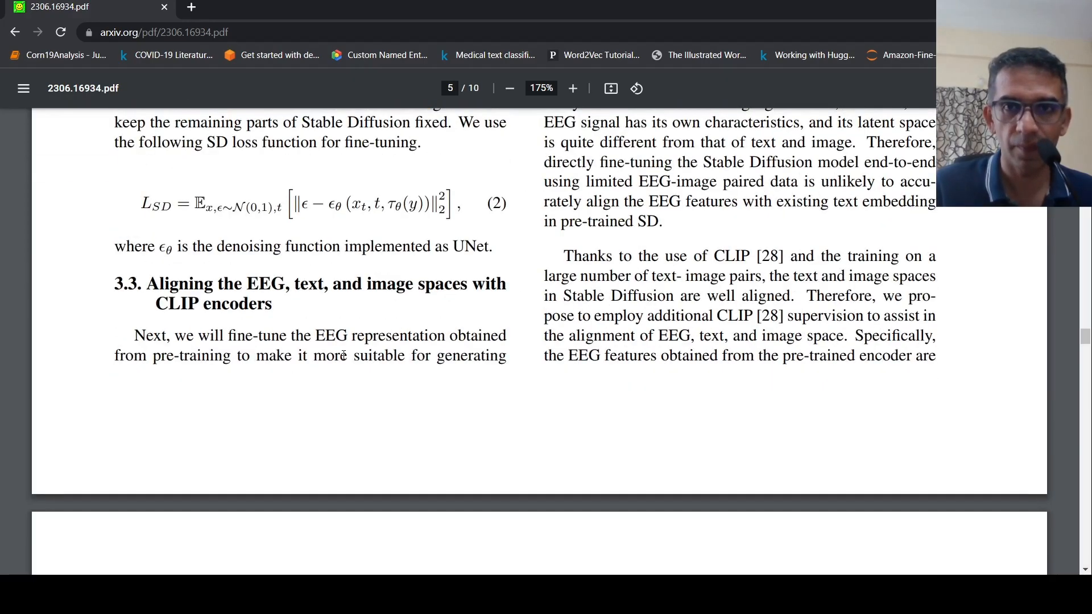
pyautogui.scroll(3)
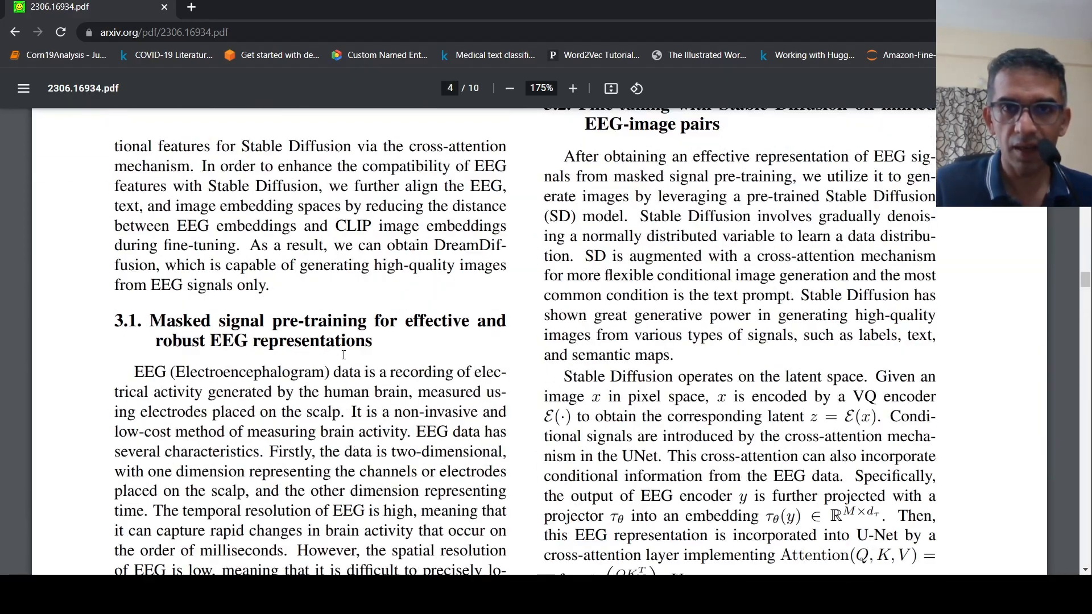
pyautogui.scroll(3)
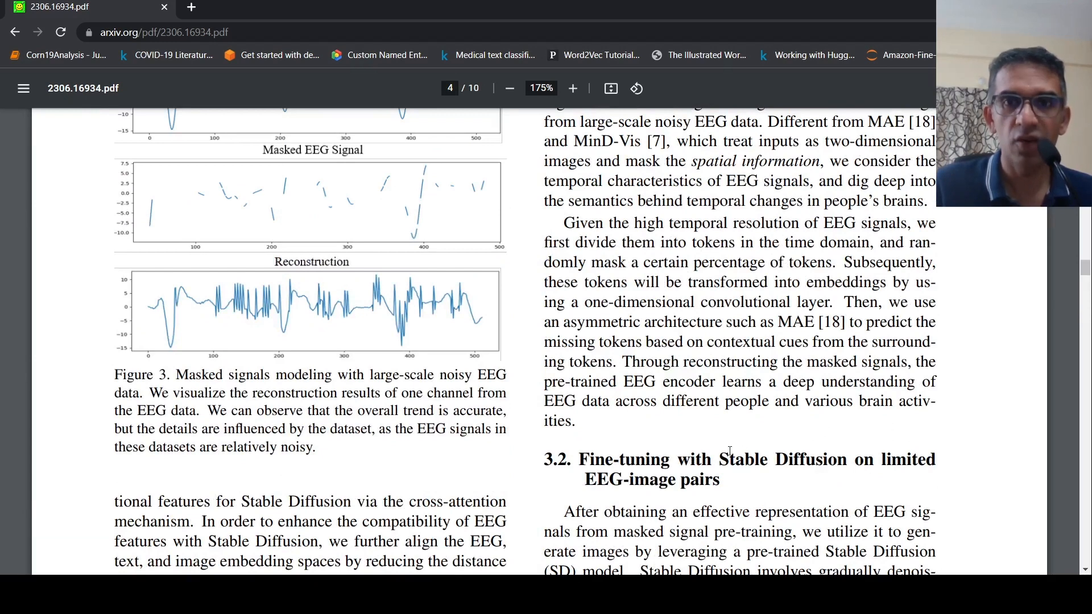
pyautogui.scroll(-3)
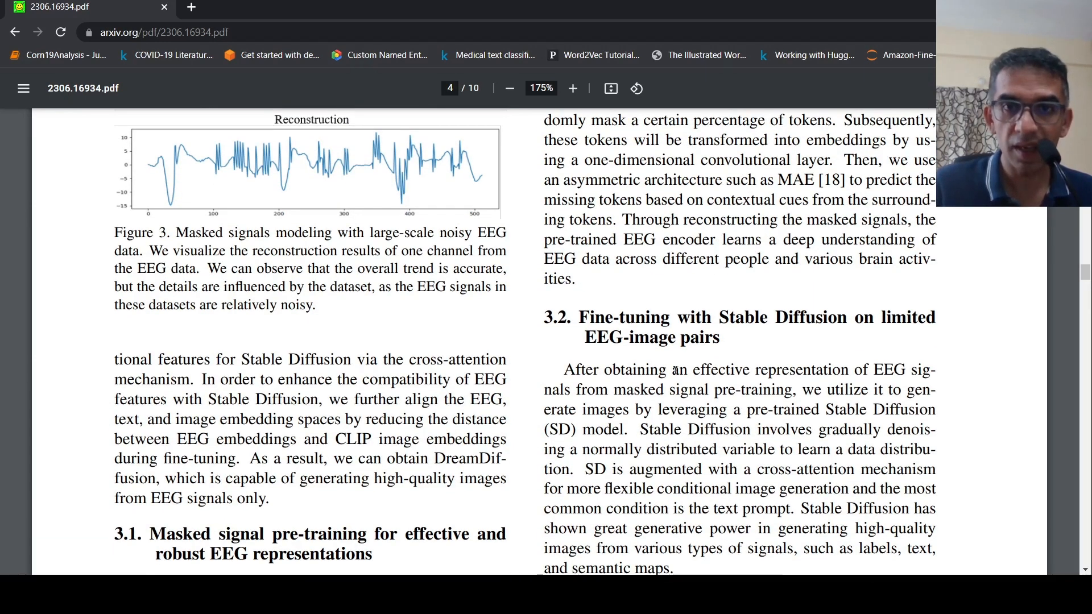
pyautogui.moveTo(732, 409)
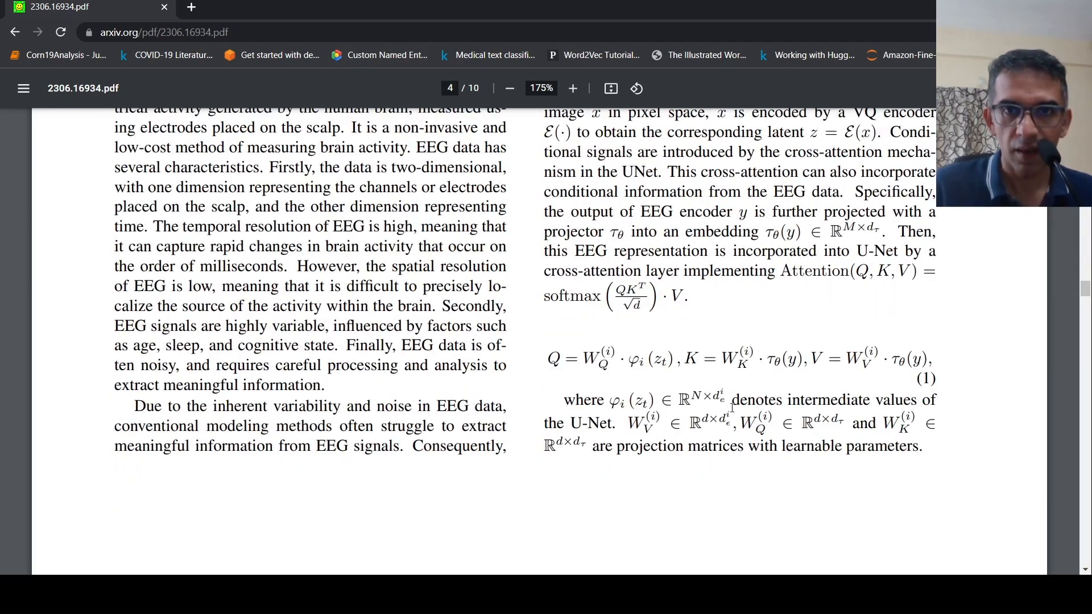
pyautogui.scroll(3)
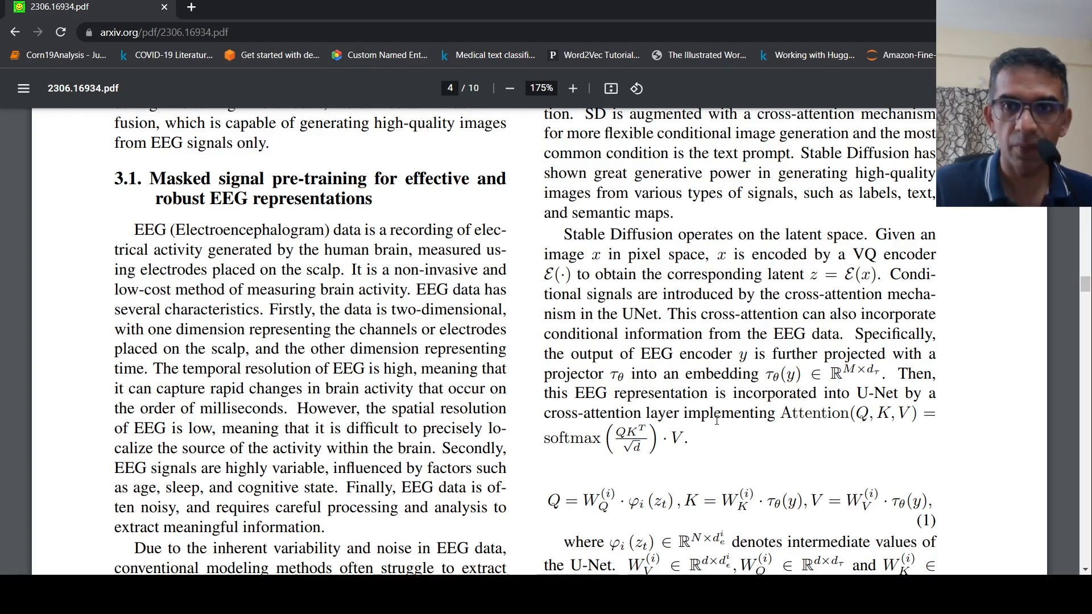
pyautogui.scroll(3)
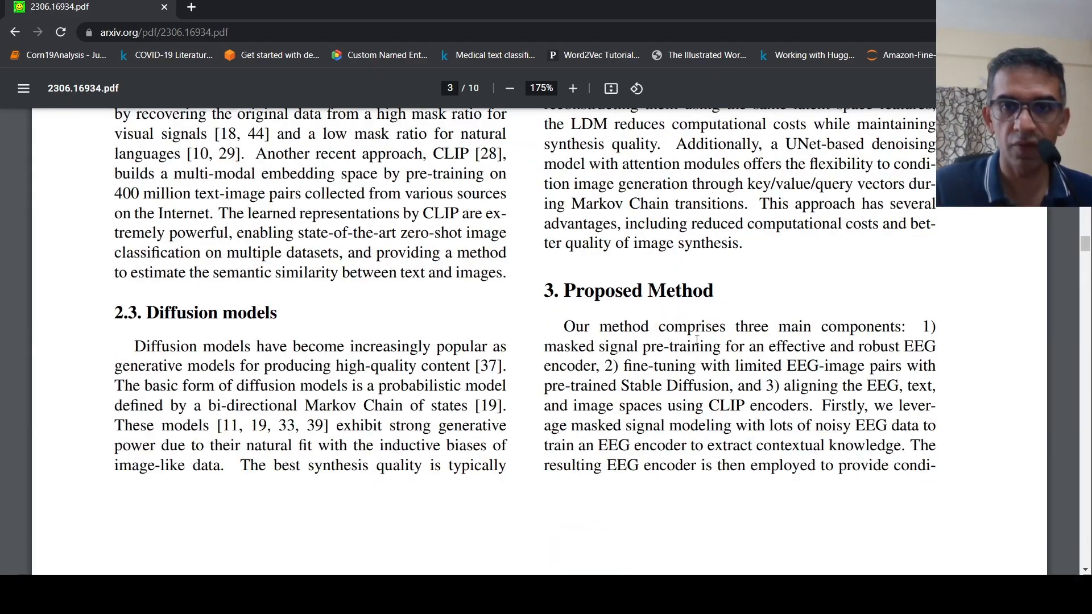
pyautogui.scroll(-3)
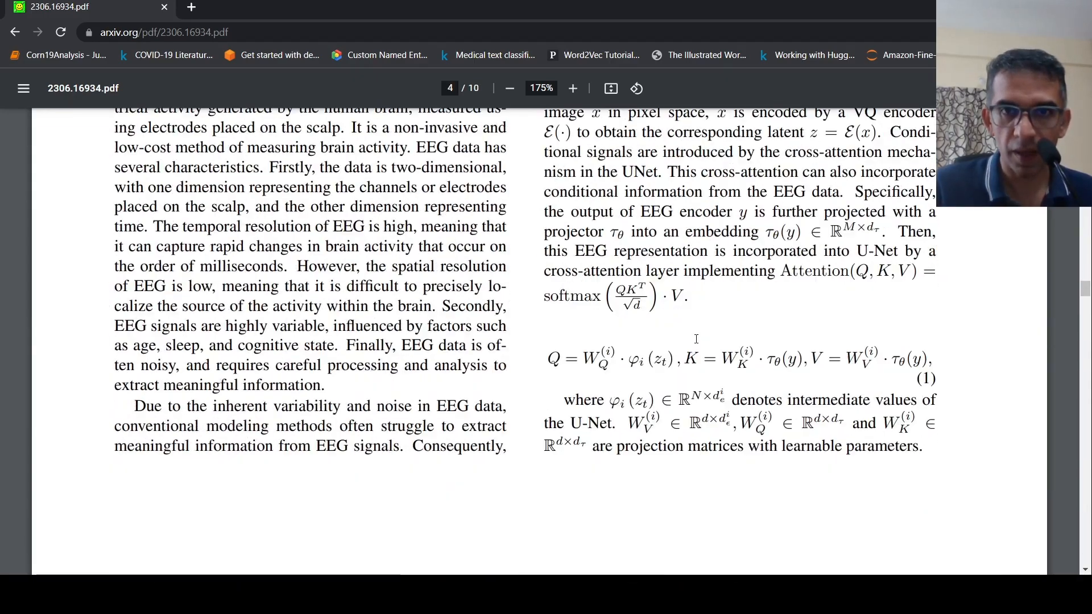
pyautogui.scroll(-3)
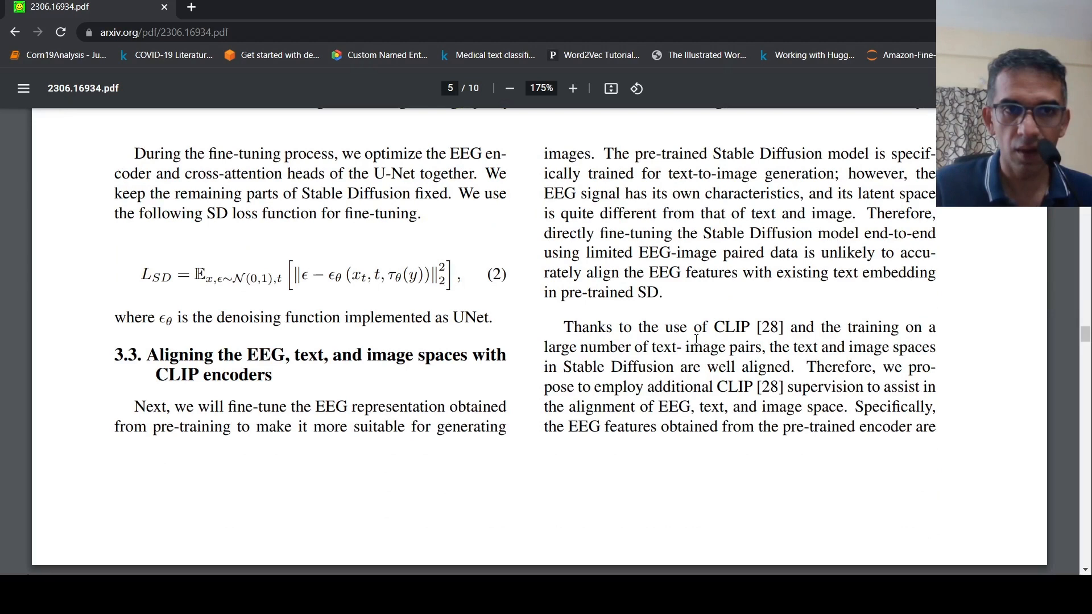
pyautogui.moveTo(298, 375)
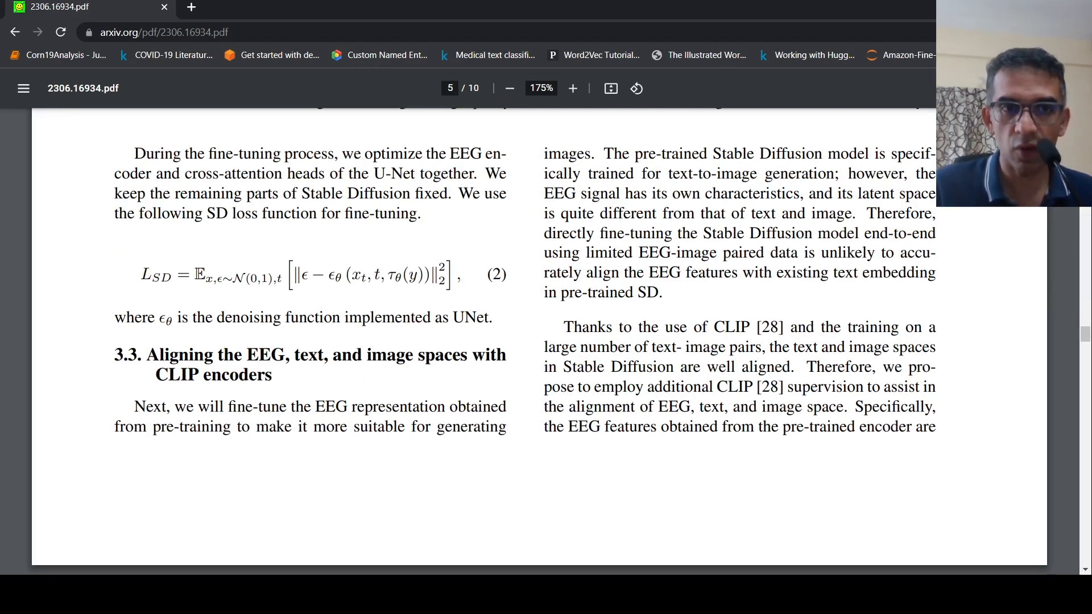
pyautogui.moveTo(329, 425)
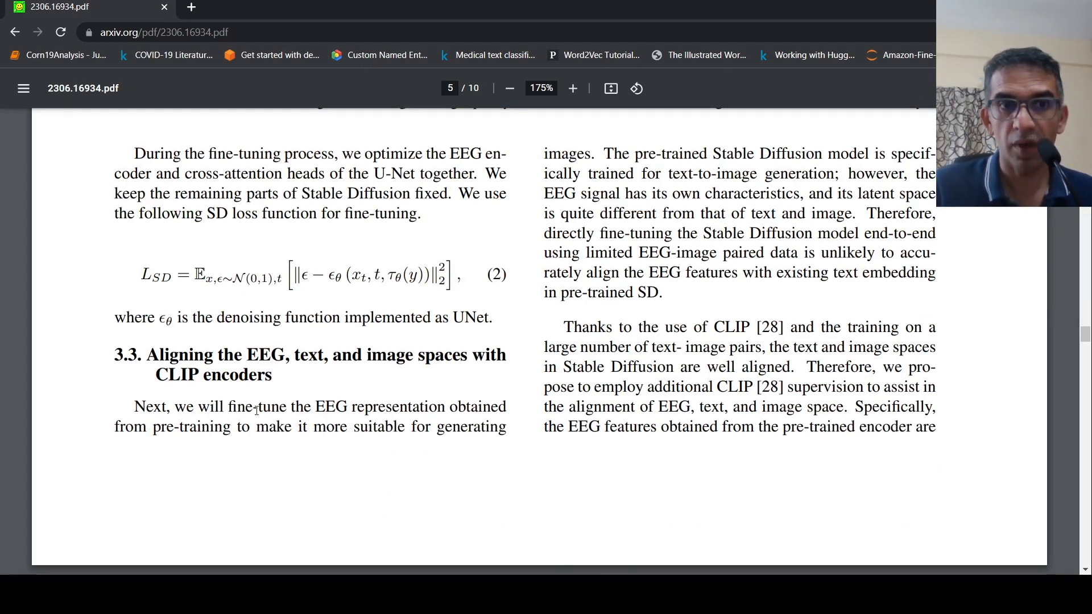
pyautogui.moveTo(389, 440)
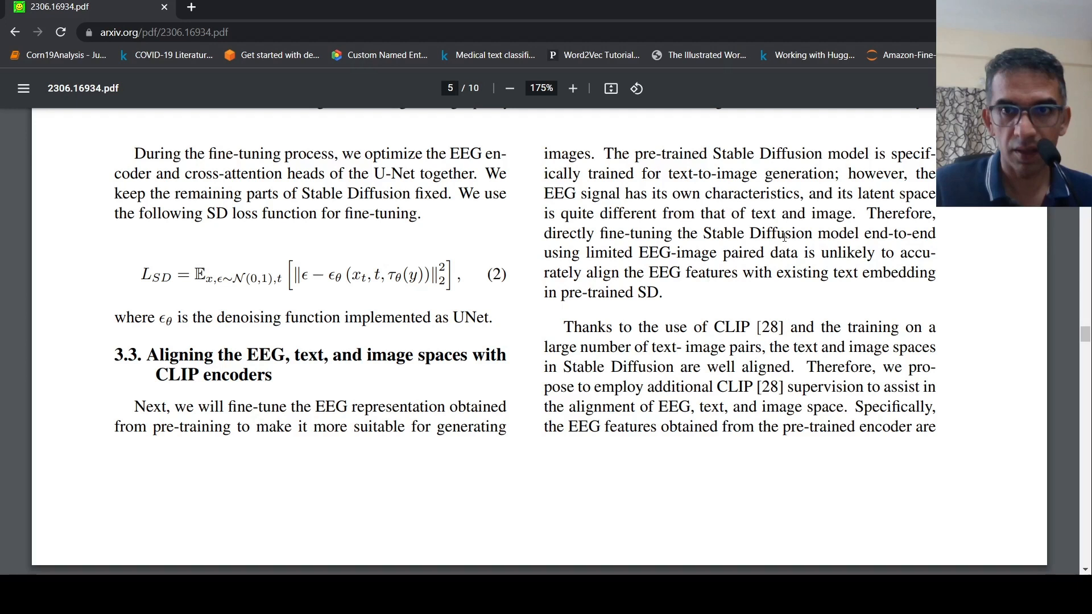
pyautogui.moveTo(763, 387)
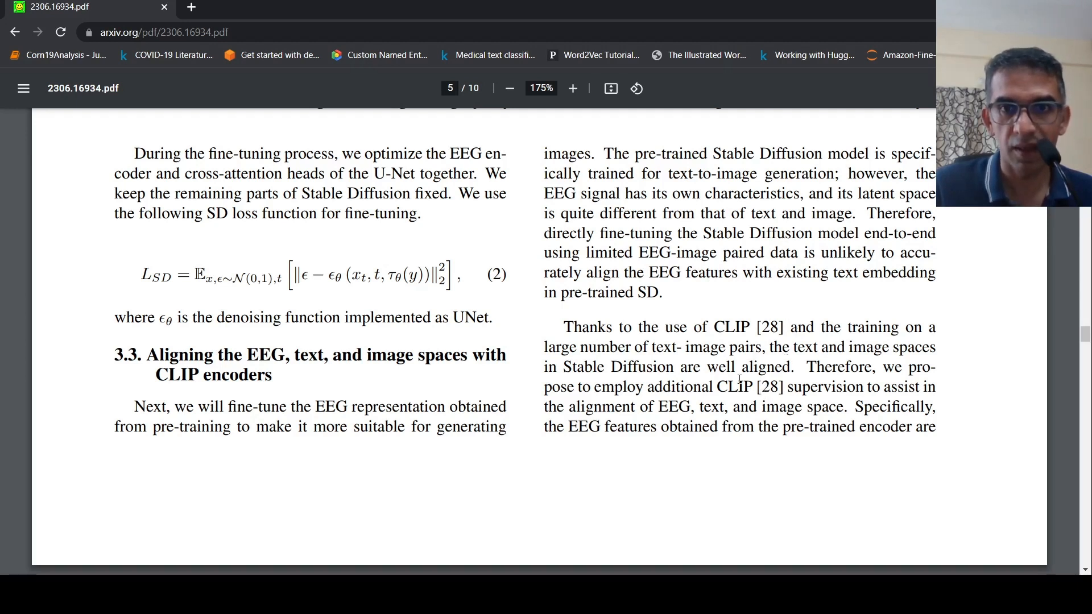
pyautogui.moveTo(730, 266)
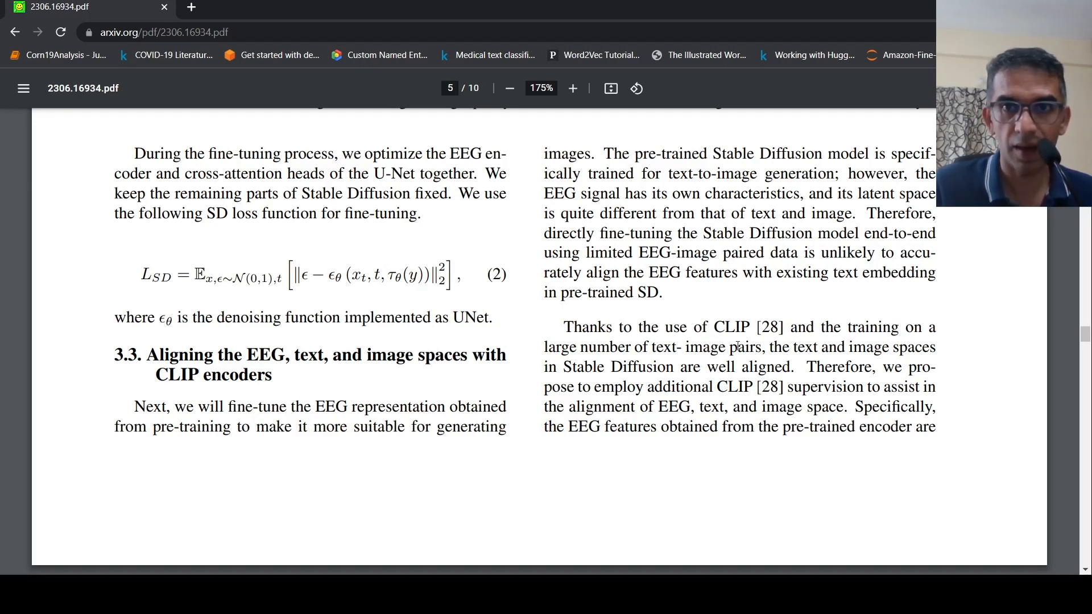
pyautogui.moveTo(714, 368)
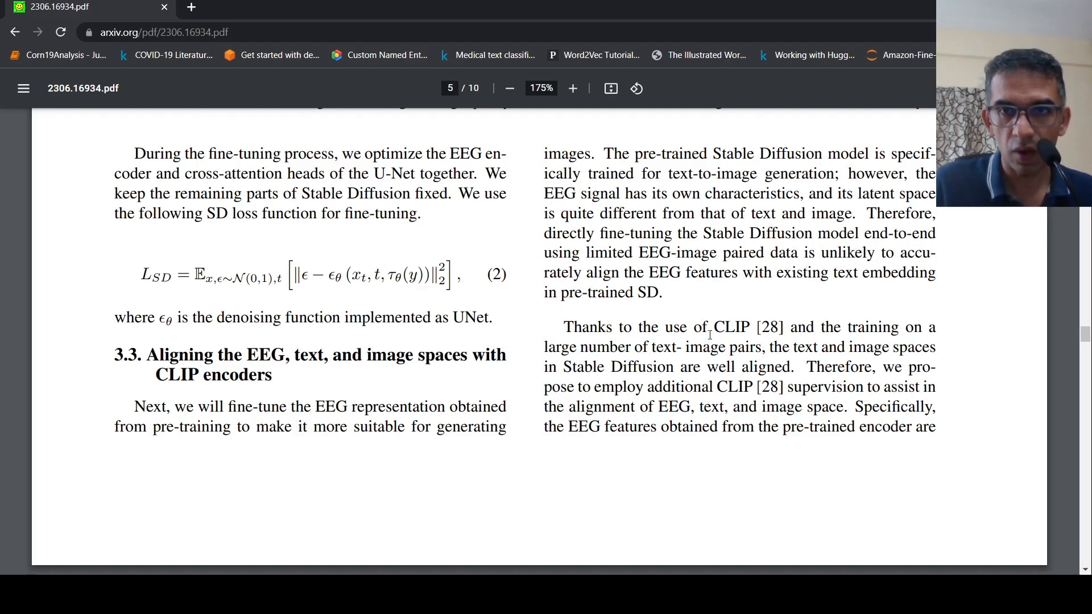
pyautogui.moveTo(714, 371)
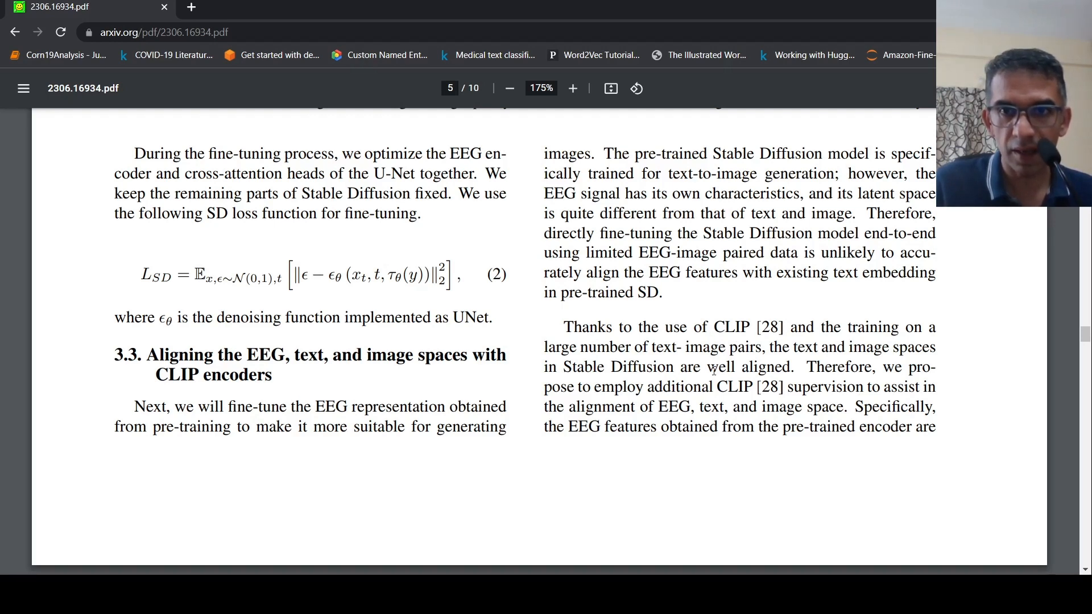
pyautogui.scroll(-3)
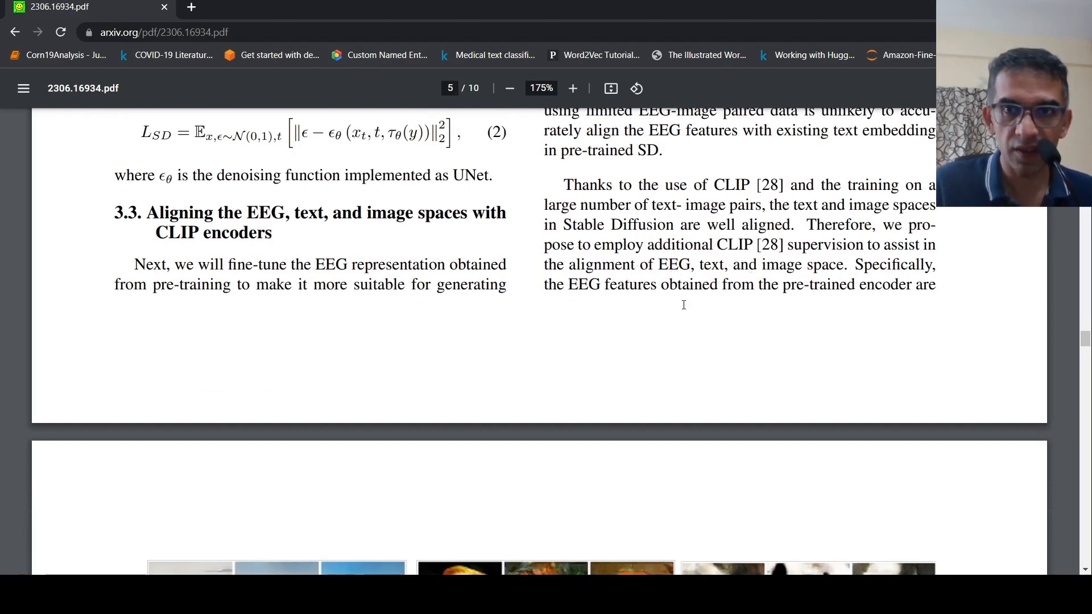
pyautogui.scroll(-3)
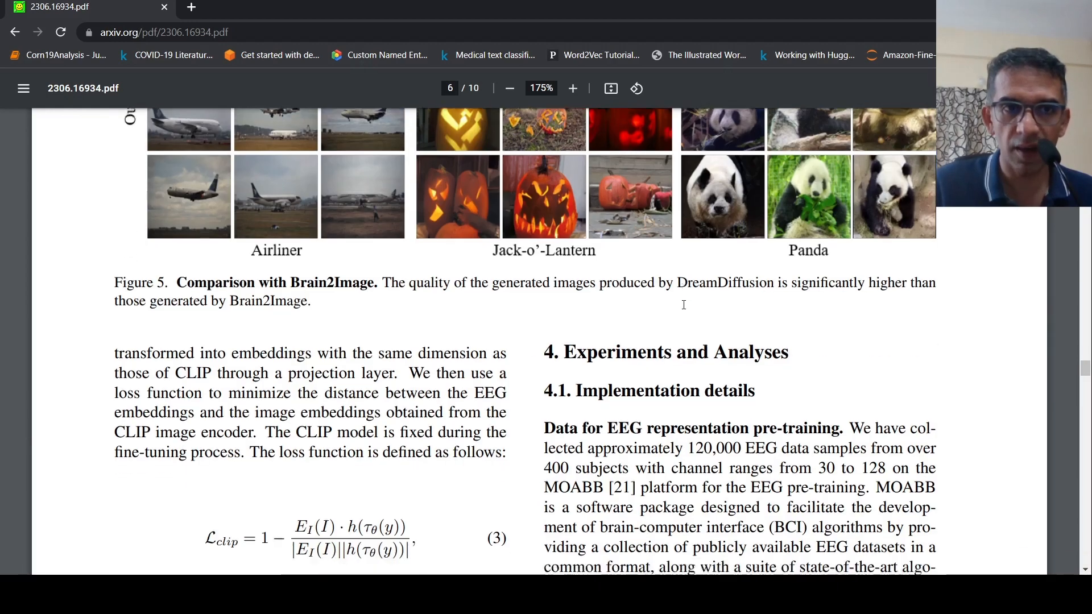
pyautogui.scroll(-3)
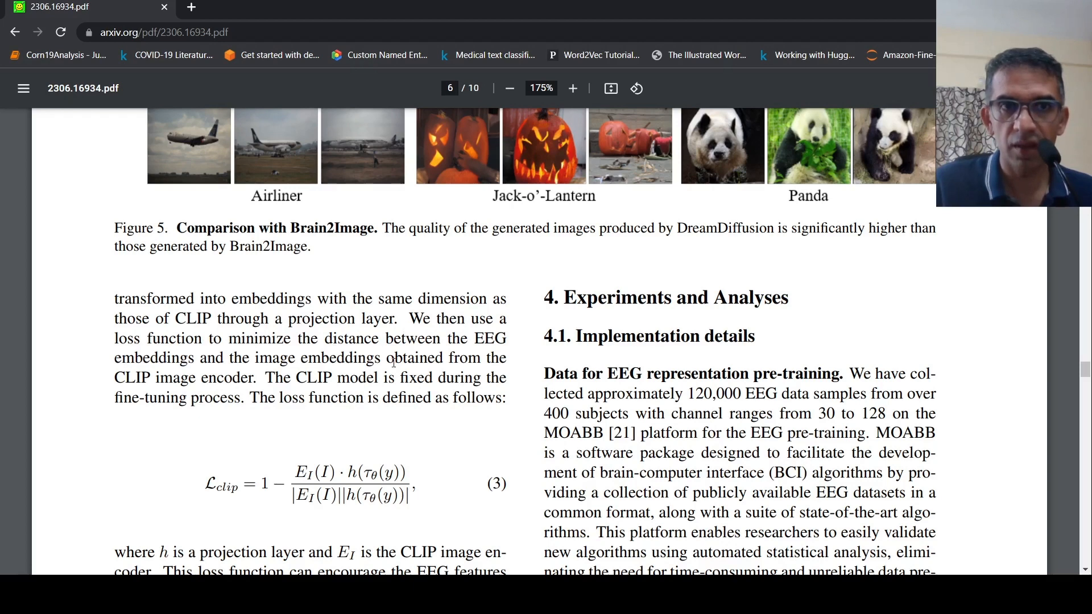
pyautogui.moveTo(248, 351)
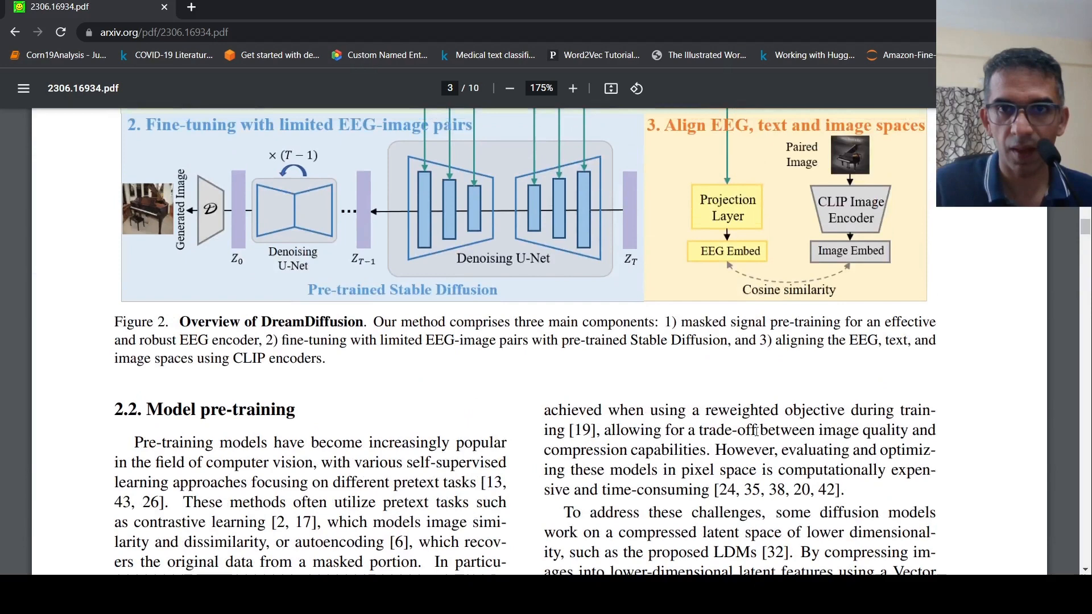
pyautogui.scroll(3)
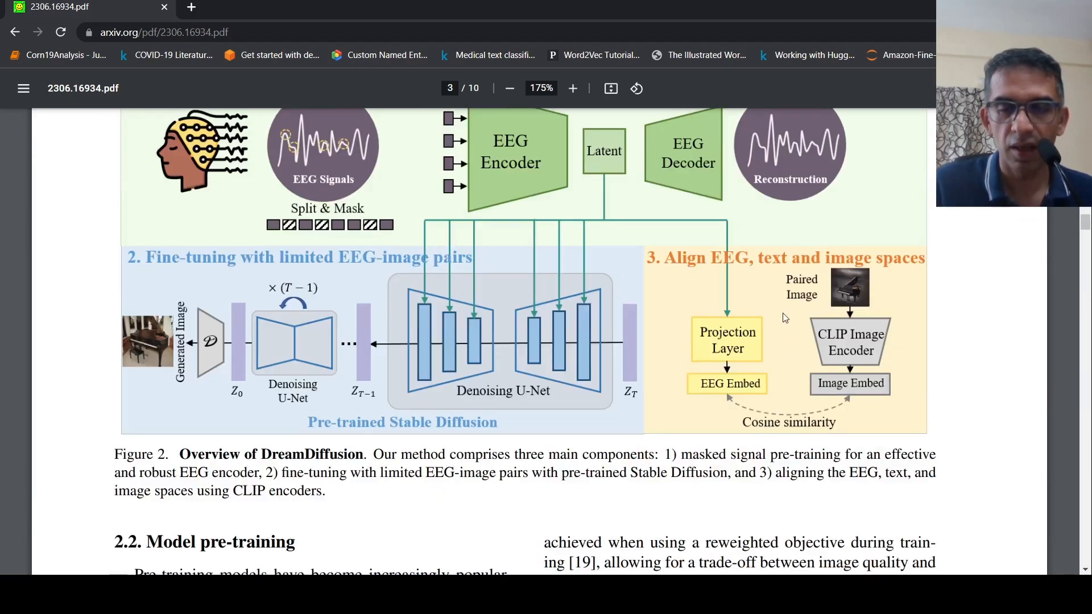
pyautogui.moveTo(724, 256)
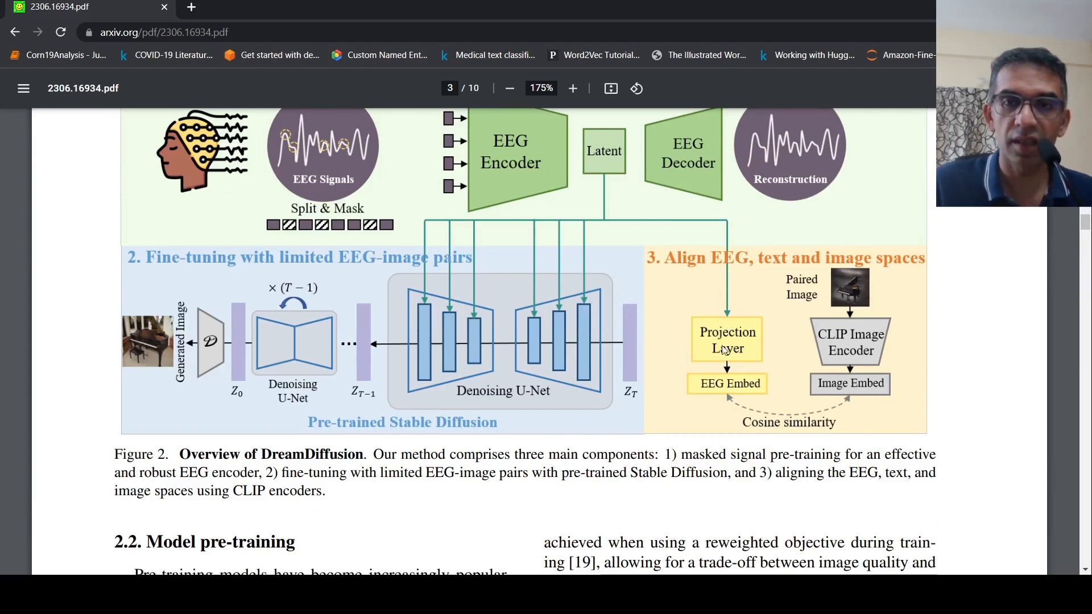
pyautogui.moveTo(848, 392)
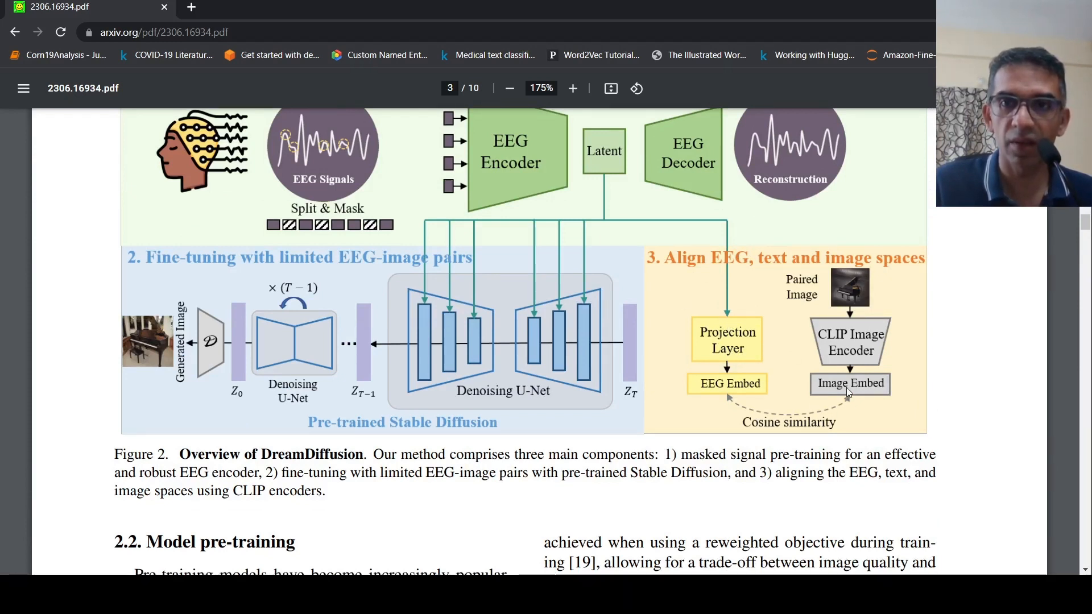
pyautogui.moveTo(303, 102)
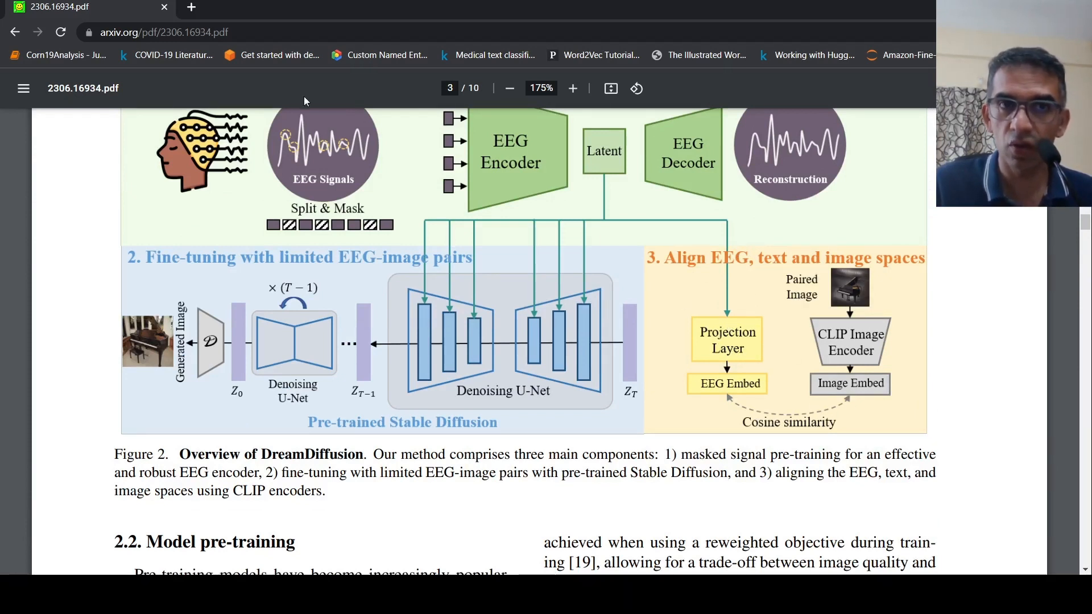
pyautogui.scroll(-3)
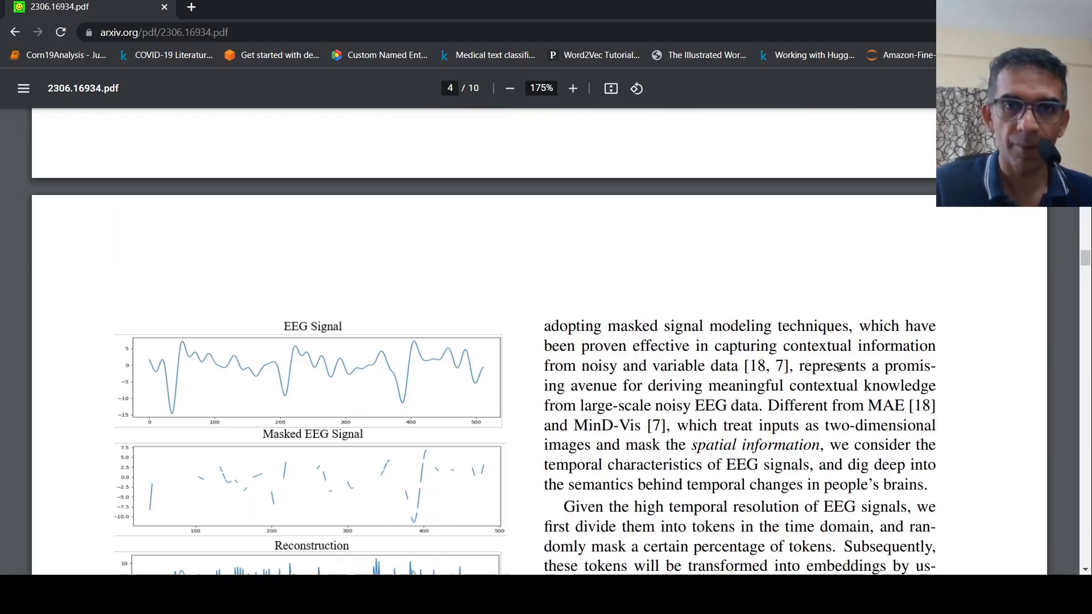
pyautogui.scroll(-3)
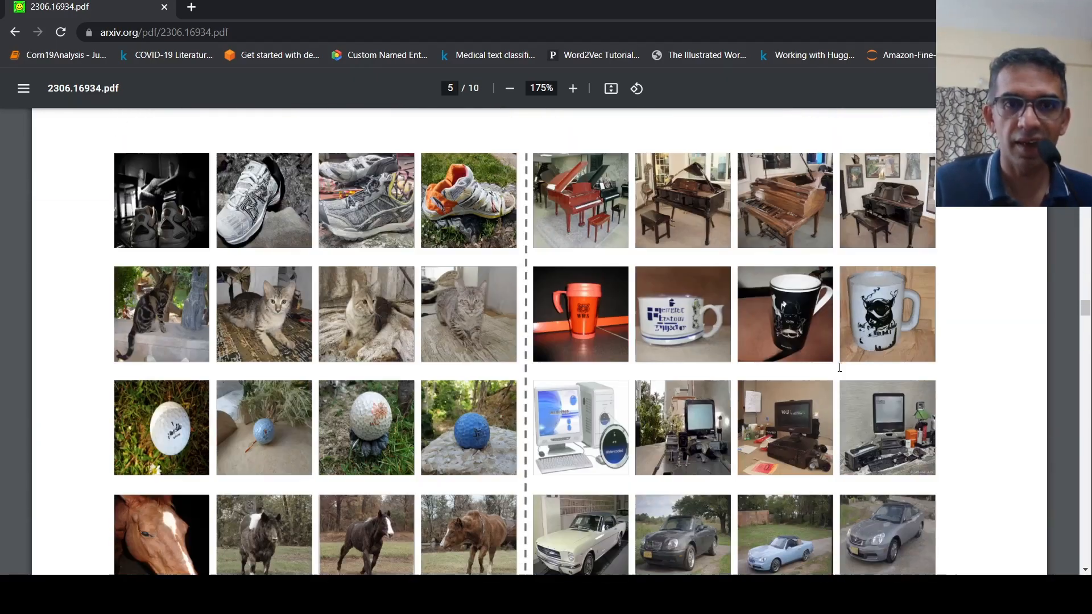
pyautogui.scroll(-3)
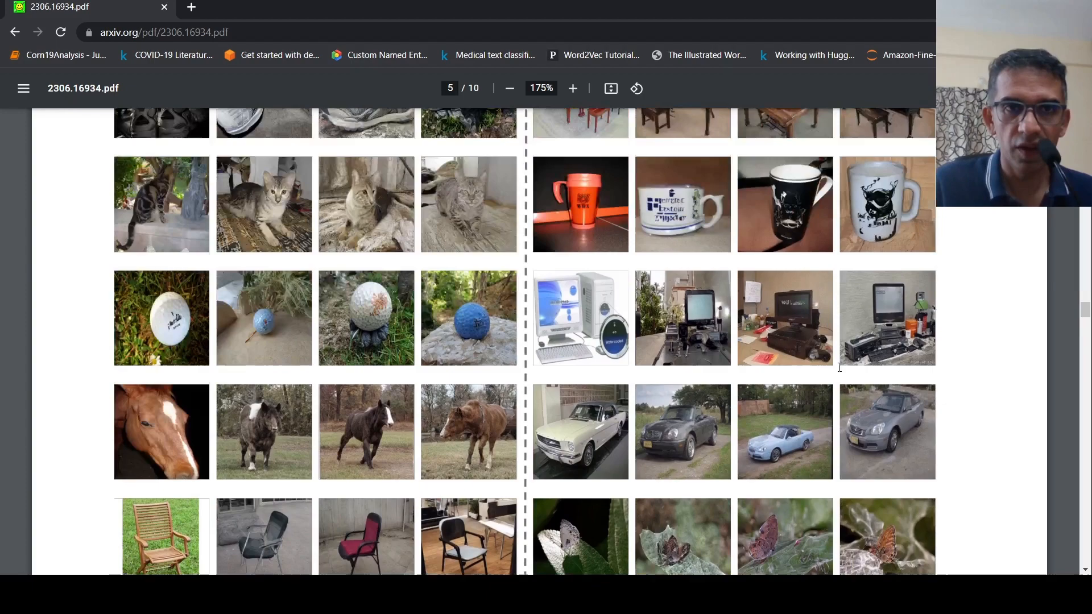
pyautogui.scroll(-3)
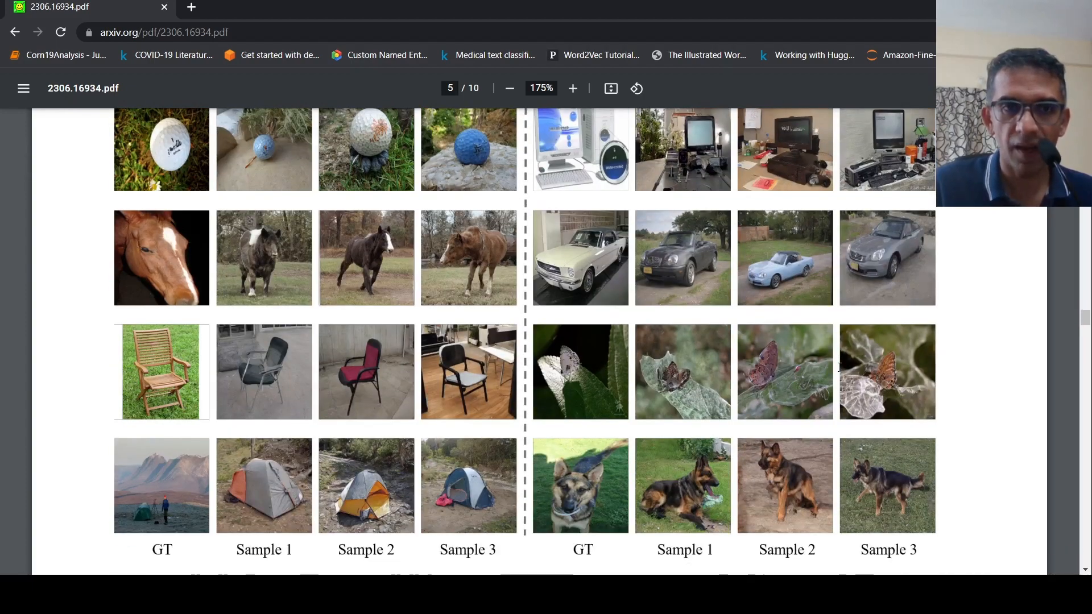
pyautogui.scroll(3)
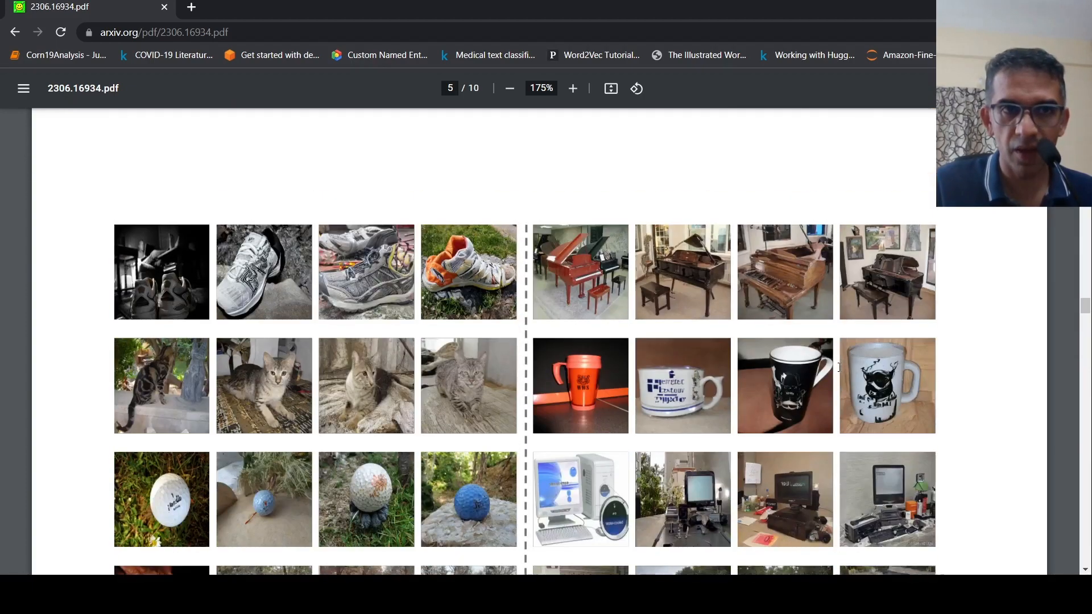
pyautogui.scroll(-3)
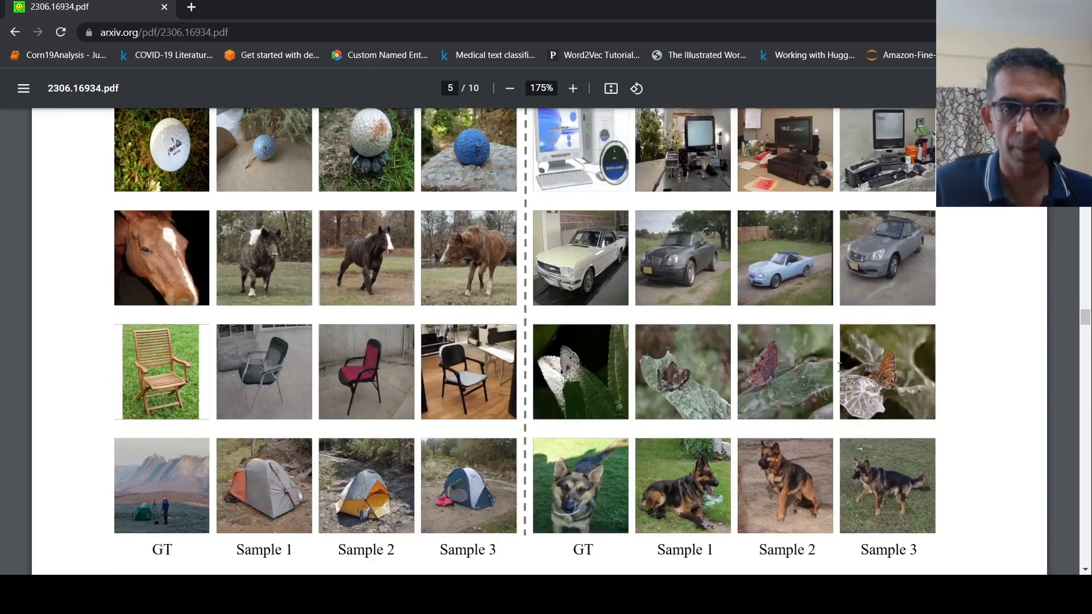
pyautogui.scroll(-3)
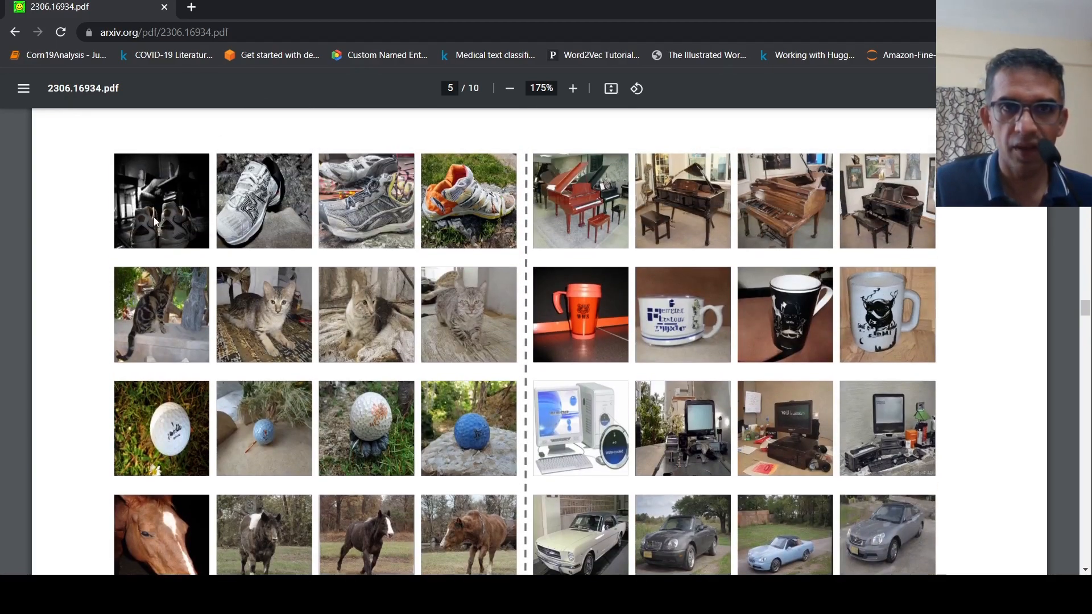
pyautogui.moveTo(332, 297)
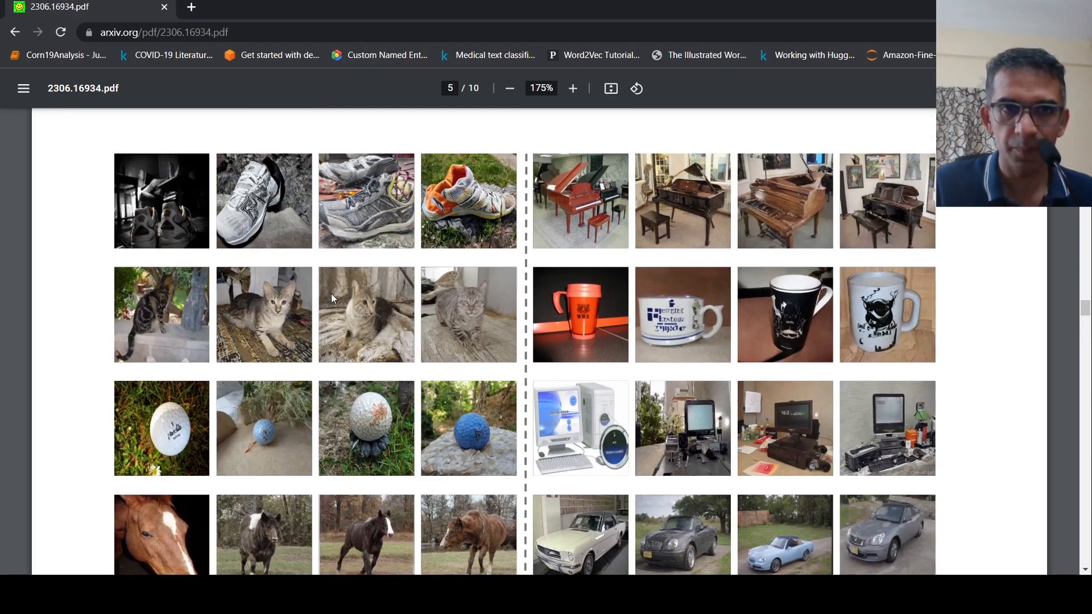
pyautogui.scroll(-3)
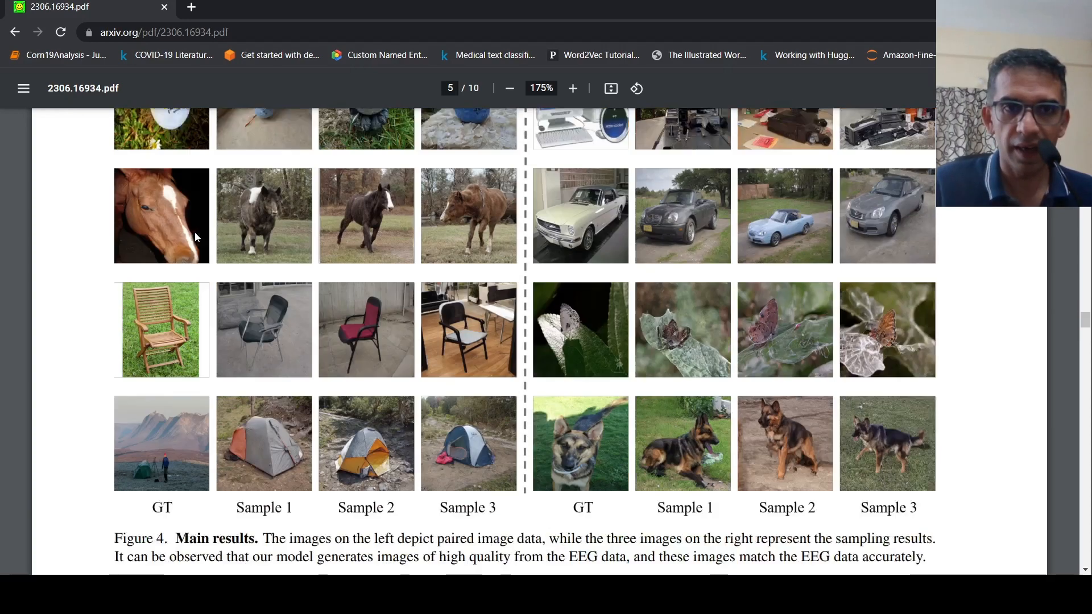
pyautogui.scroll(-3)
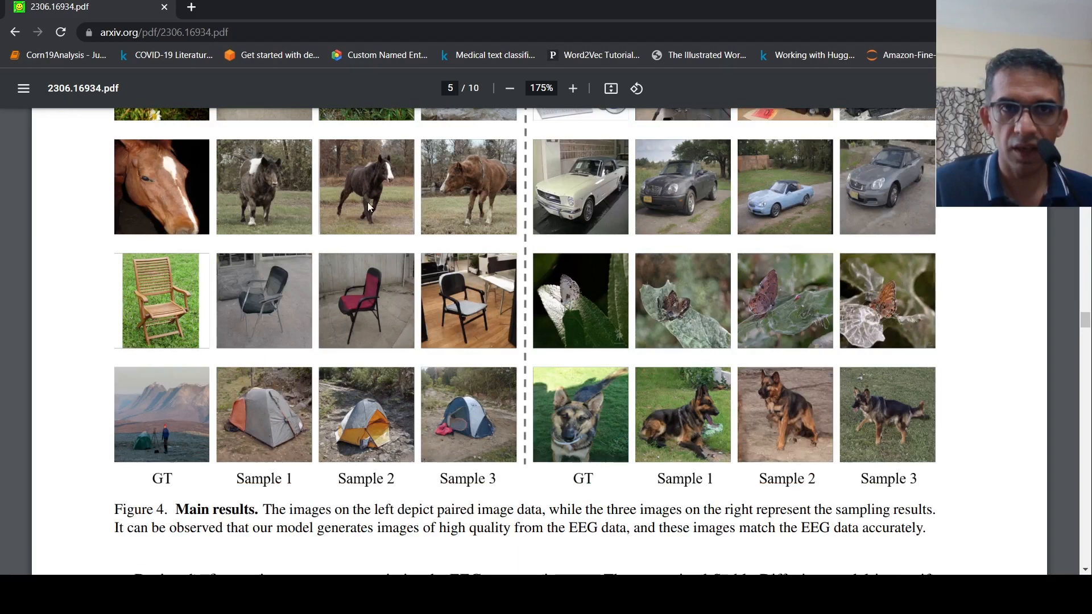
pyautogui.moveTo(406, 182)
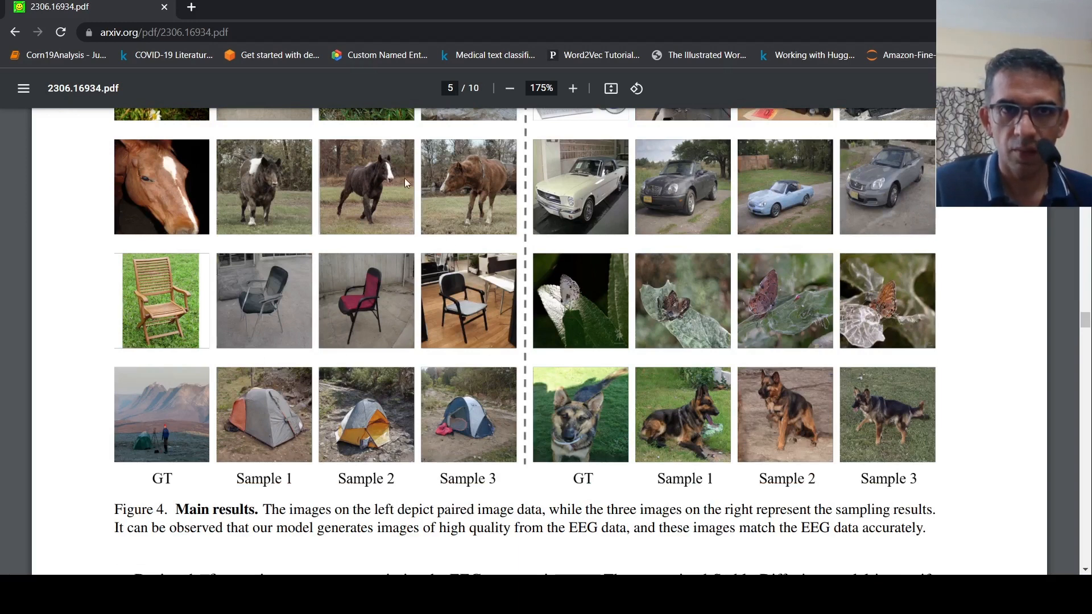
pyautogui.moveTo(126, 426)
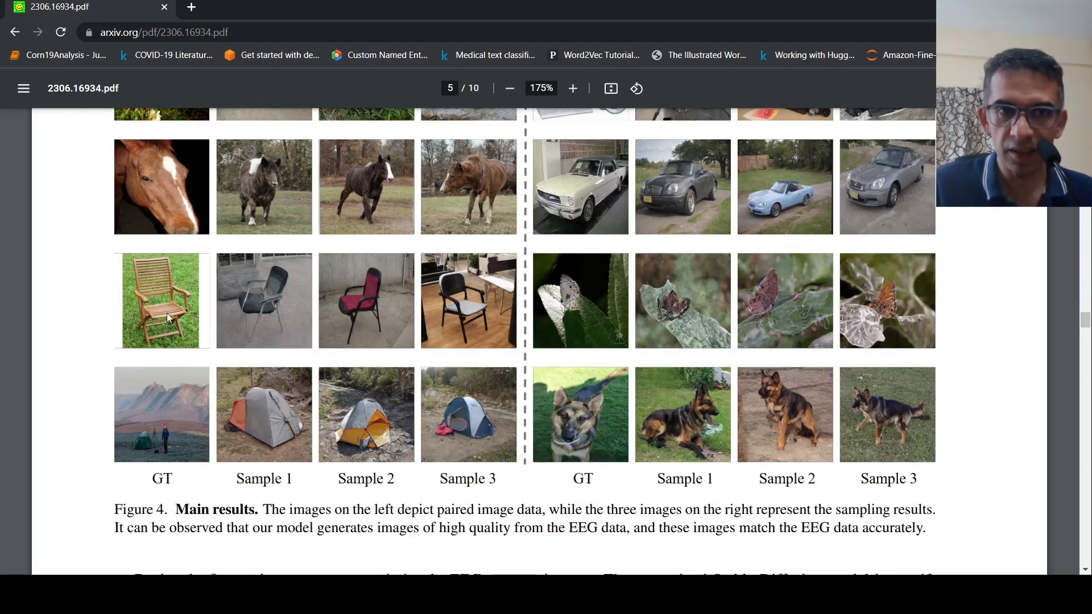
pyautogui.moveTo(474, 310)
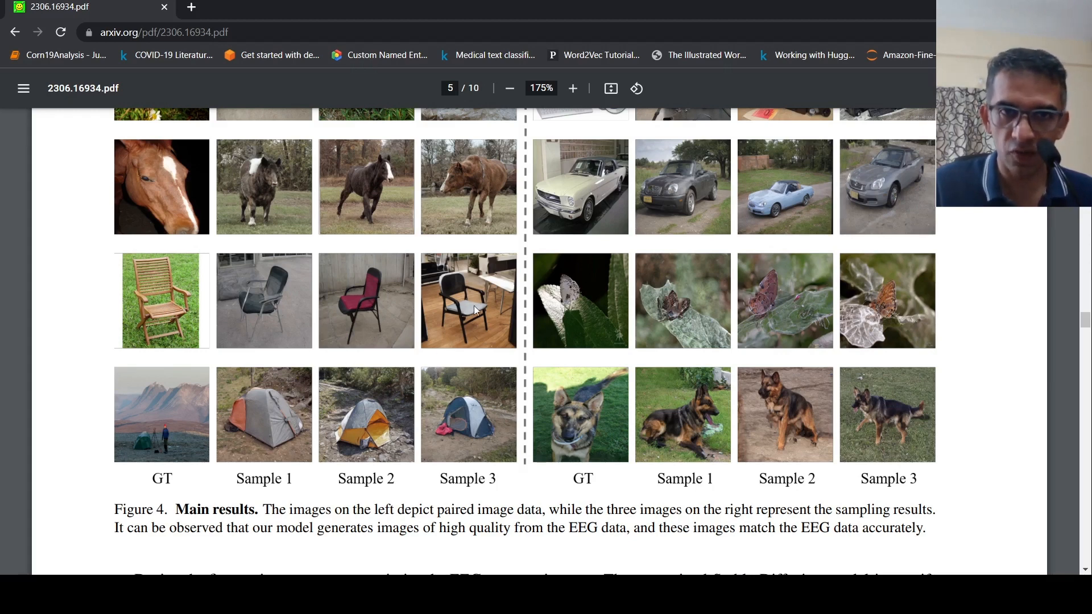
pyautogui.moveTo(398, 325)
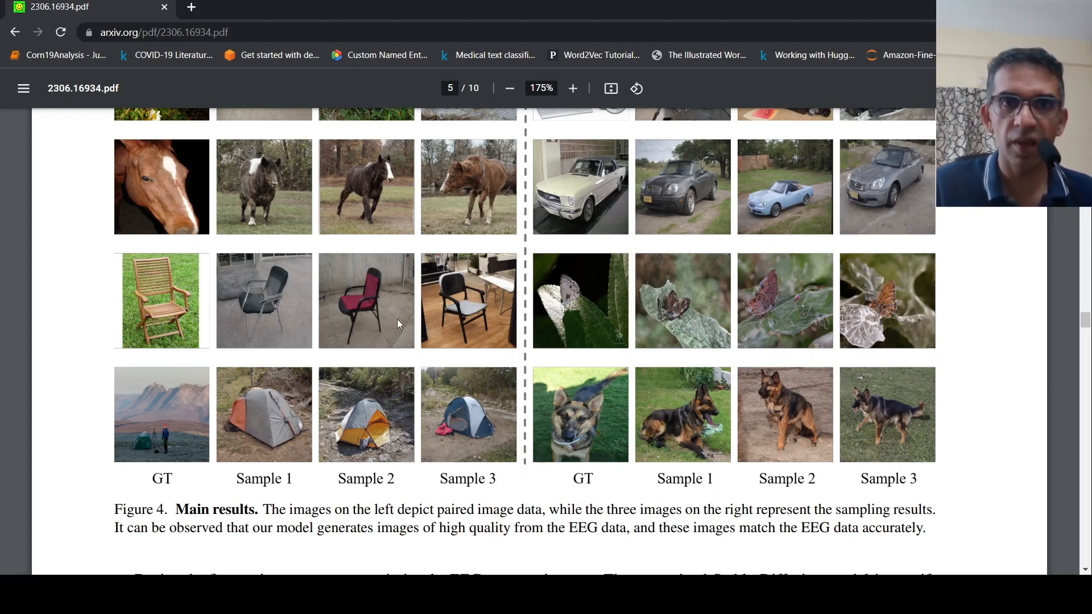
pyautogui.moveTo(267, 303)
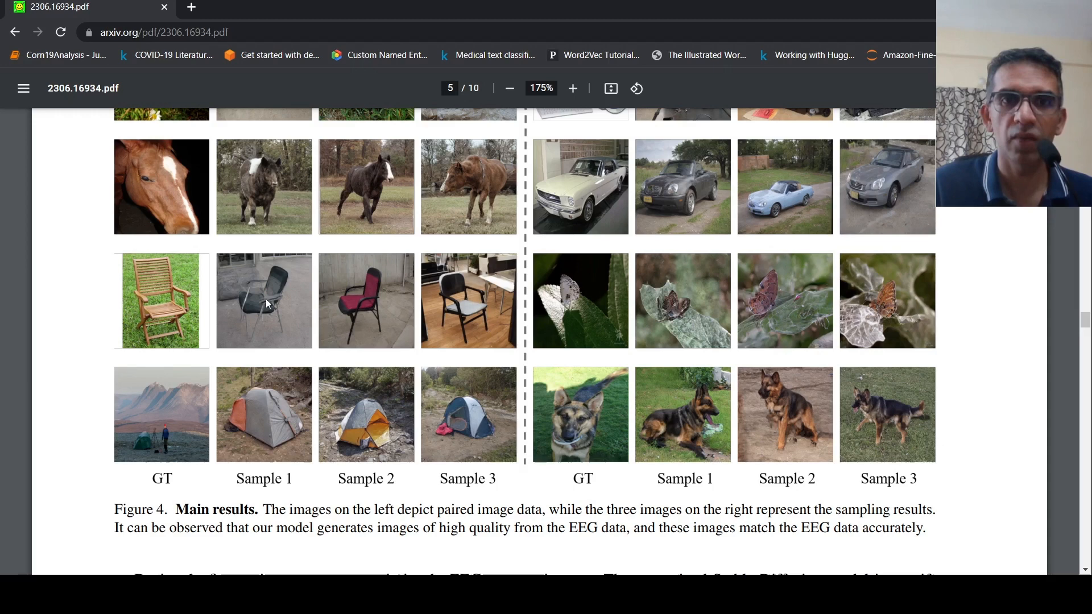
pyautogui.moveTo(255, 307)
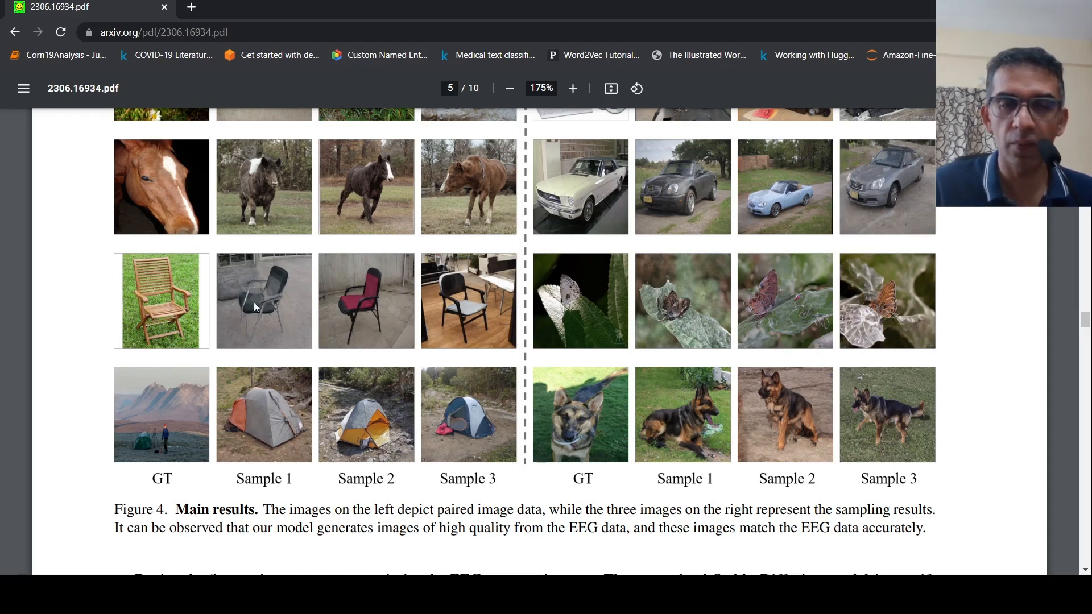
pyautogui.moveTo(179, 308)
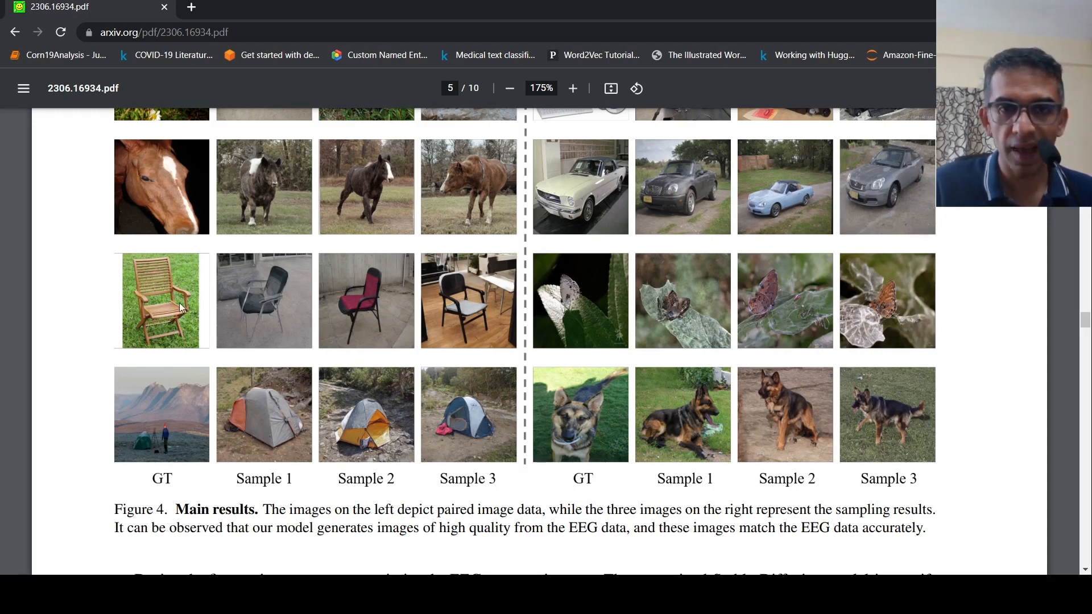
pyautogui.moveTo(342, 314)
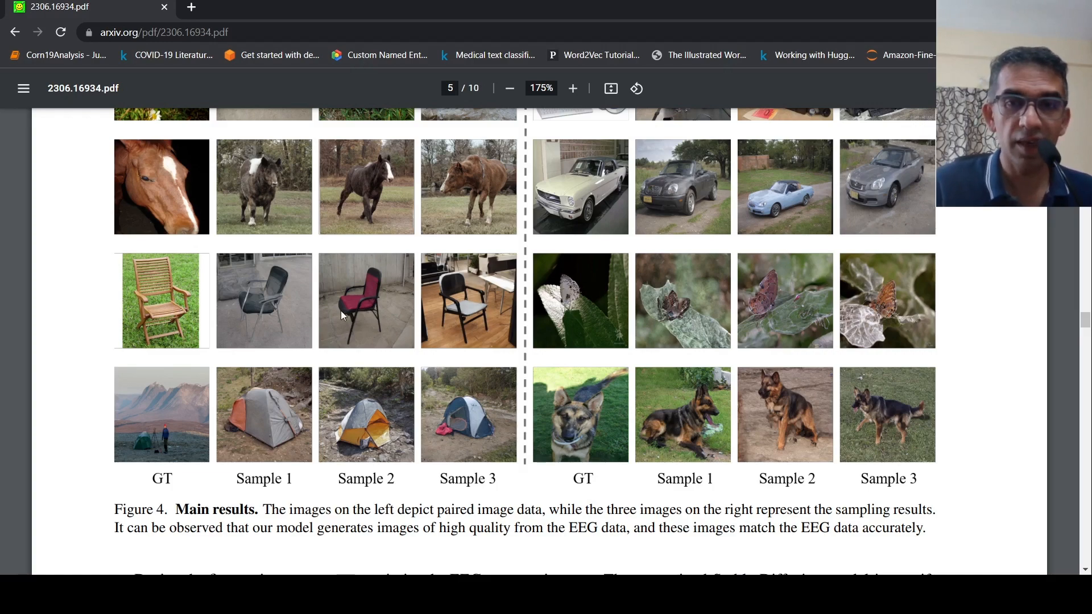
pyautogui.scroll(-3)
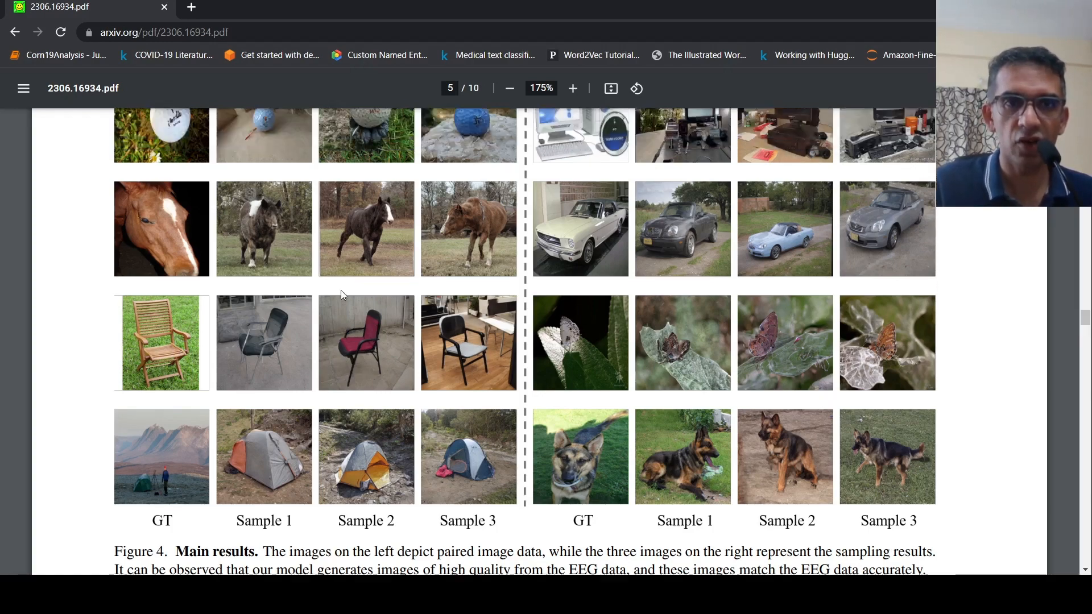
pyautogui.scroll(3)
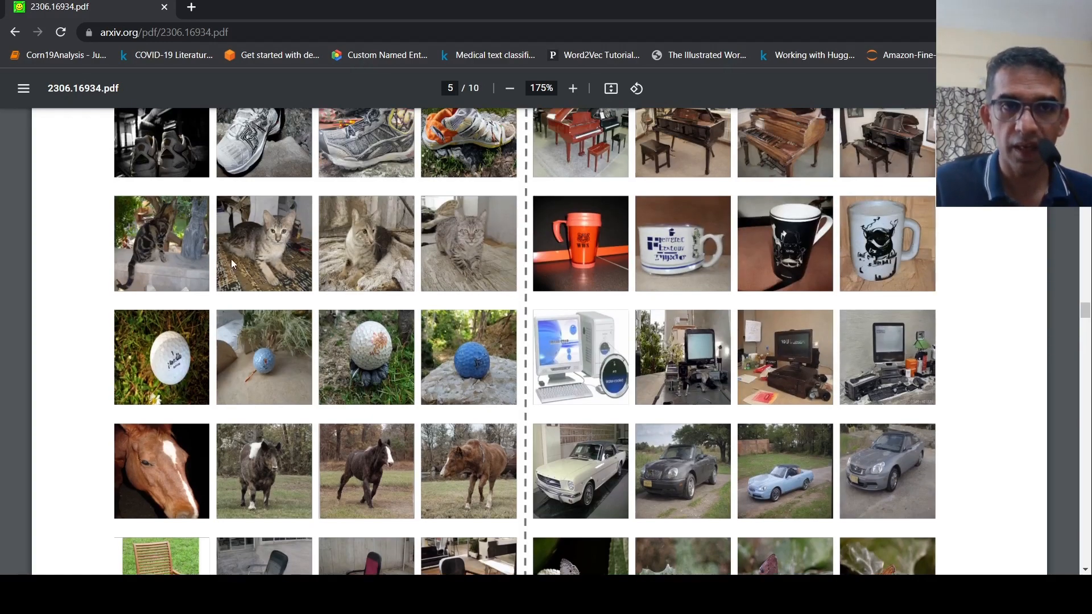
pyautogui.scroll(3)
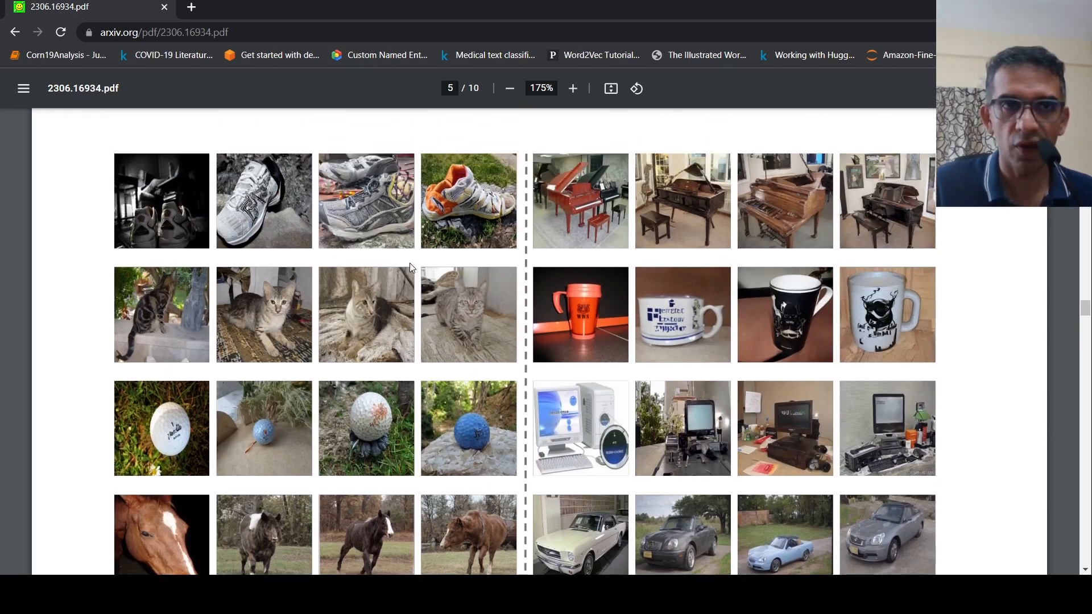
pyautogui.moveTo(184, 321)
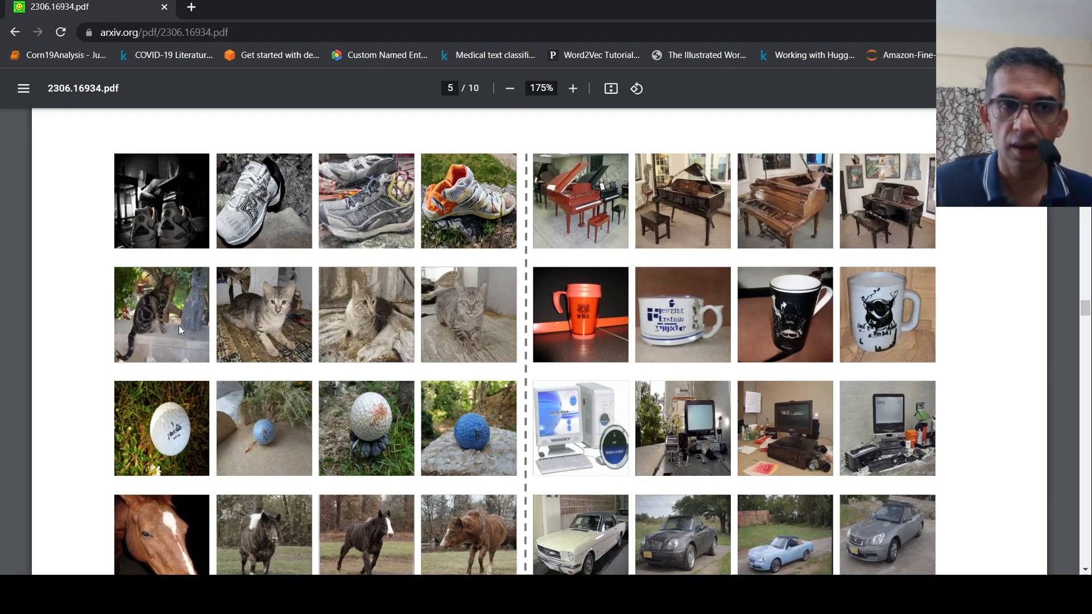
pyautogui.moveTo(161, 273)
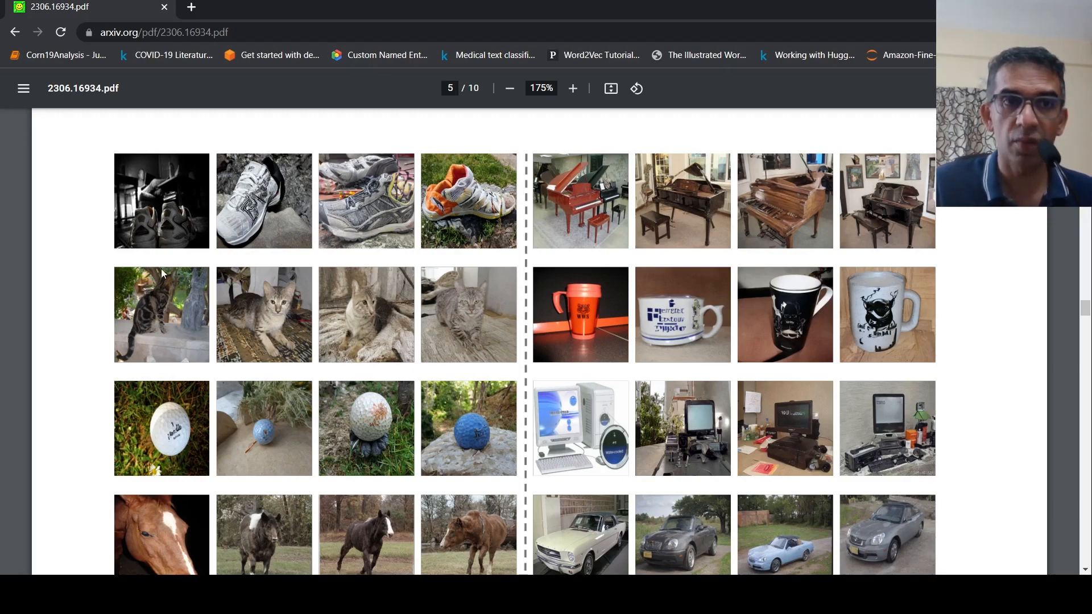
pyautogui.moveTo(173, 326)
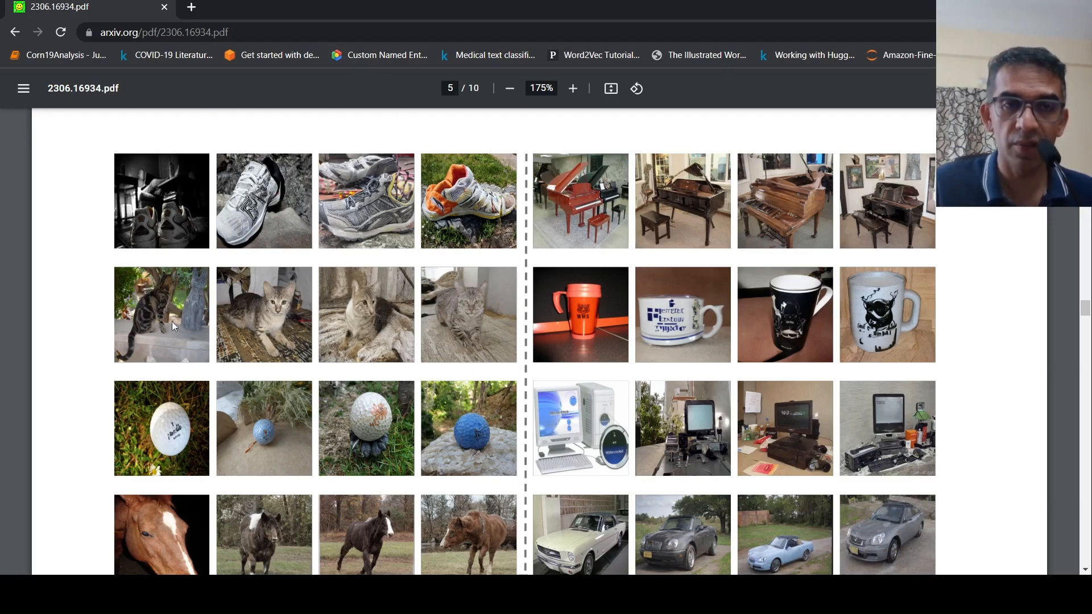
pyautogui.moveTo(289, 320)
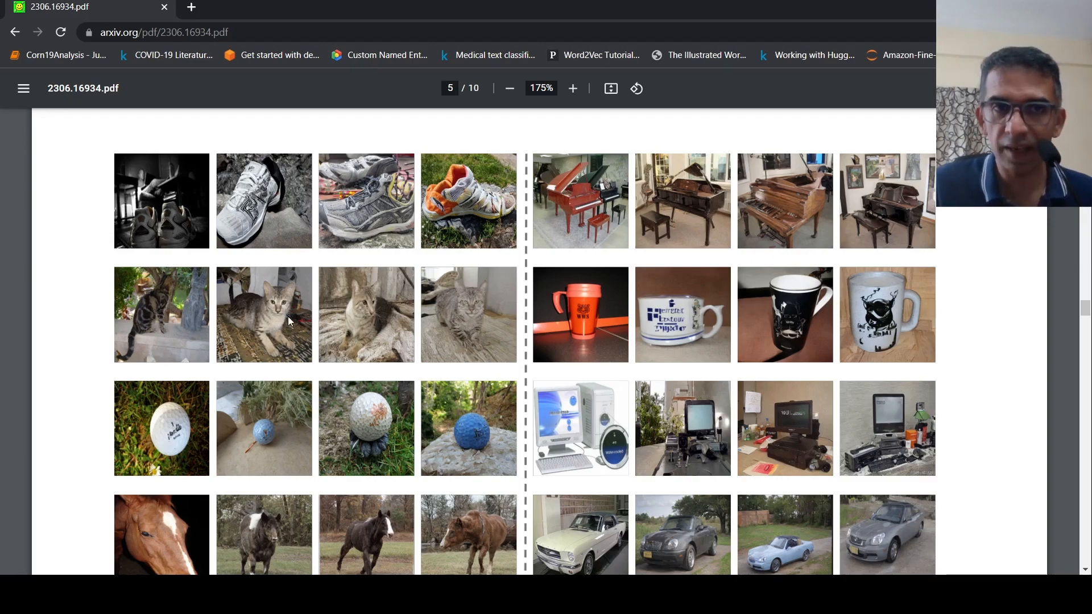
pyautogui.moveTo(292, 312)
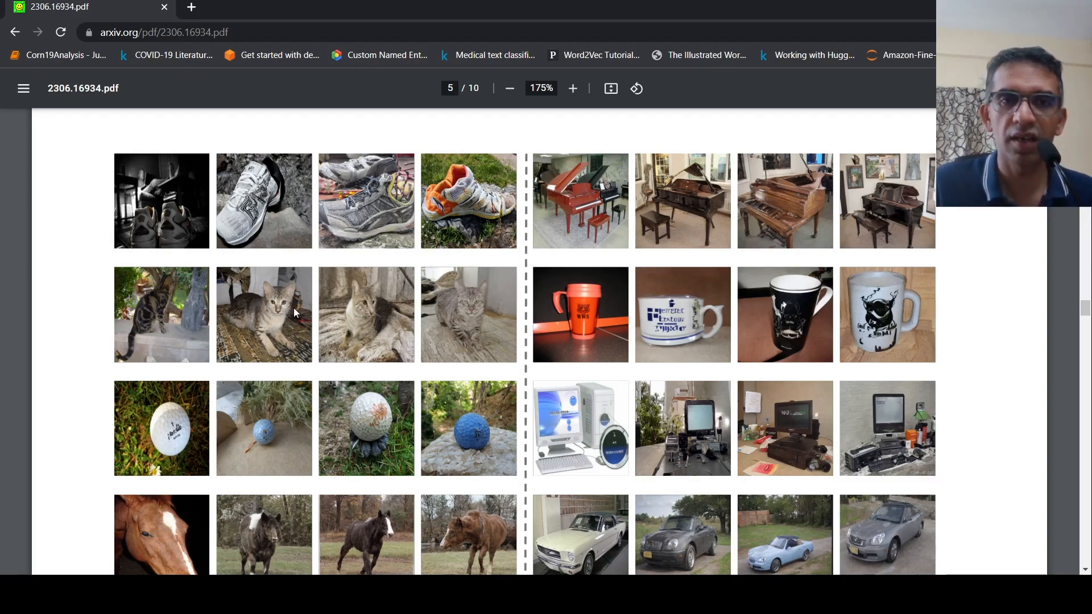
pyautogui.moveTo(431, 322)
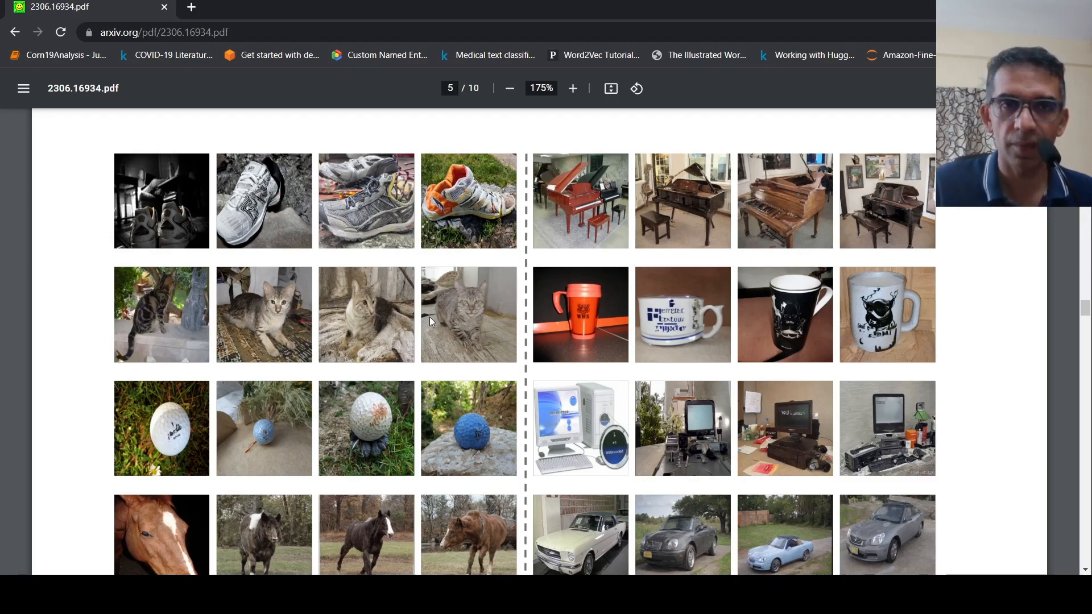
pyautogui.scroll(-3)
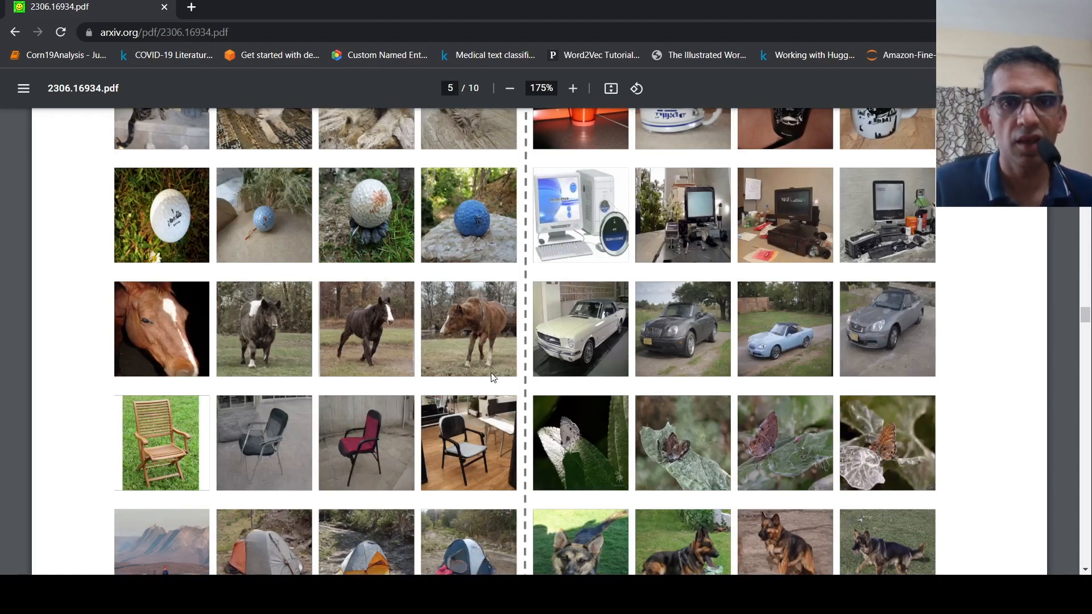
pyautogui.scroll(-3)
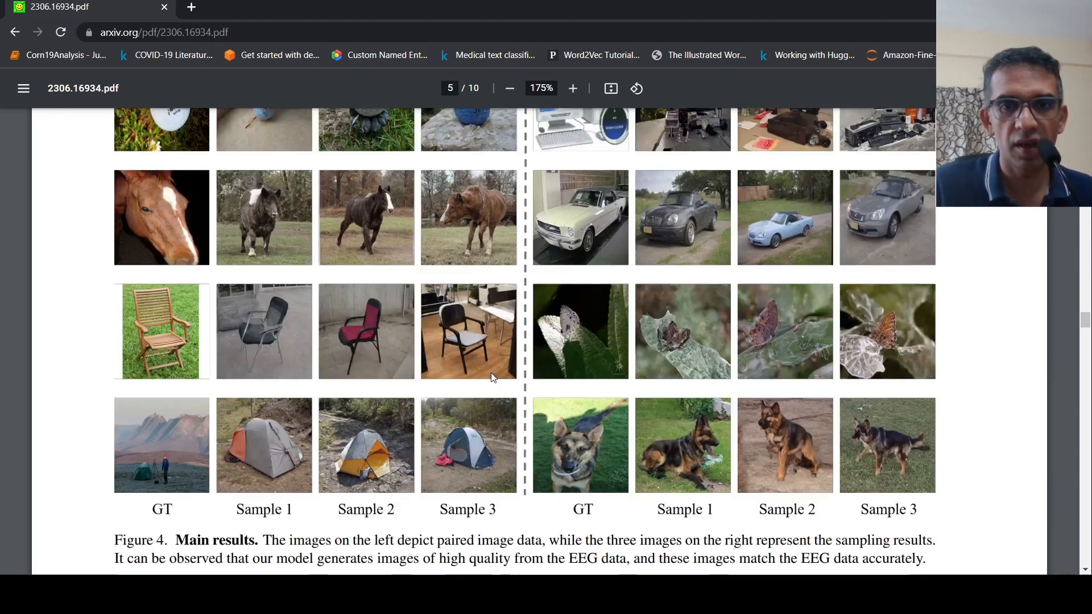
pyautogui.scroll(-3)
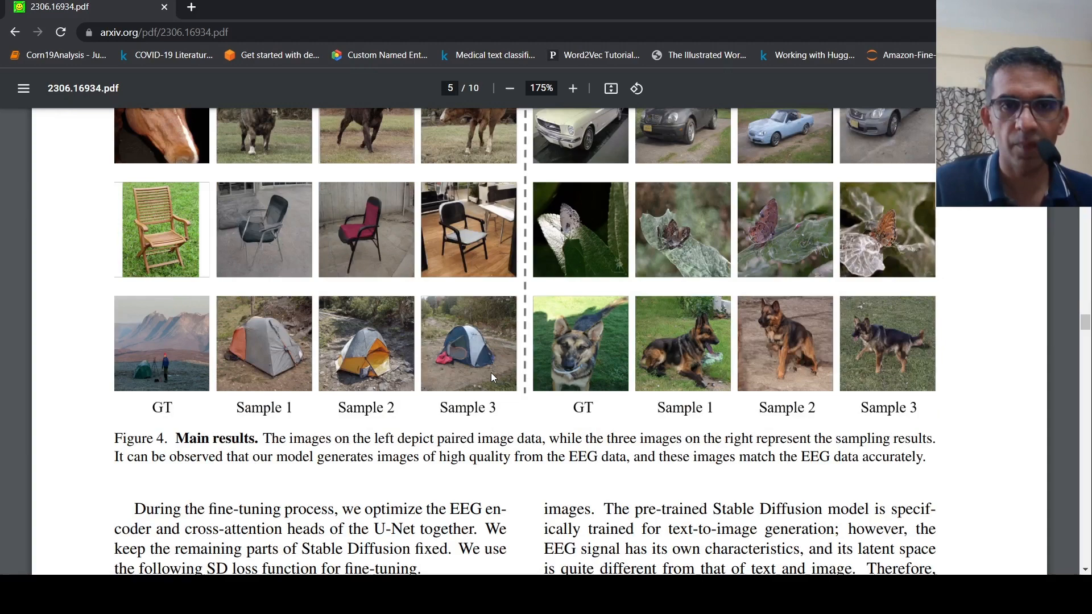
pyautogui.moveTo(684, 354)
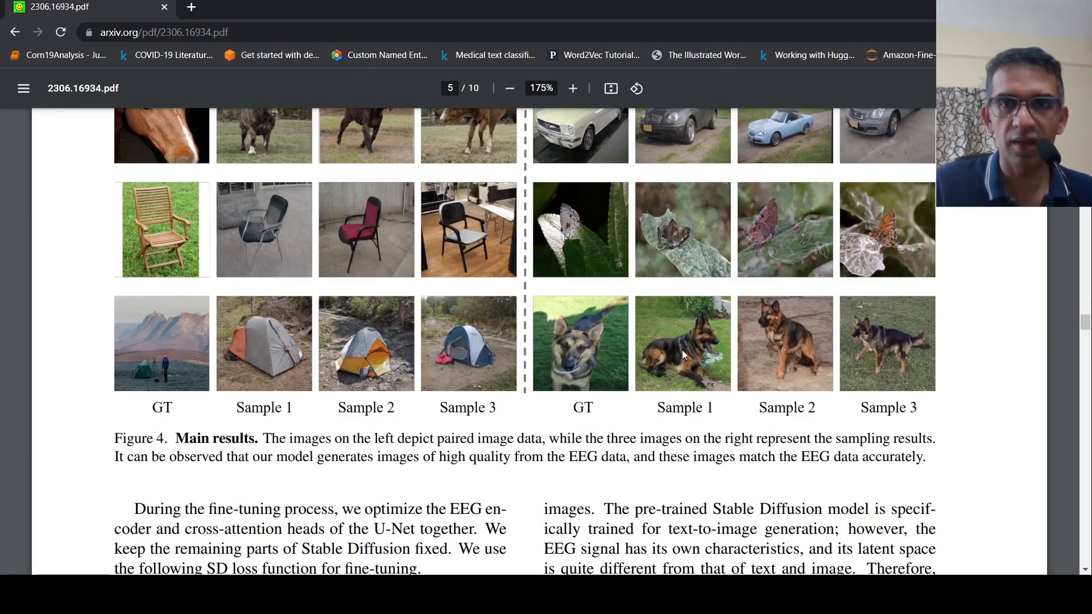
pyautogui.scroll(3)
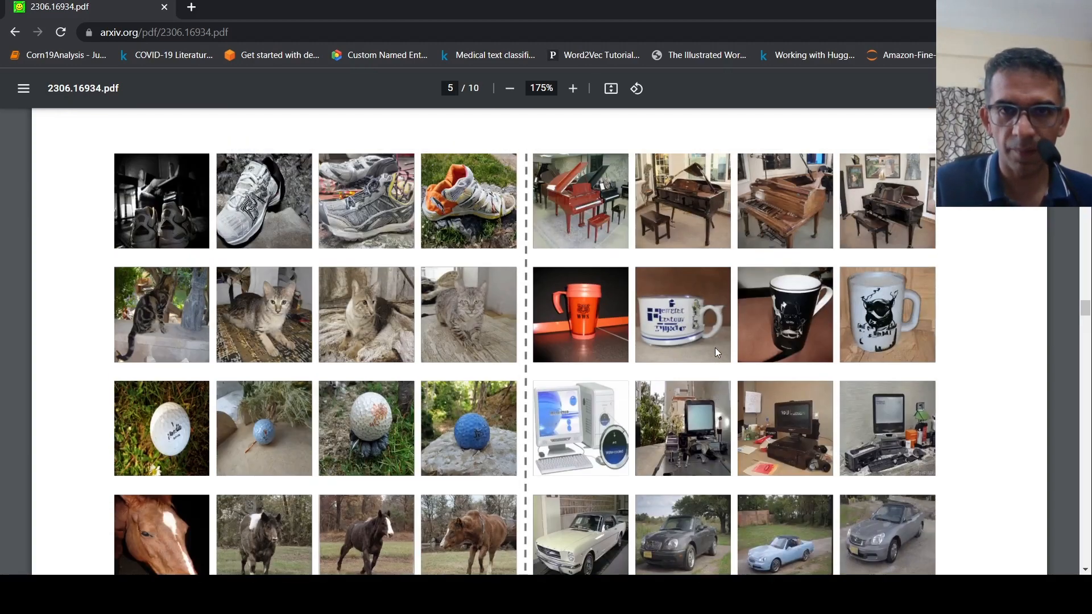
pyautogui.moveTo(573, 360)
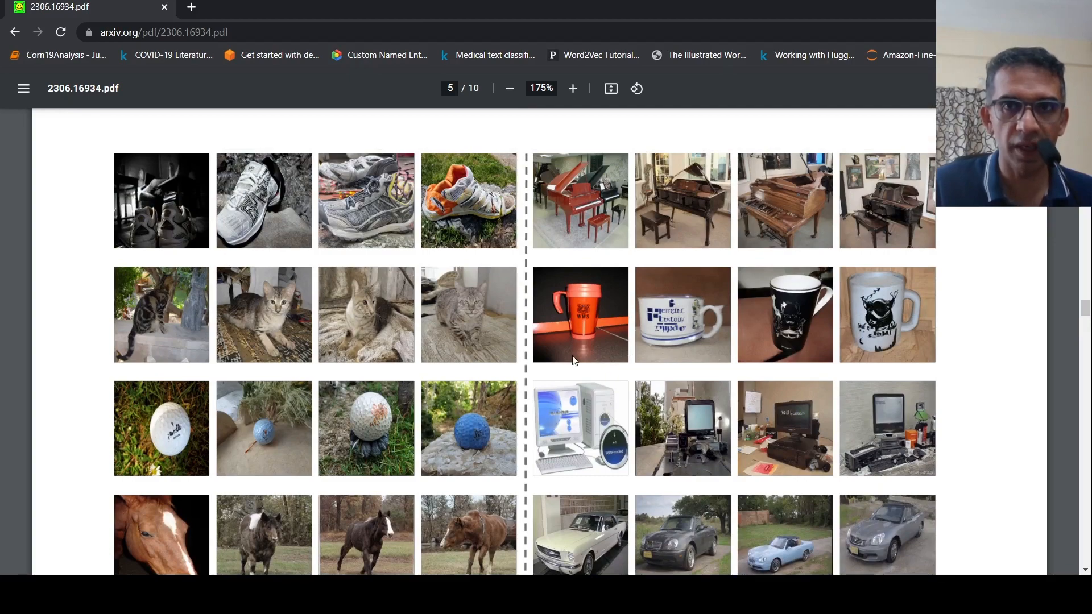
pyautogui.scroll(-3)
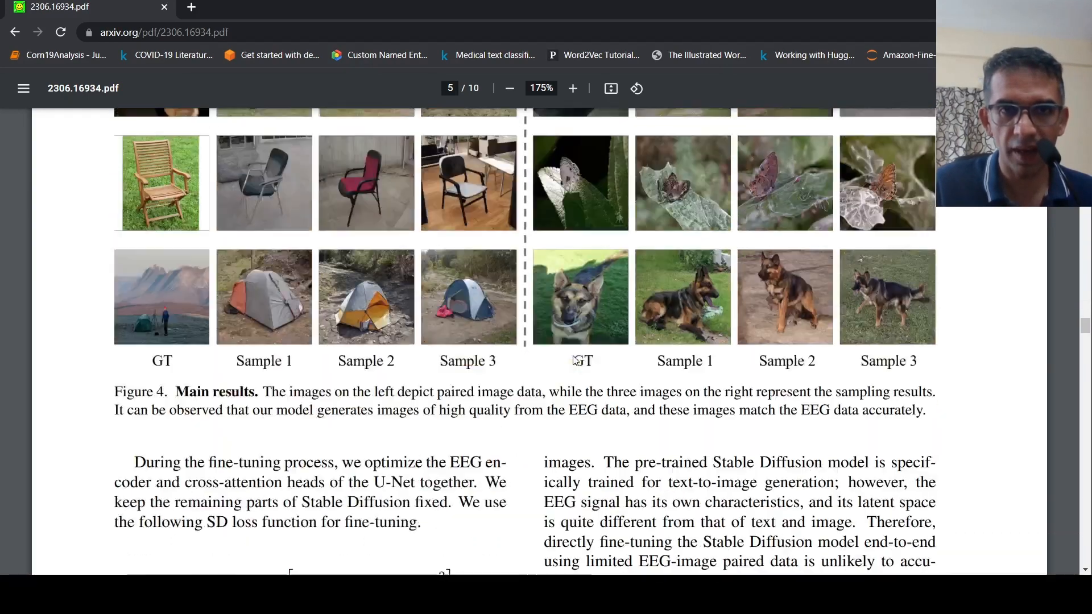
pyautogui.scroll(-3)
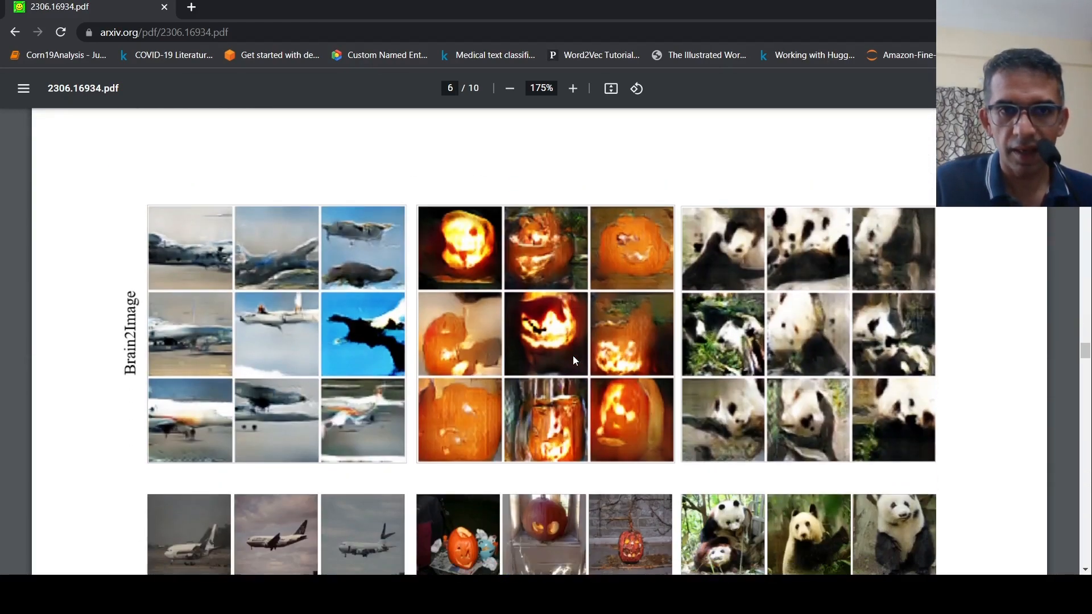
pyautogui.scroll(-3)
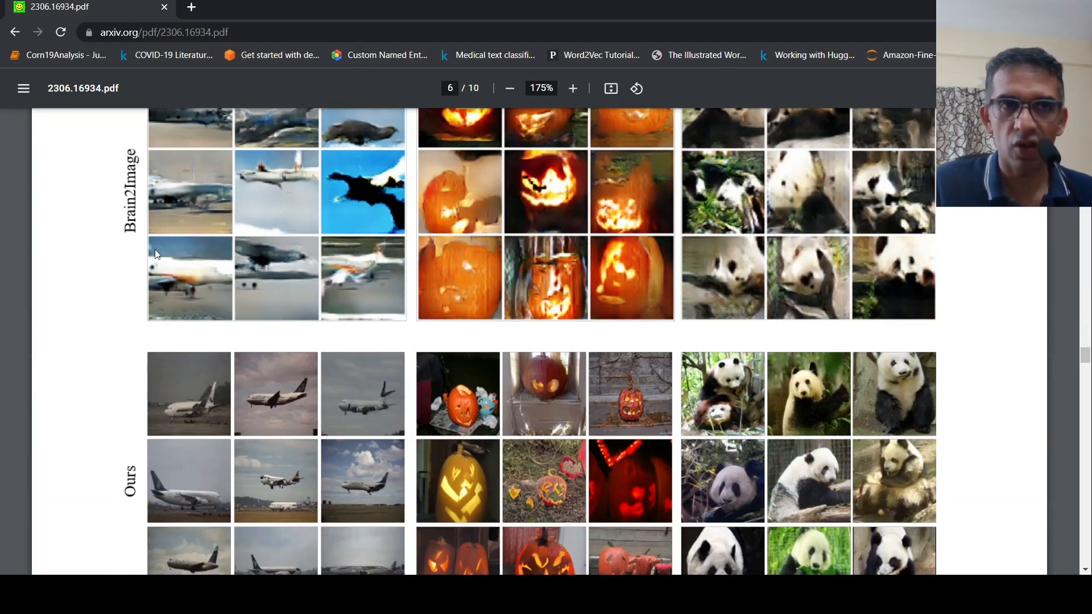
pyautogui.scroll(3)
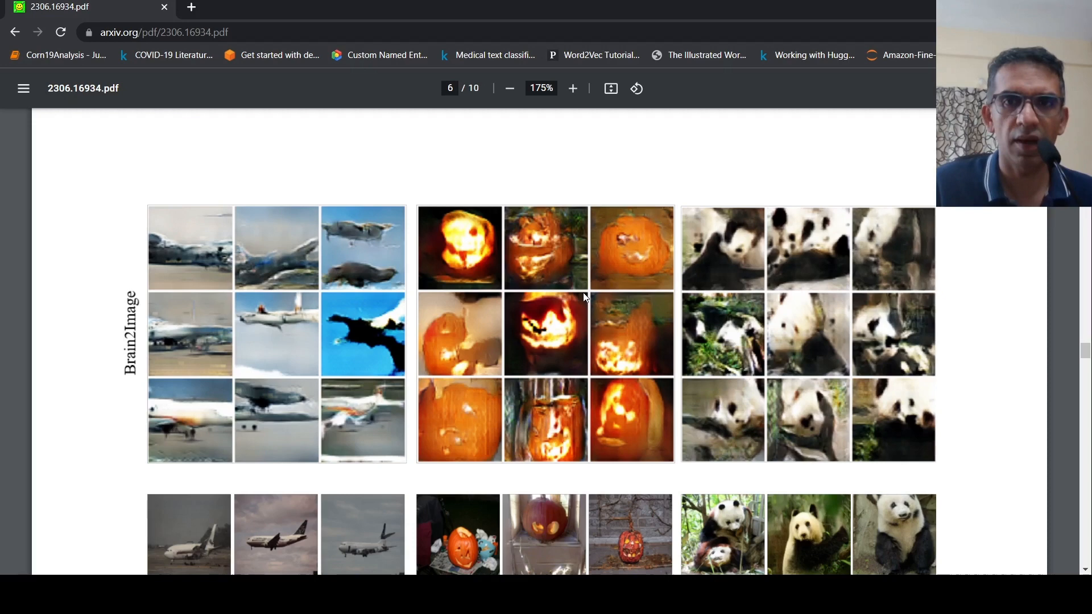
pyautogui.scroll(-3)
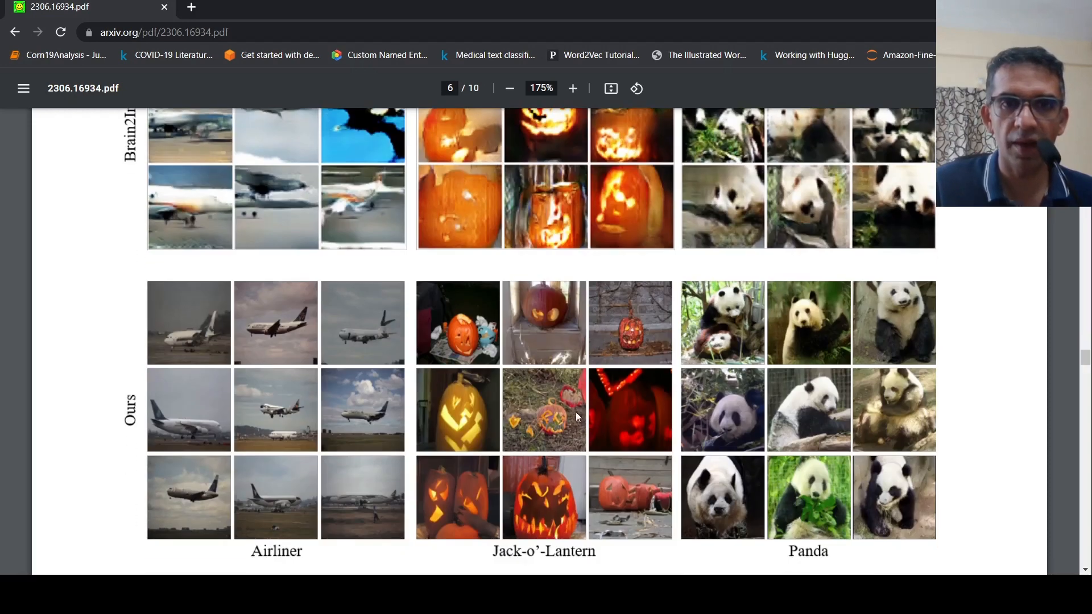
pyautogui.moveTo(598, 436)
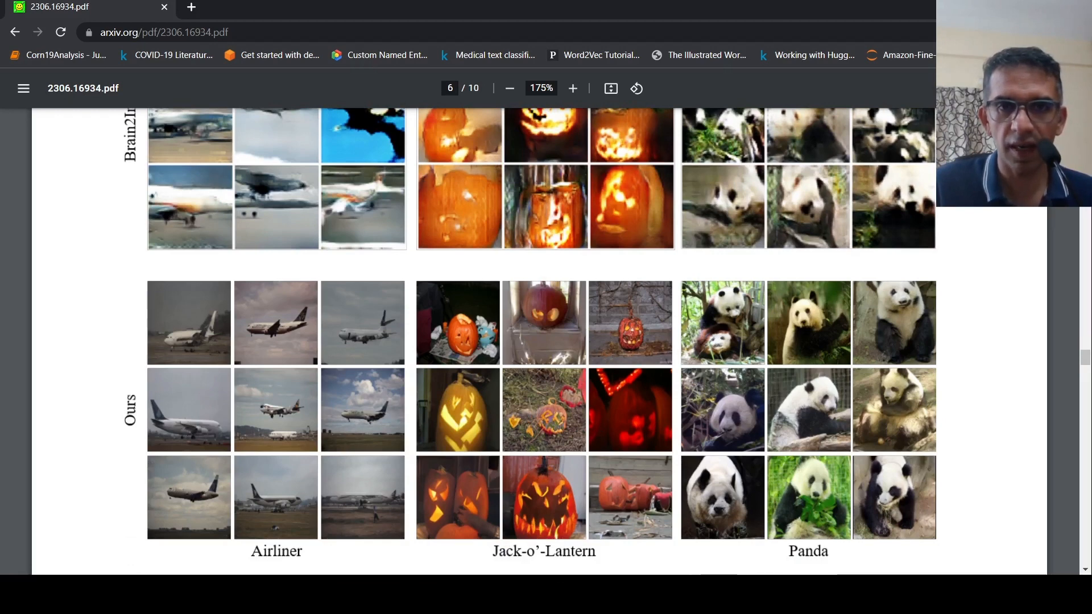
pyautogui.moveTo(235, 333)
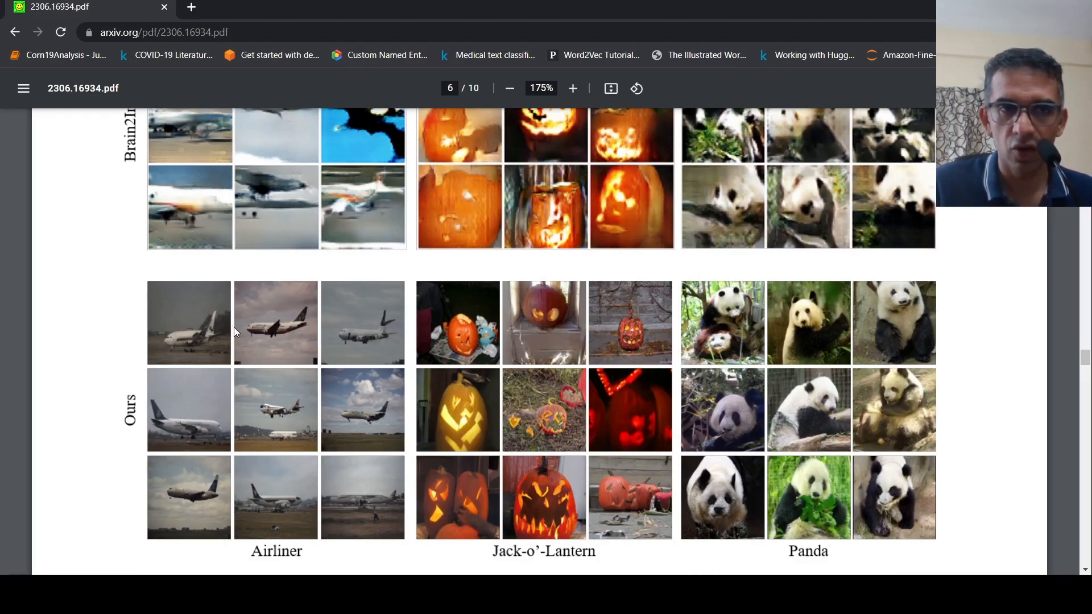
pyautogui.moveTo(289, 537)
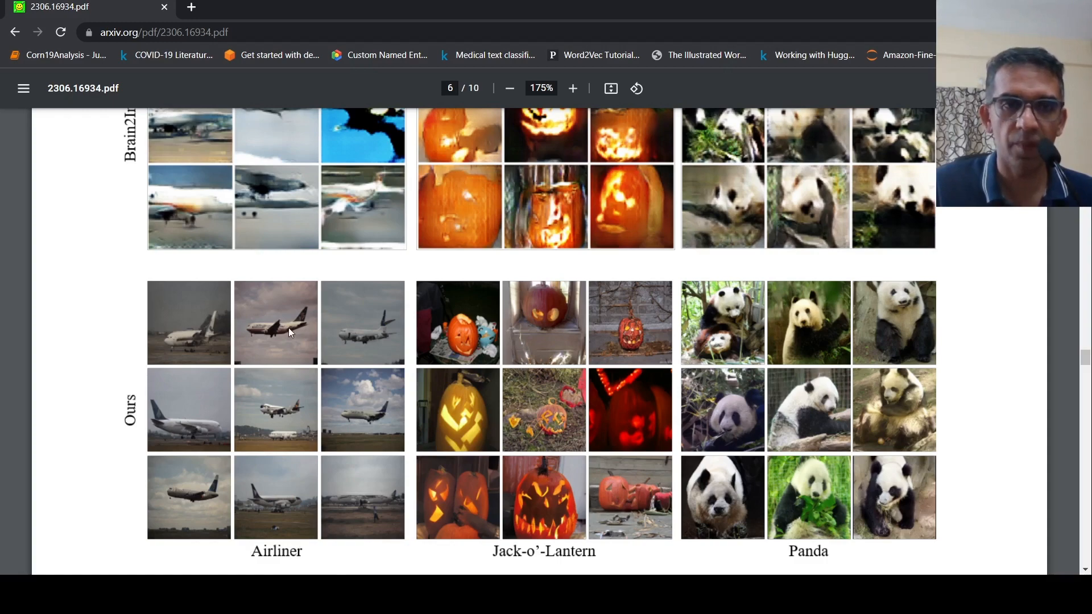
pyautogui.moveTo(246, 338)
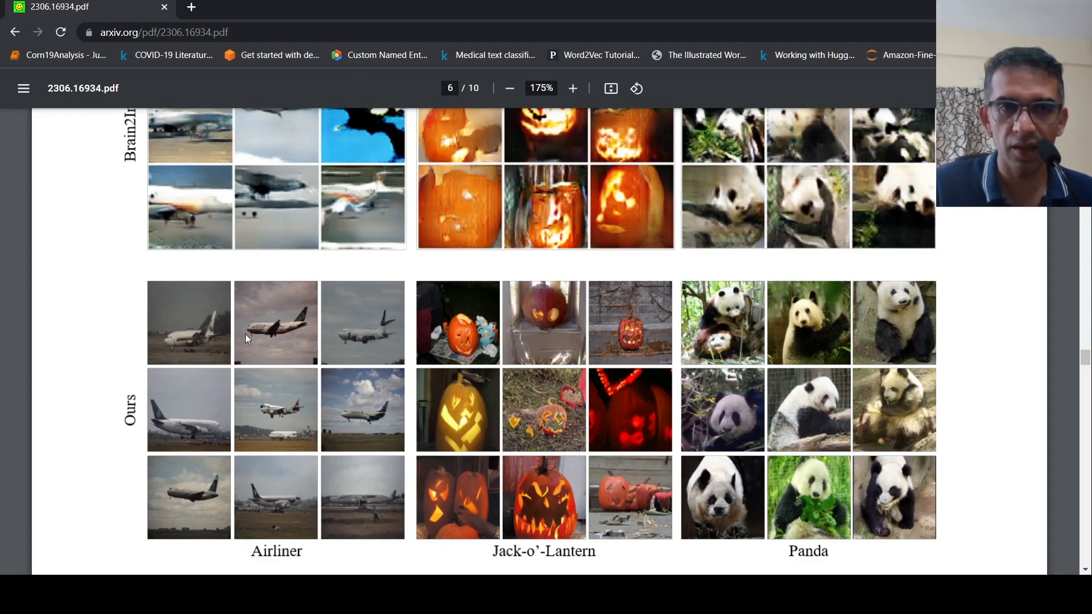
pyautogui.scroll(3)
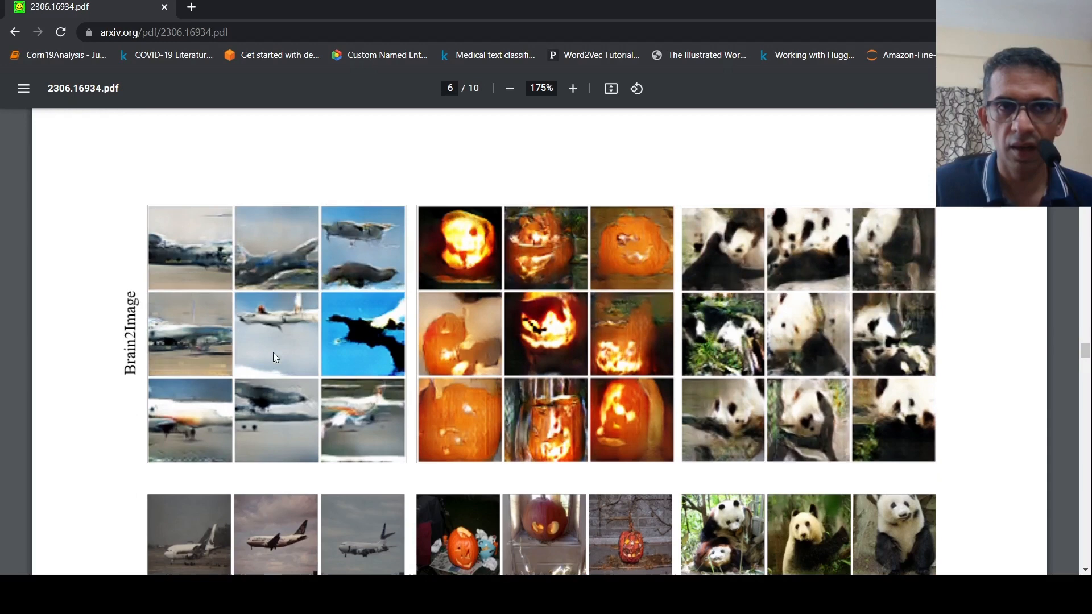
pyautogui.moveTo(226, 364)
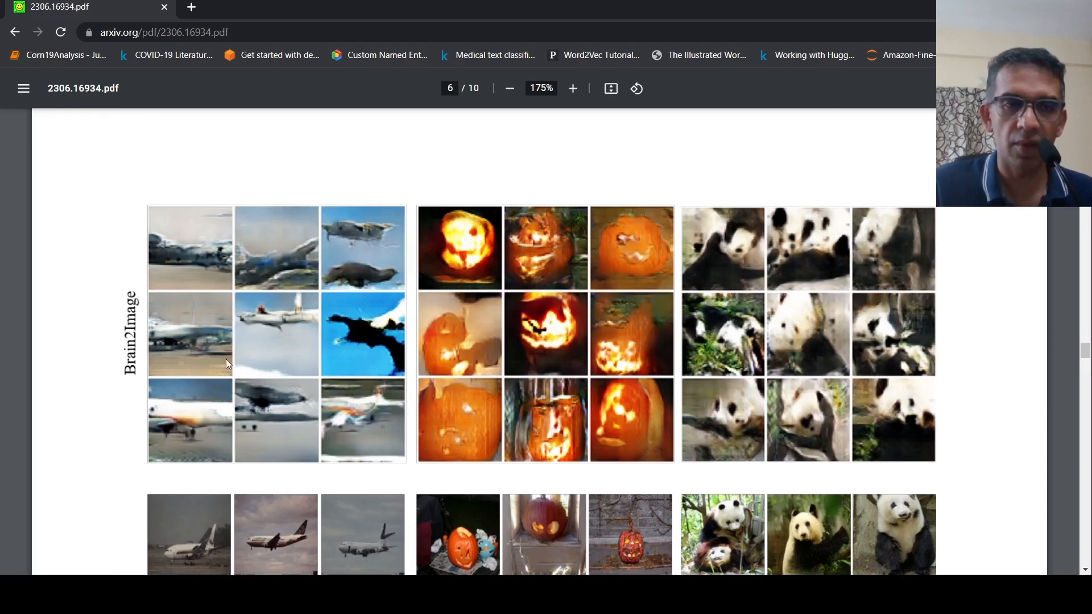
pyautogui.moveTo(703, 370)
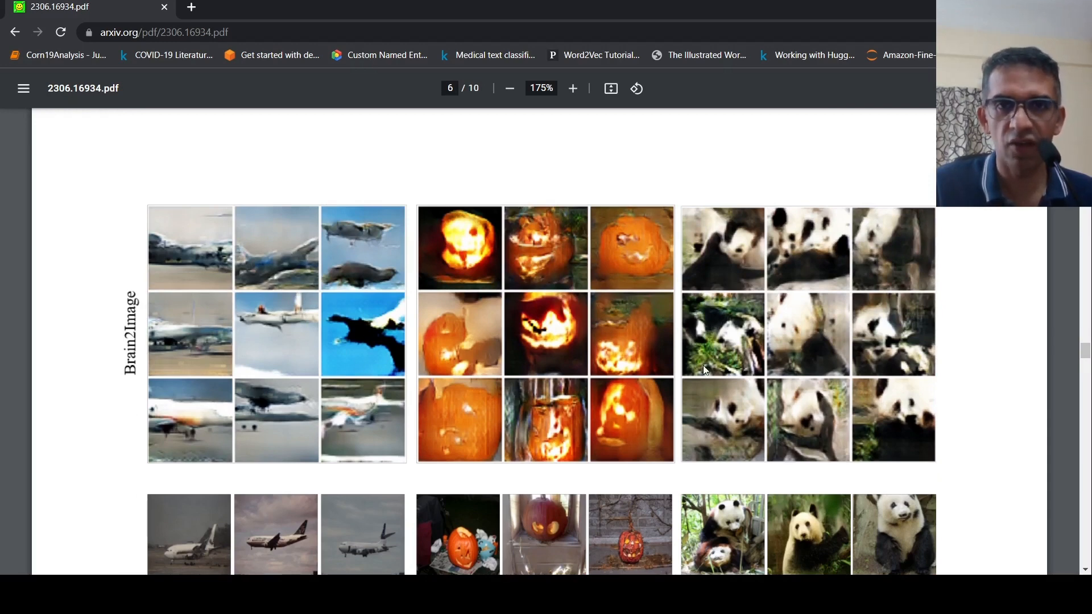
pyautogui.scroll(-3)
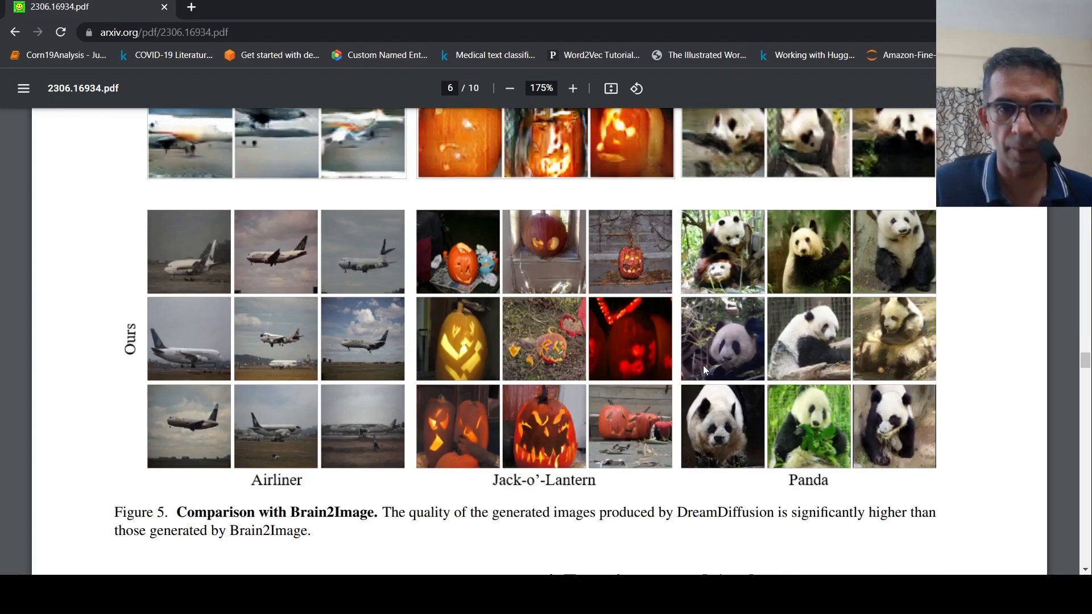
pyautogui.scroll(3)
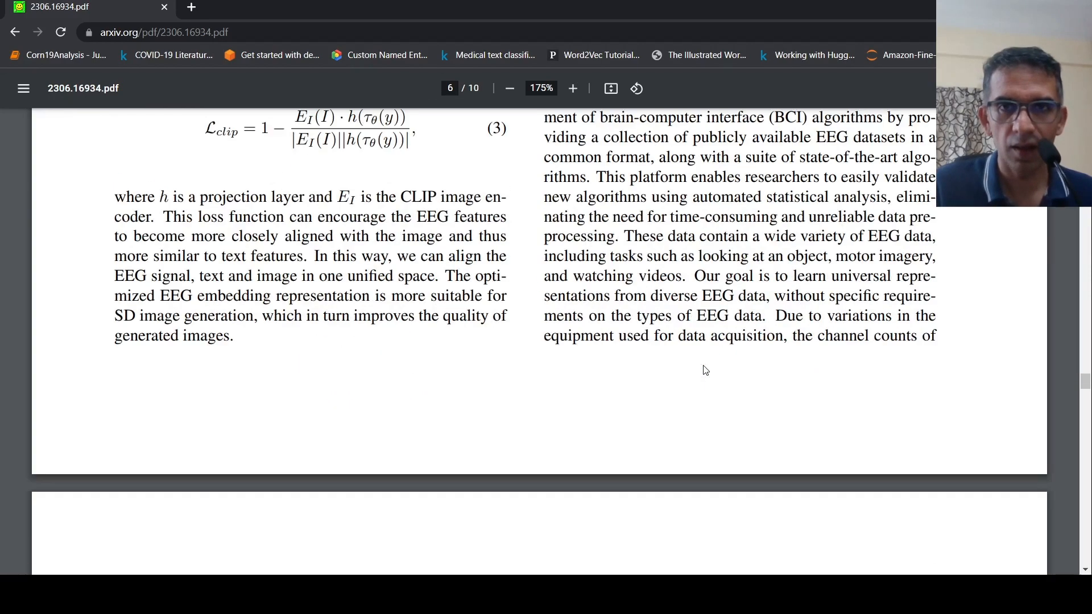
pyautogui.scroll(3)
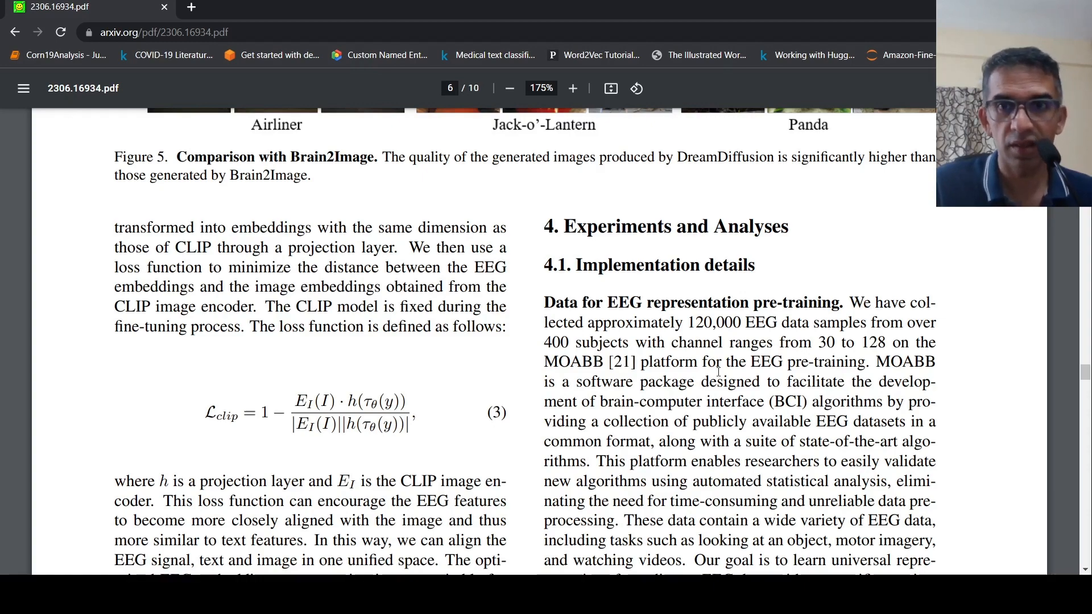
pyautogui.scroll(-3)
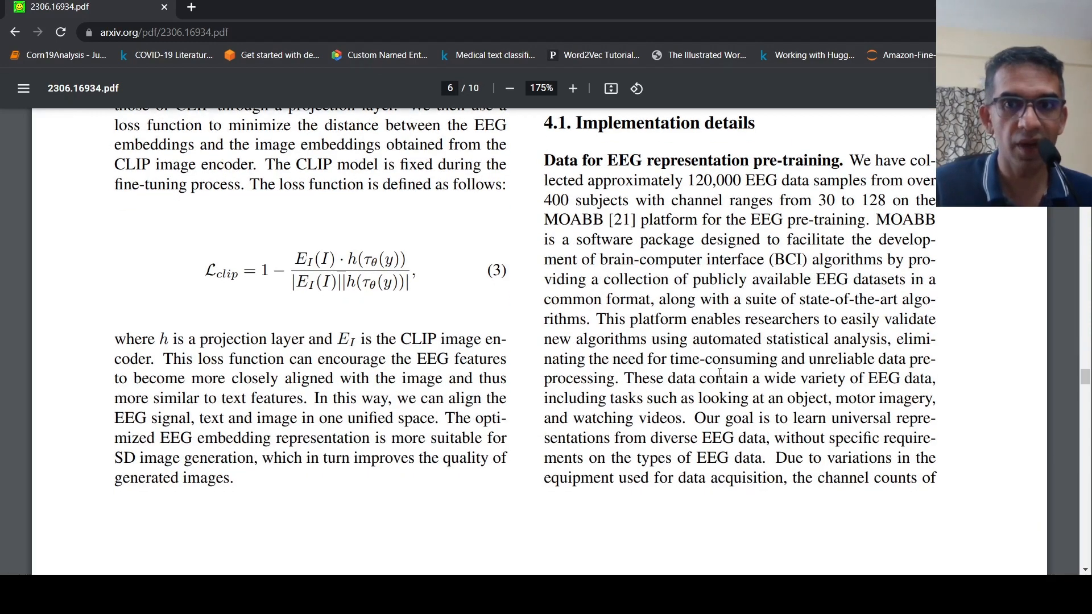
pyautogui.scroll(-3)
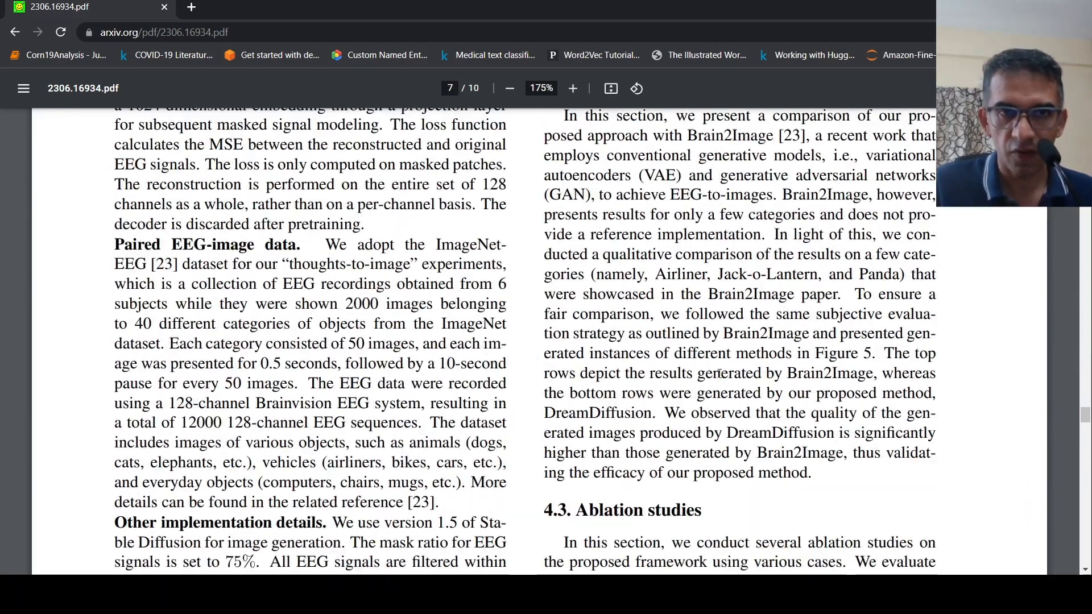
pyautogui.scroll(3)
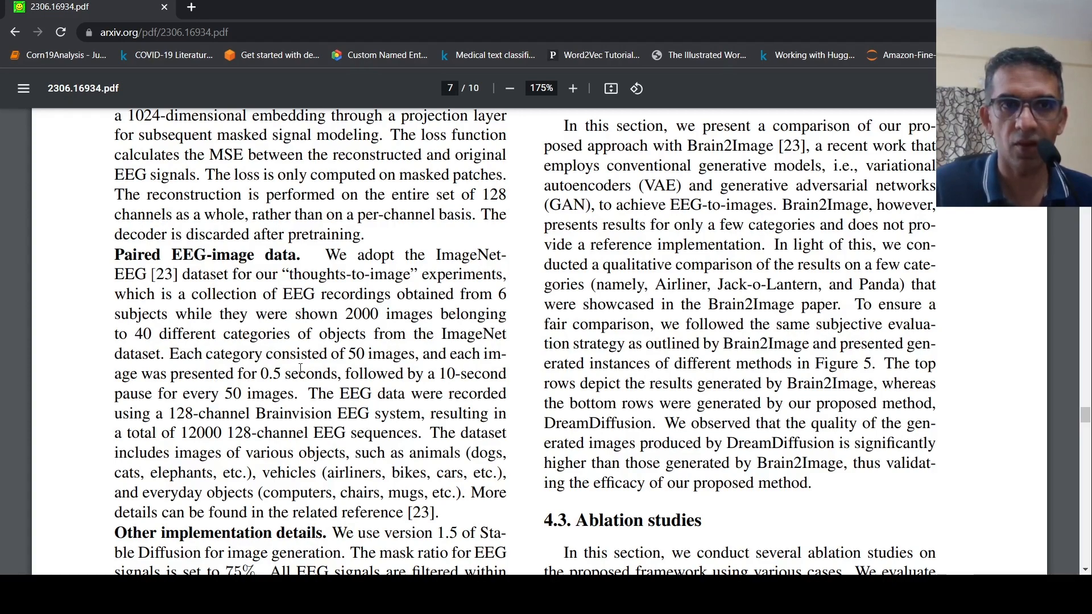
pyautogui.scroll(-3)
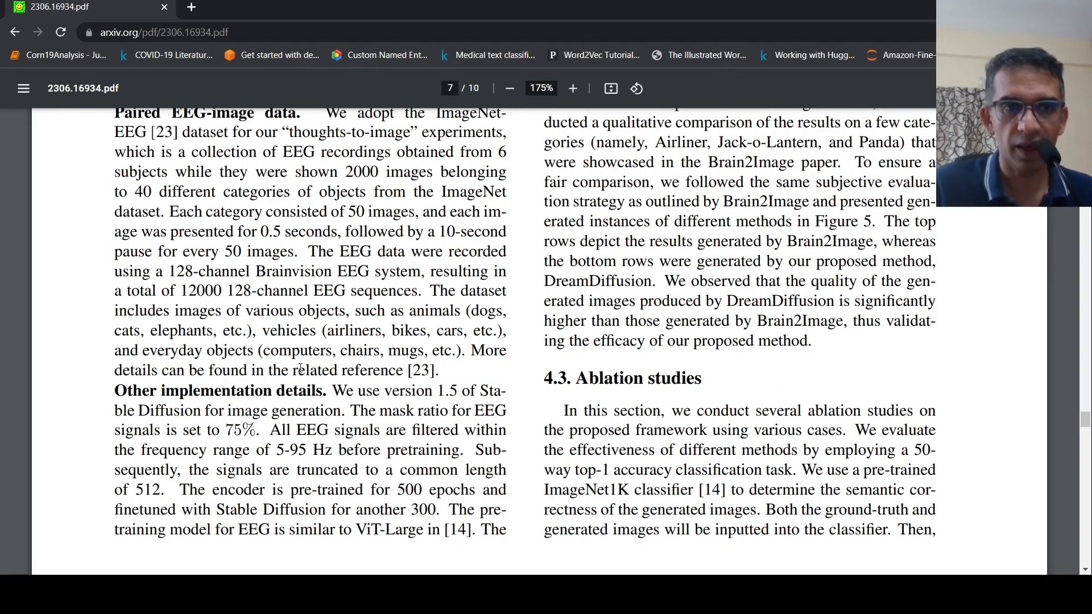
pyautogui.scroll(-3)
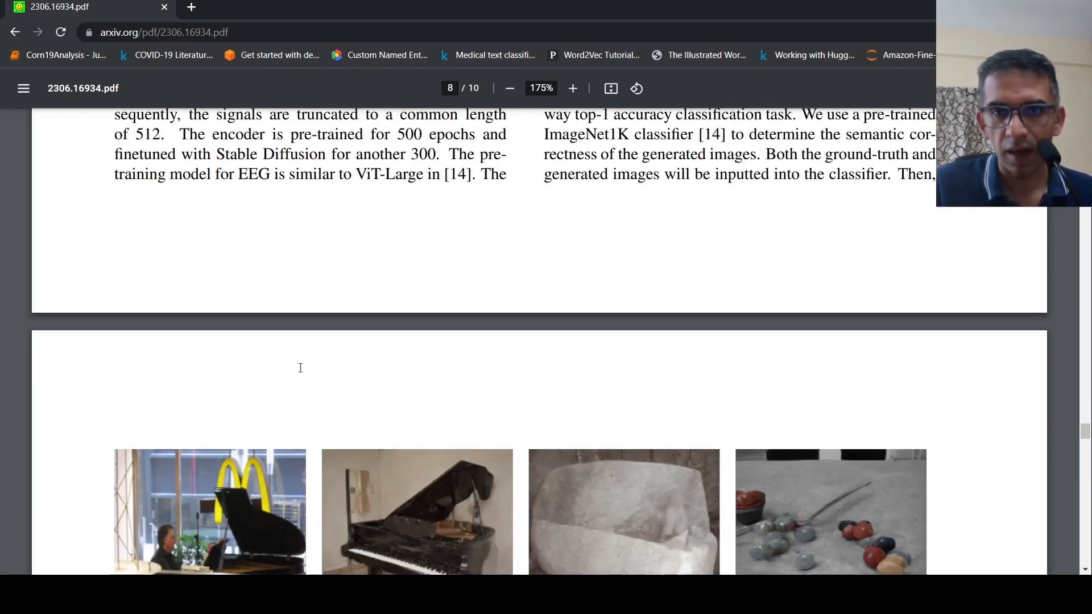
pyautogui.scroll(-3)
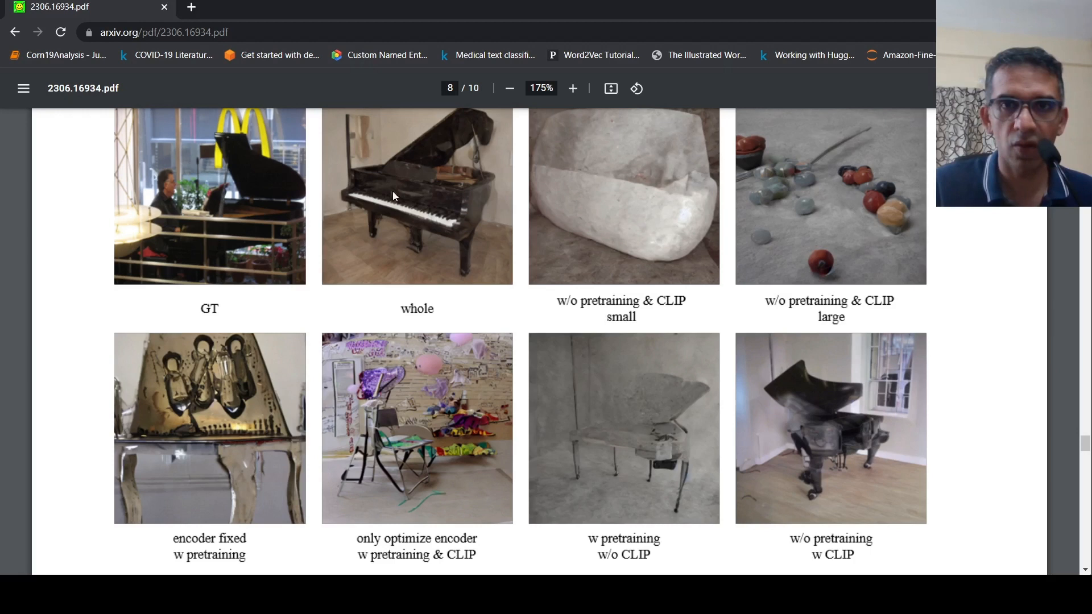
pyautogui.moveTo(402, 219)
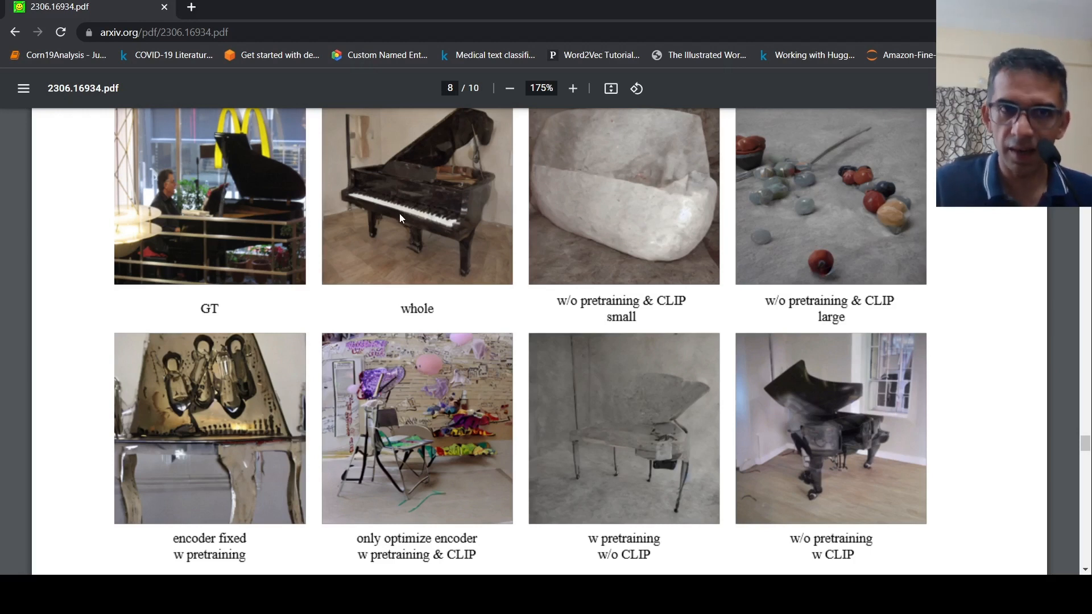
pyautogui.moveTo(479, 296)
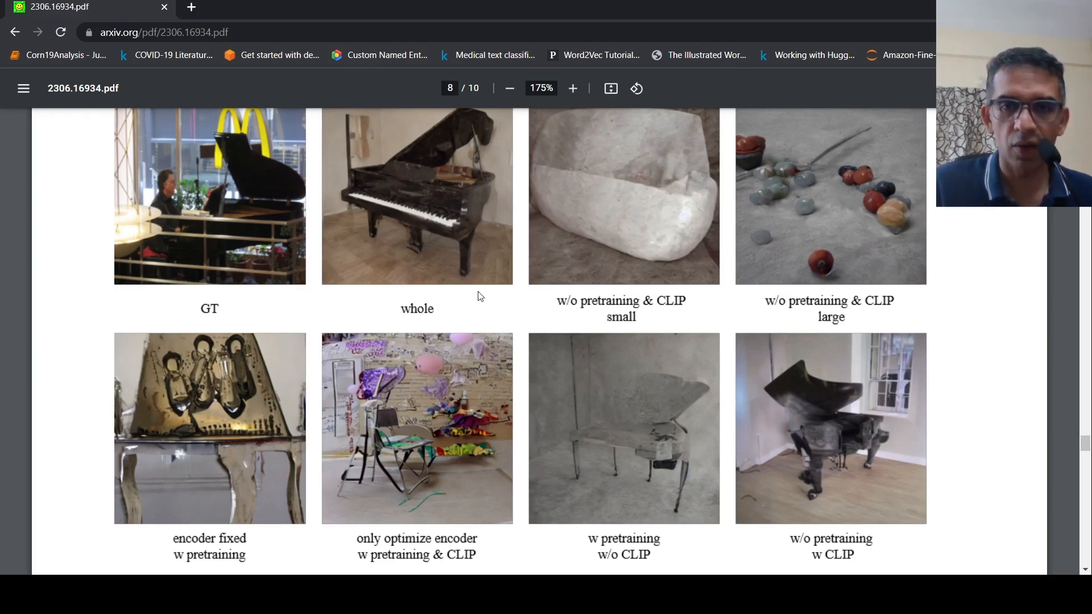
pyautogui.moveTo(437, 227)
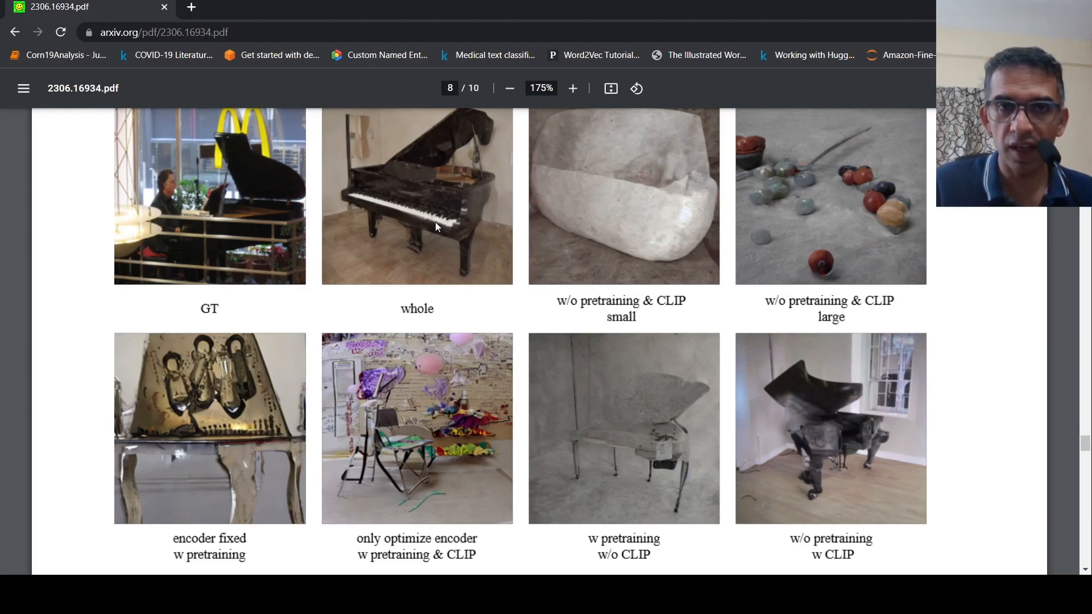
pyautogui.moveTo(418, 173)
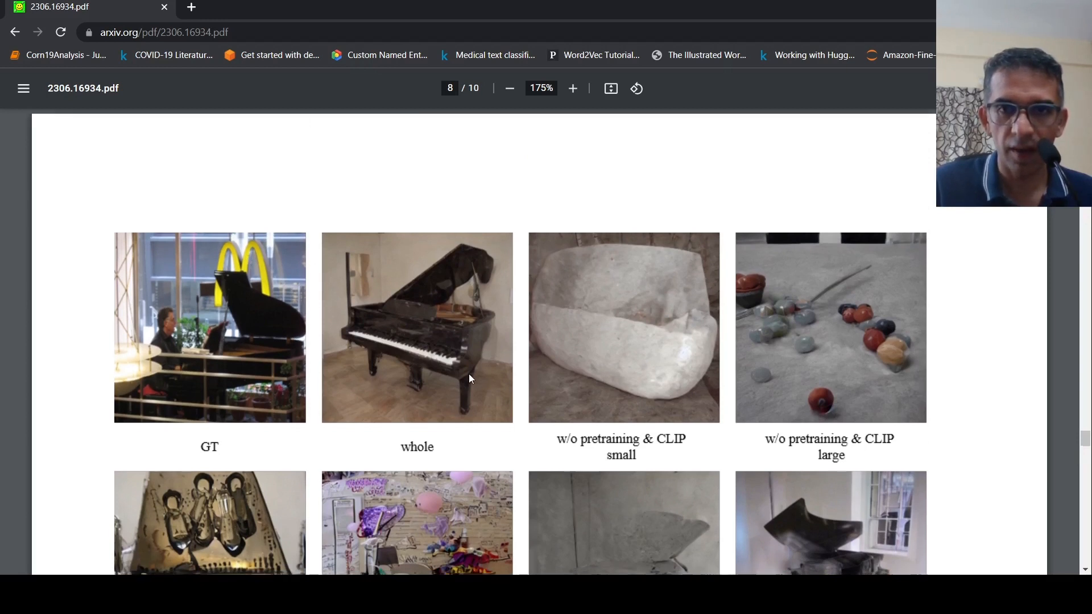
pyautogui.scroll(3)
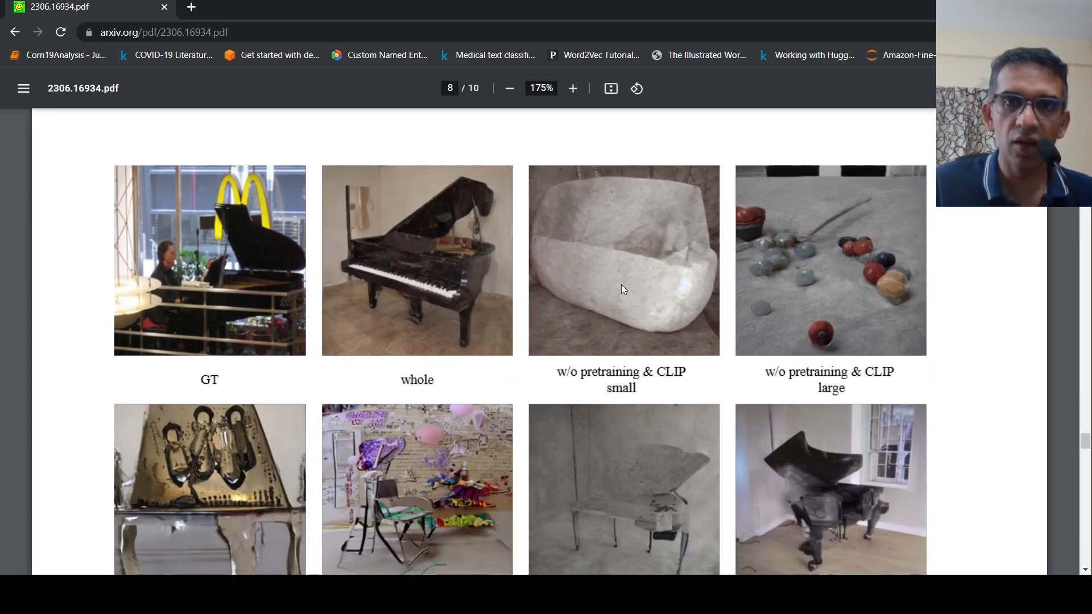
pyautogui.moveTo(859, 274)
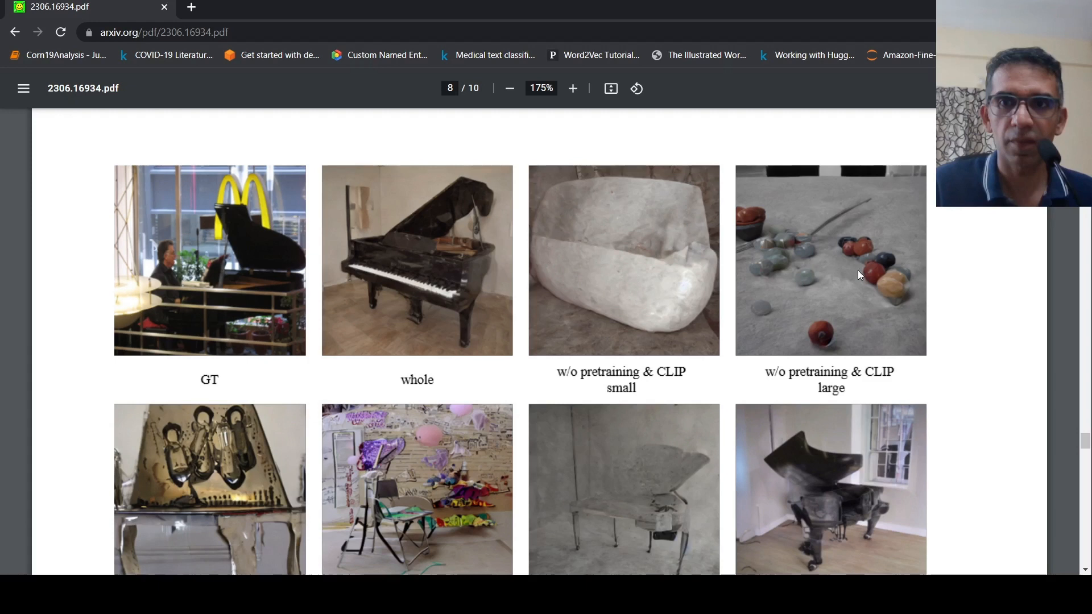
pyautogui.moveTo(818, 301)
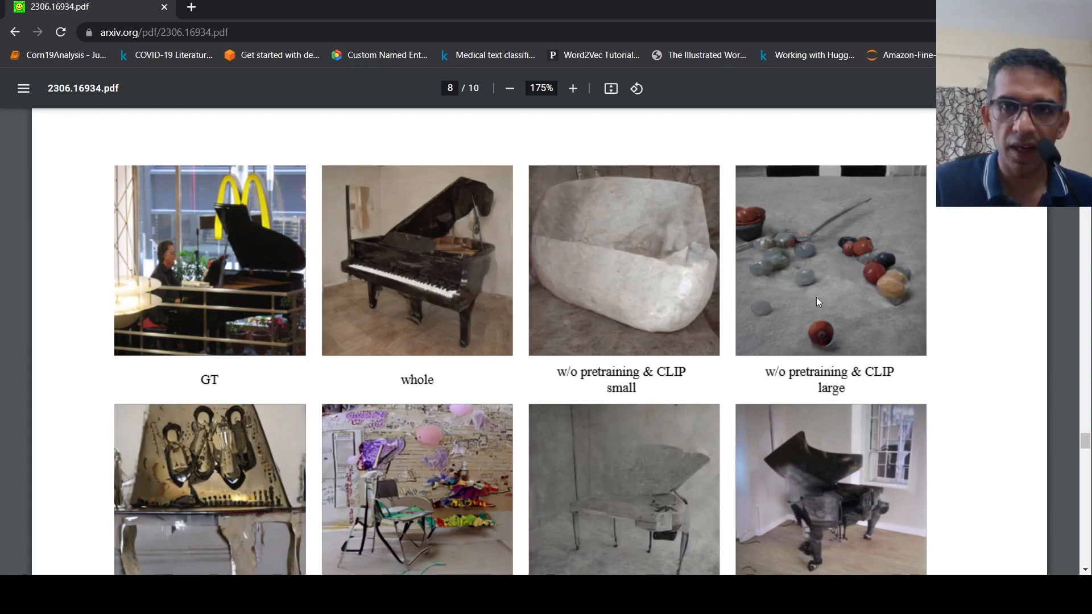
pyautogui.moveTo(485, 315)
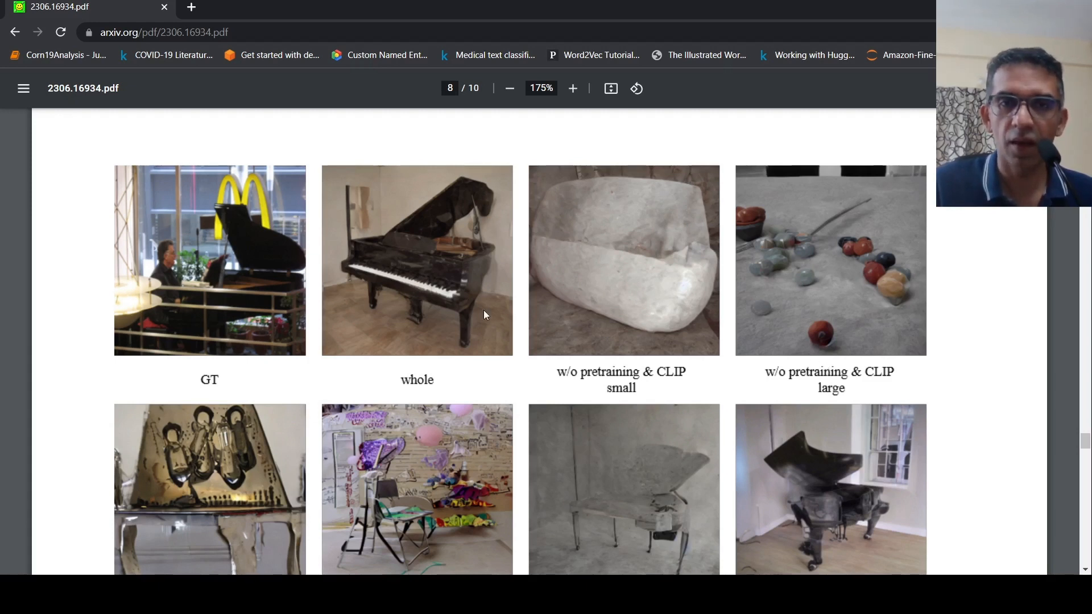
pyautogui.moveTo(822, 309)
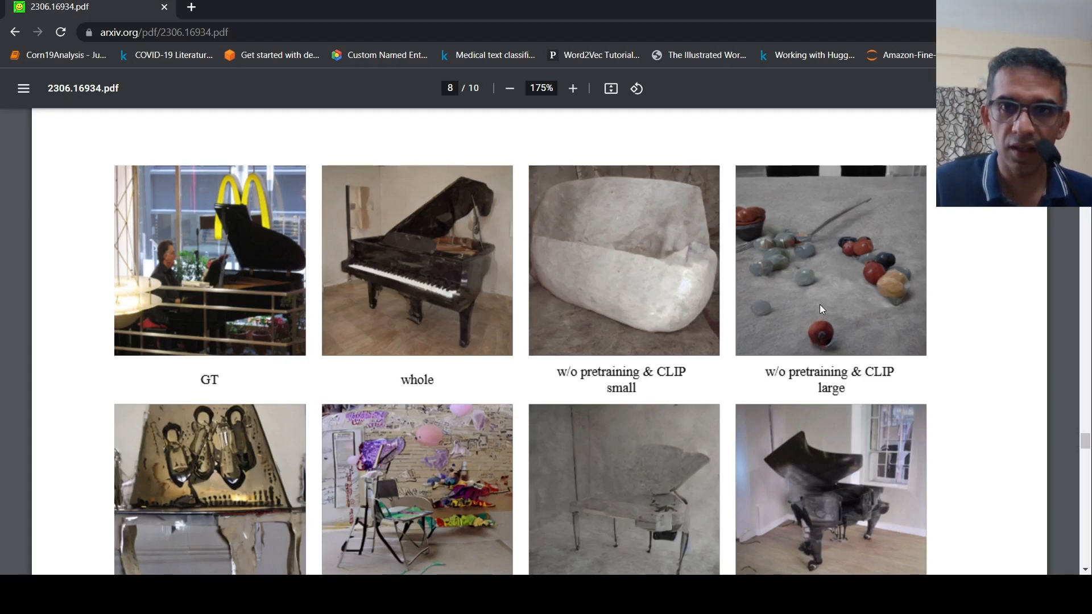
pyautogui.scroll(-3)
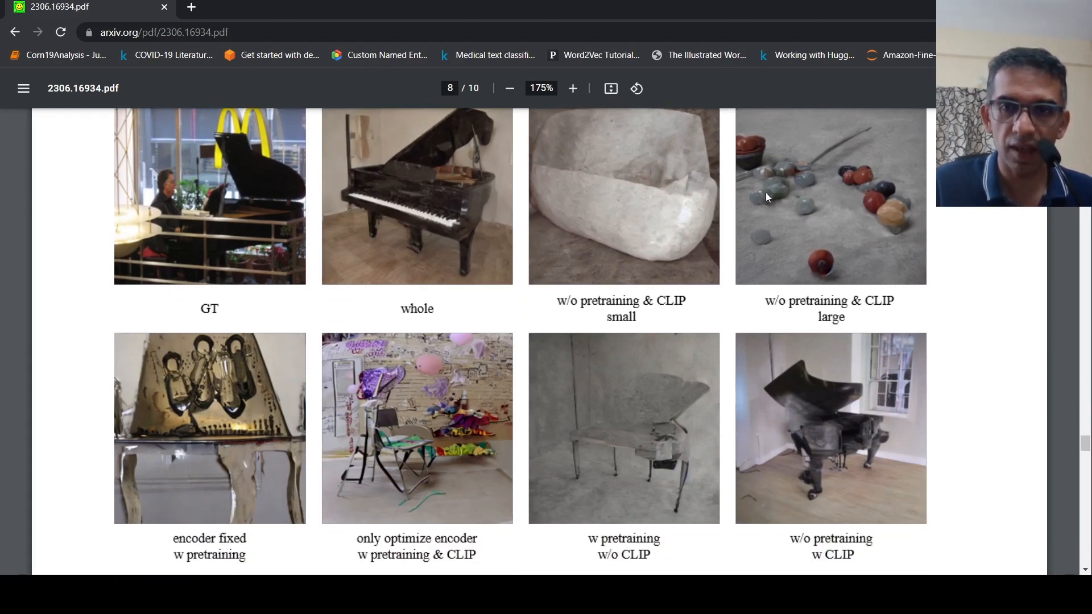
pyautogui.moveTo(508, 424)
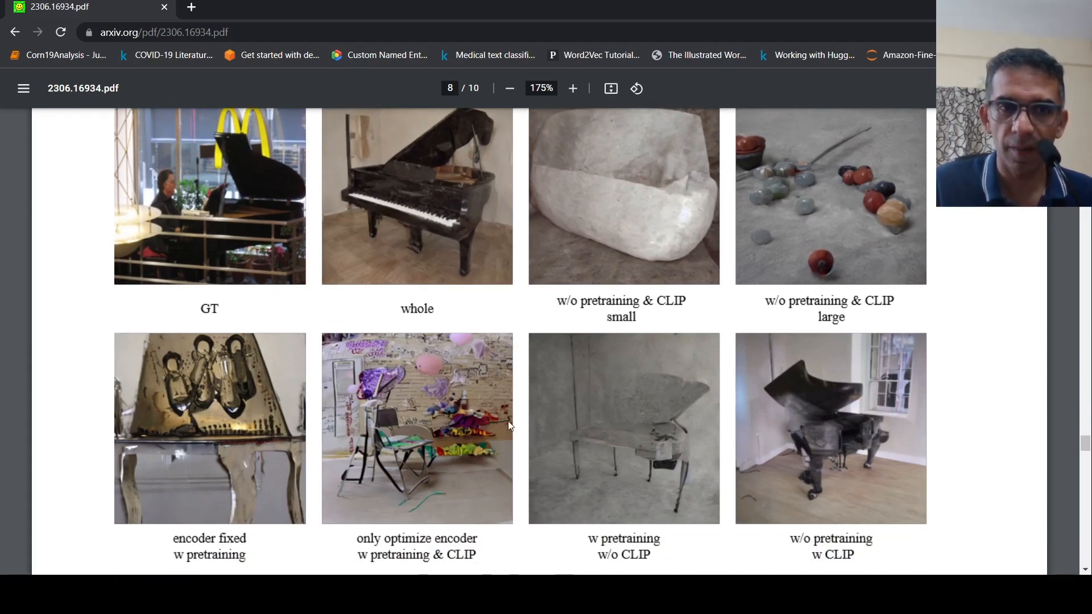
pyautogui.scroll(-3)
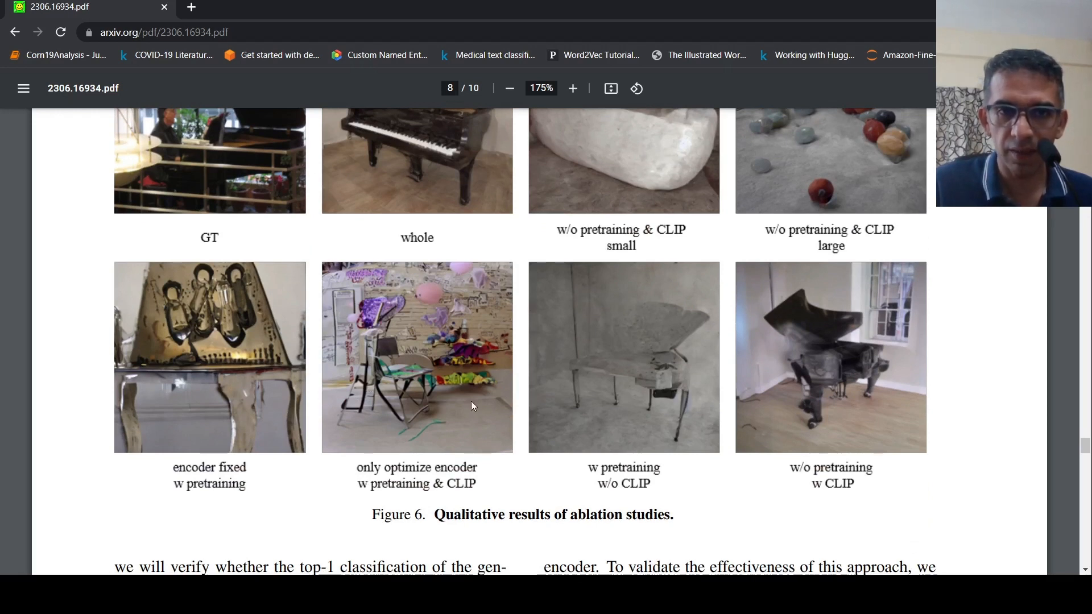
pyautogui.moveTo(379, 254)
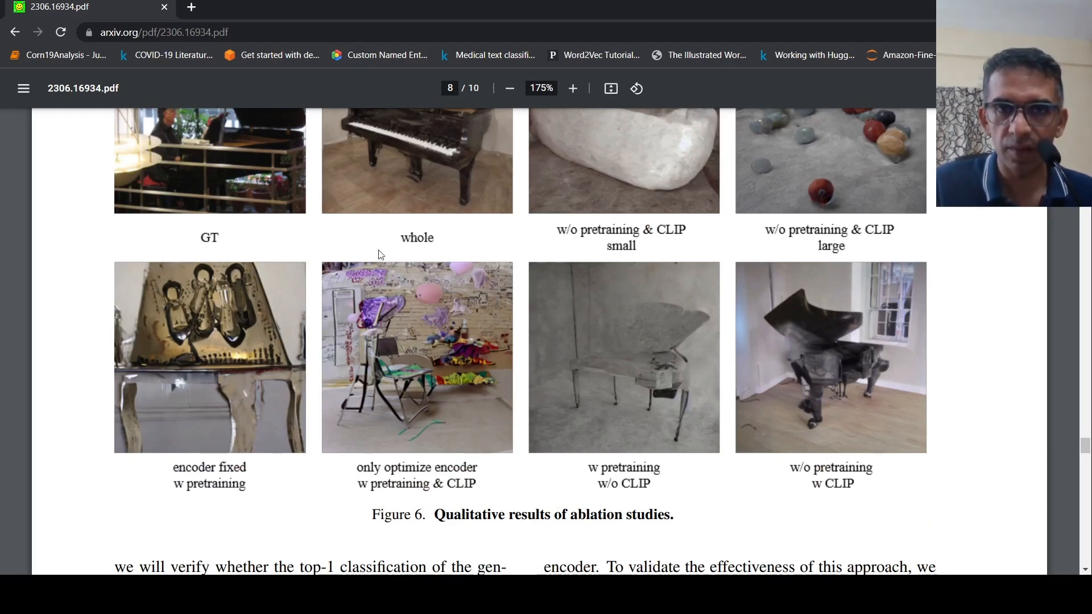
pyautogui.scroll(3)
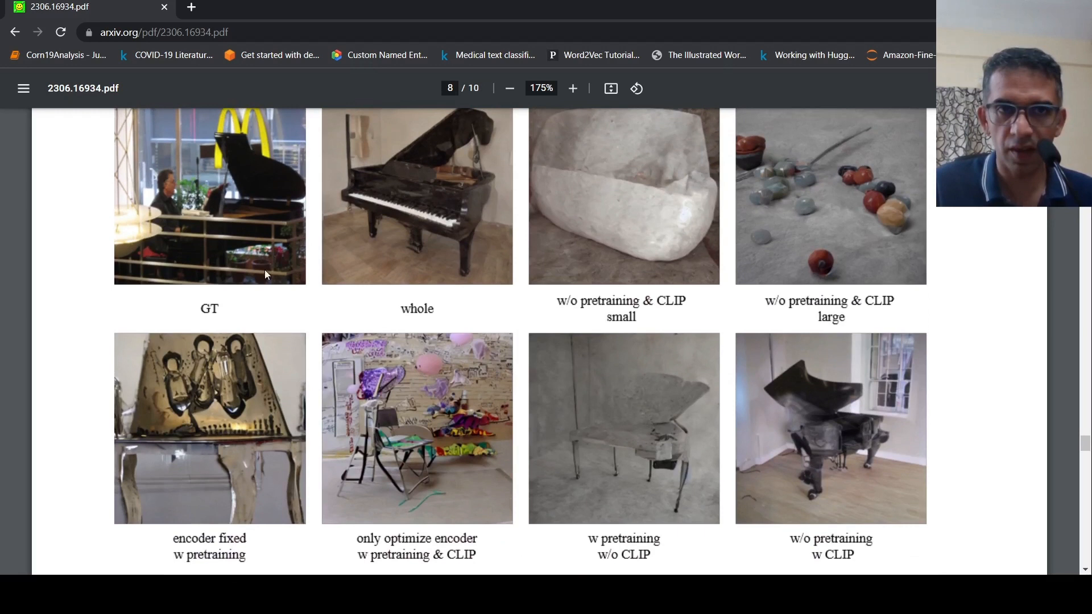
pyautogui.moveTo(576, 258)
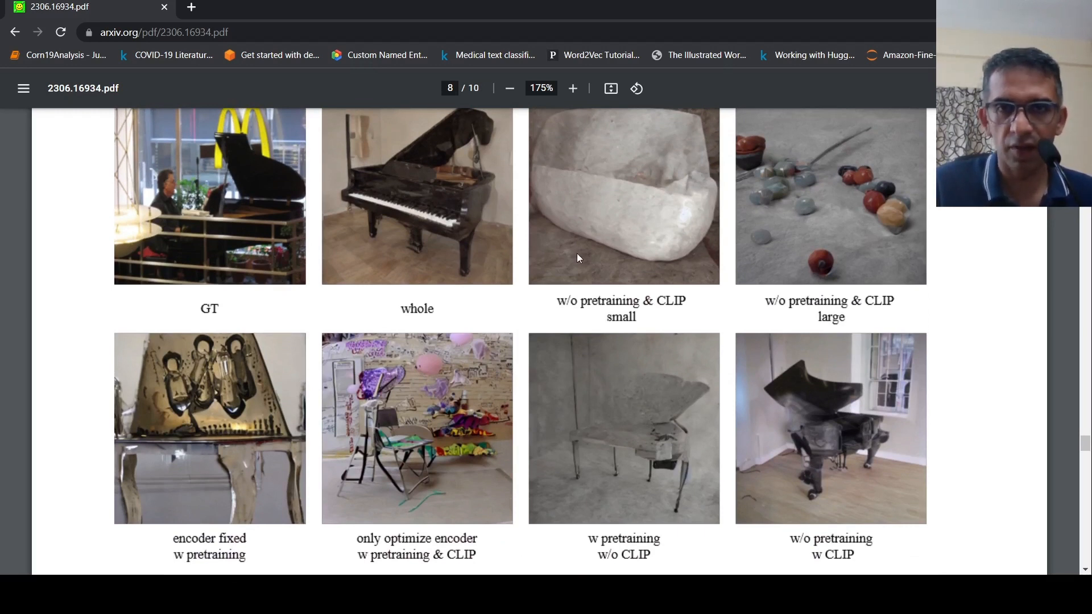
pyautogui.moveTo(624, 311)
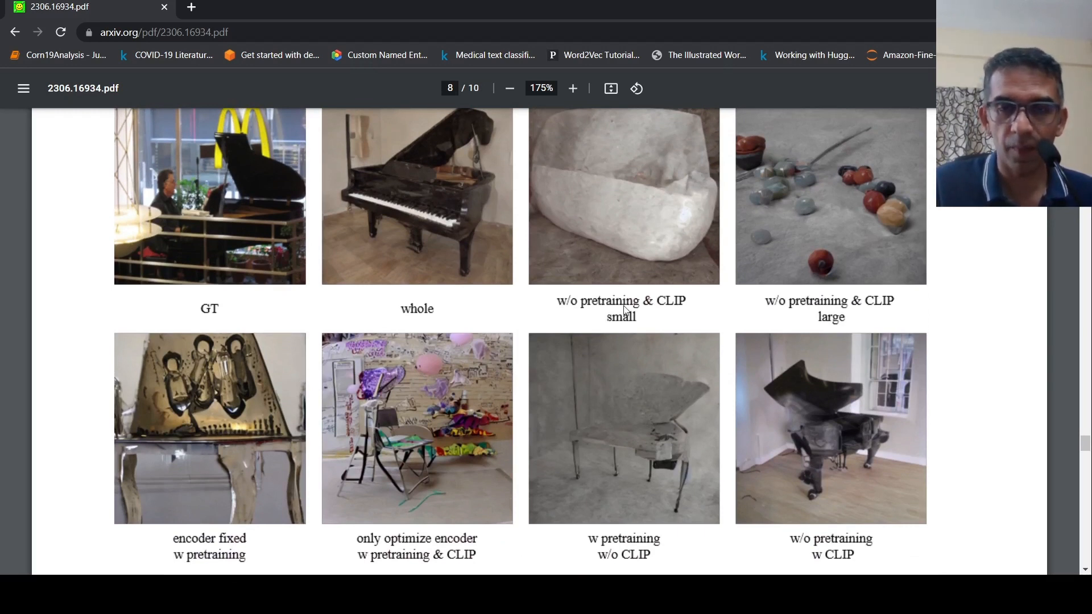
pyautogui.moveTo(648, 279)
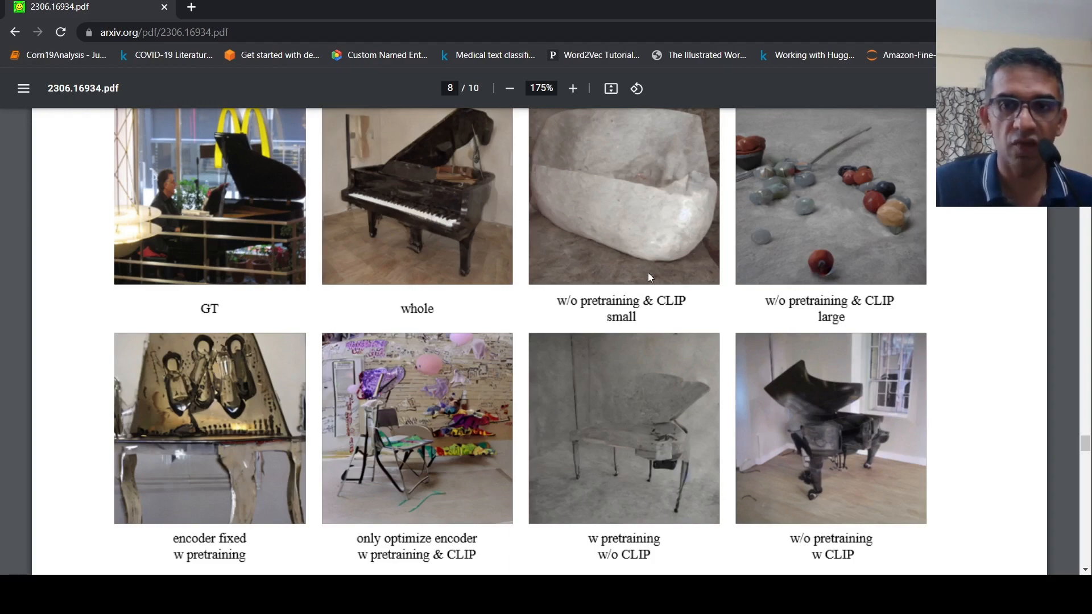
pyautogui.scroll(-3)
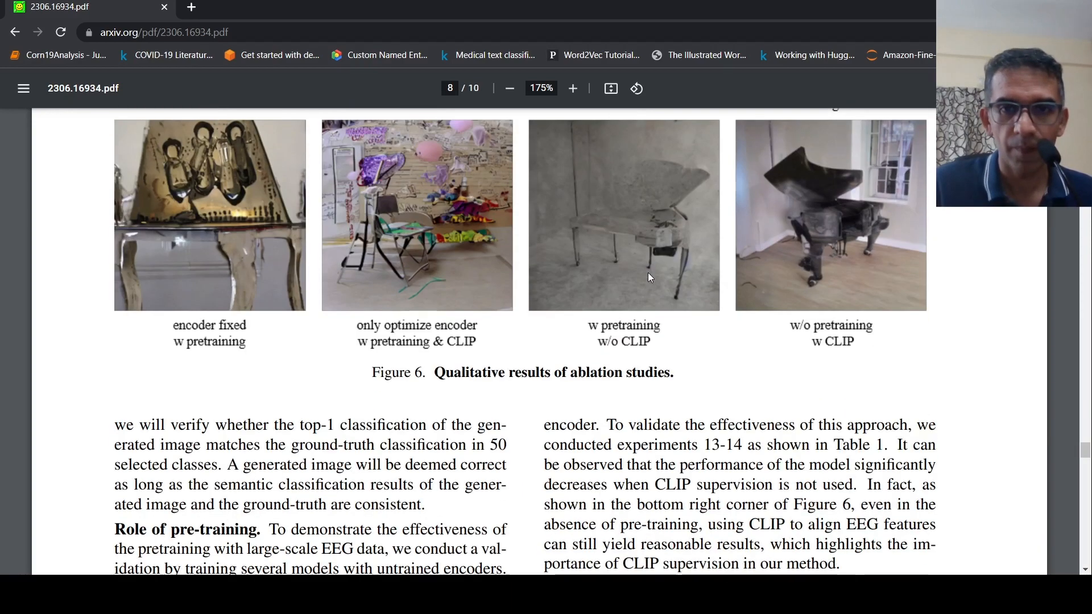
pyautogui.scroll(-3)
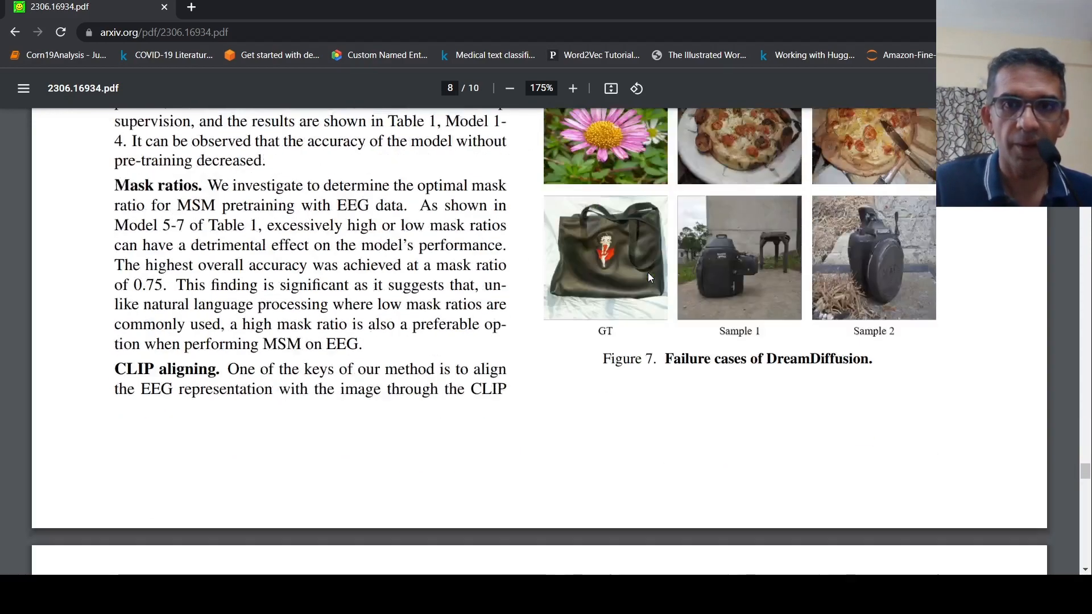
pyautogui.scroll(-3)
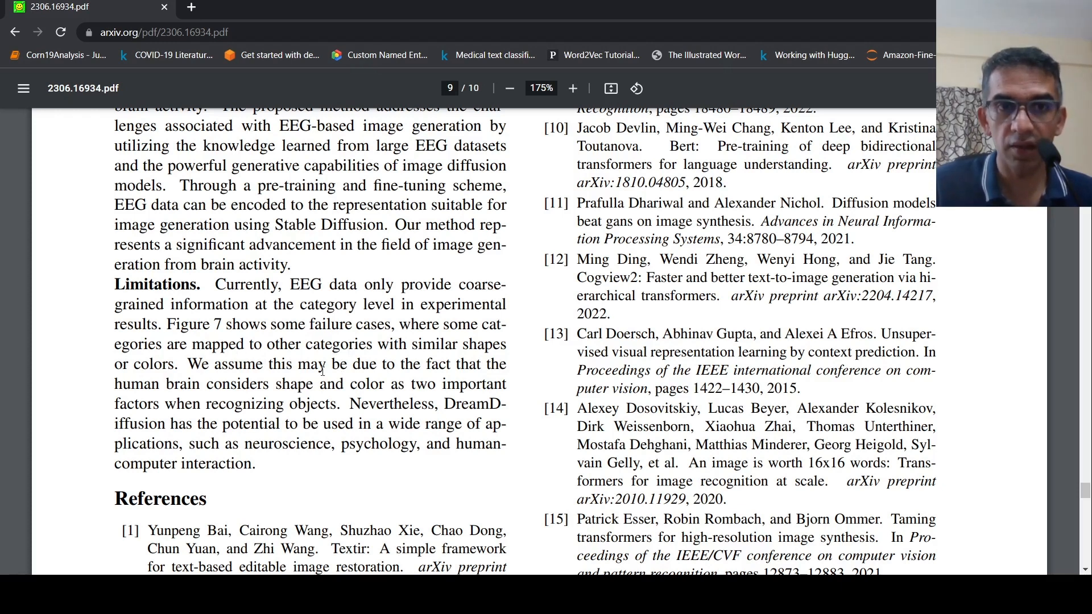
pyautogui.moveTo(258, 403)
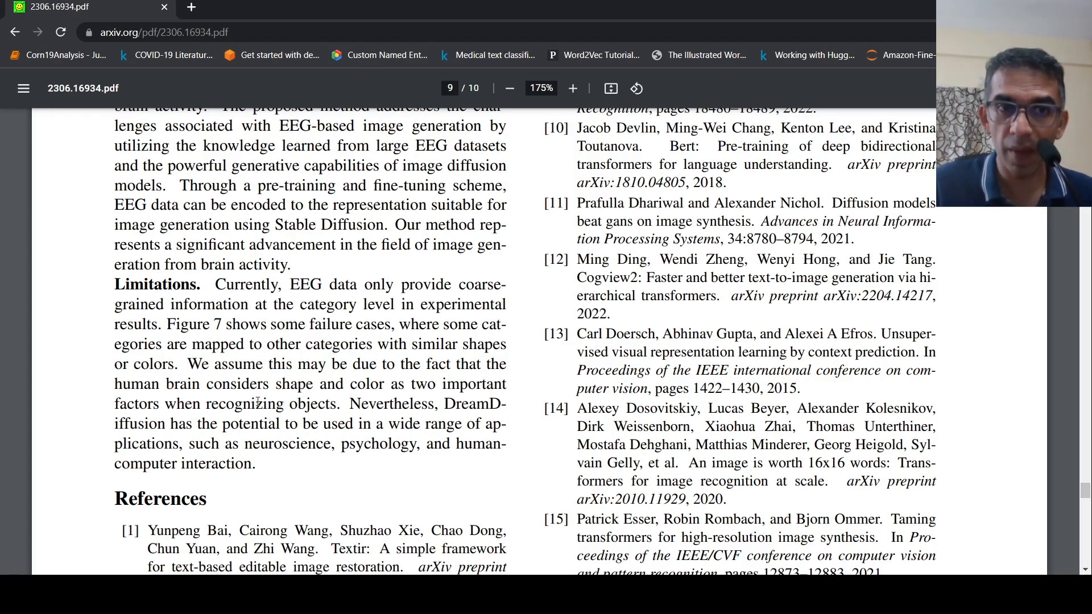
pyautogui.moveTo(354, 384)
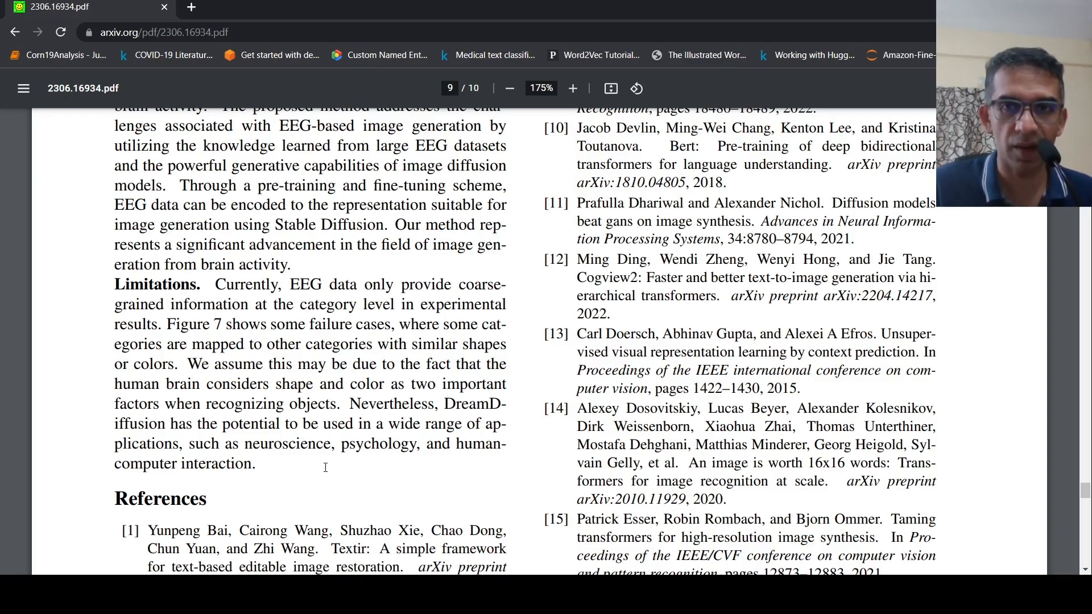
pyautogui.scroll(3)
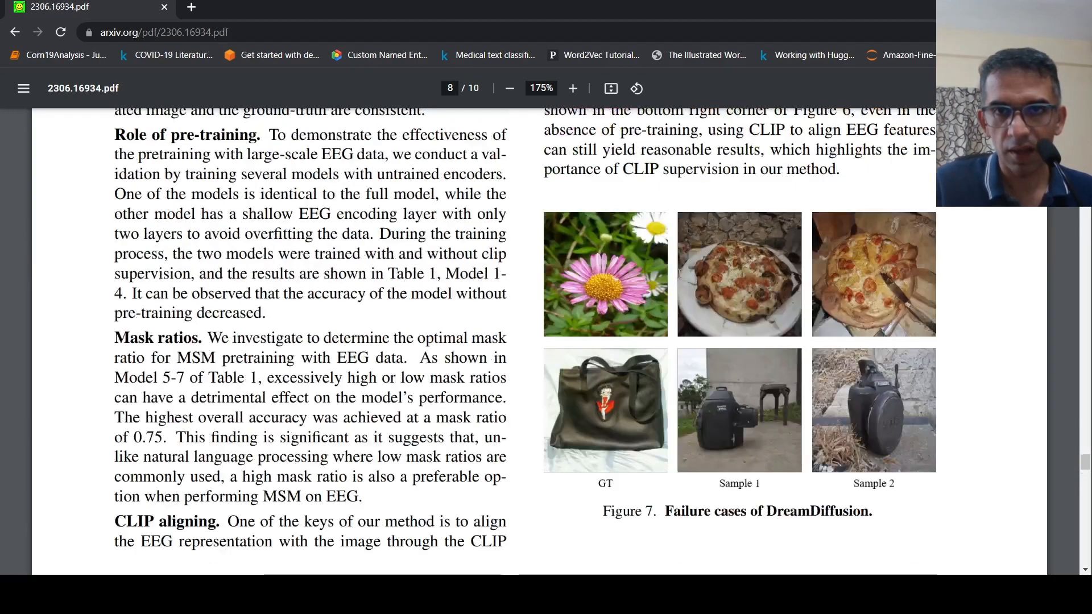
pyautogui.scroll(3)
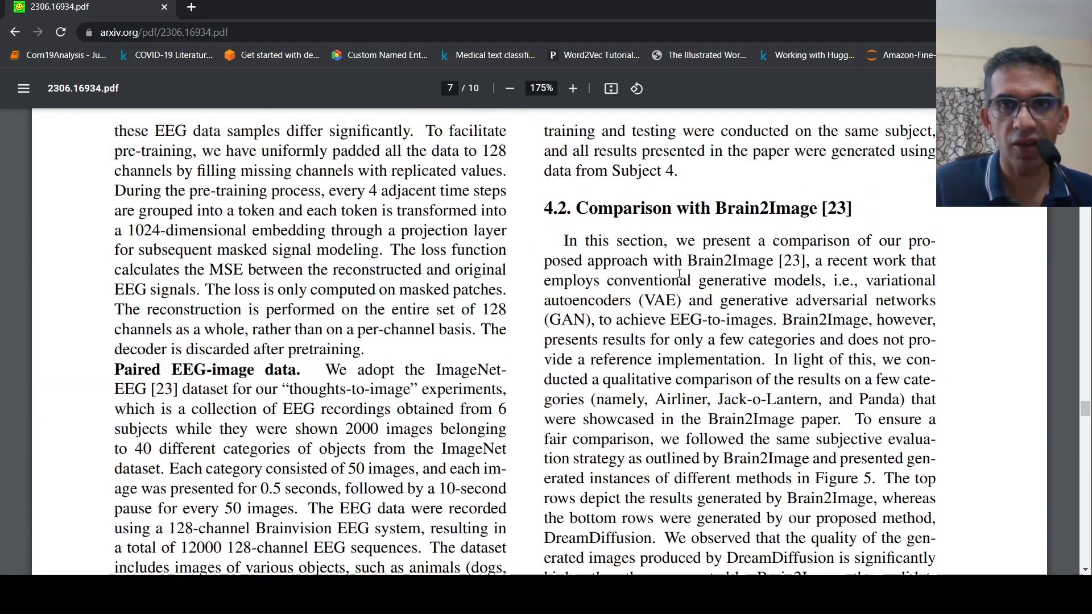
pyautogui.scroll(-3)
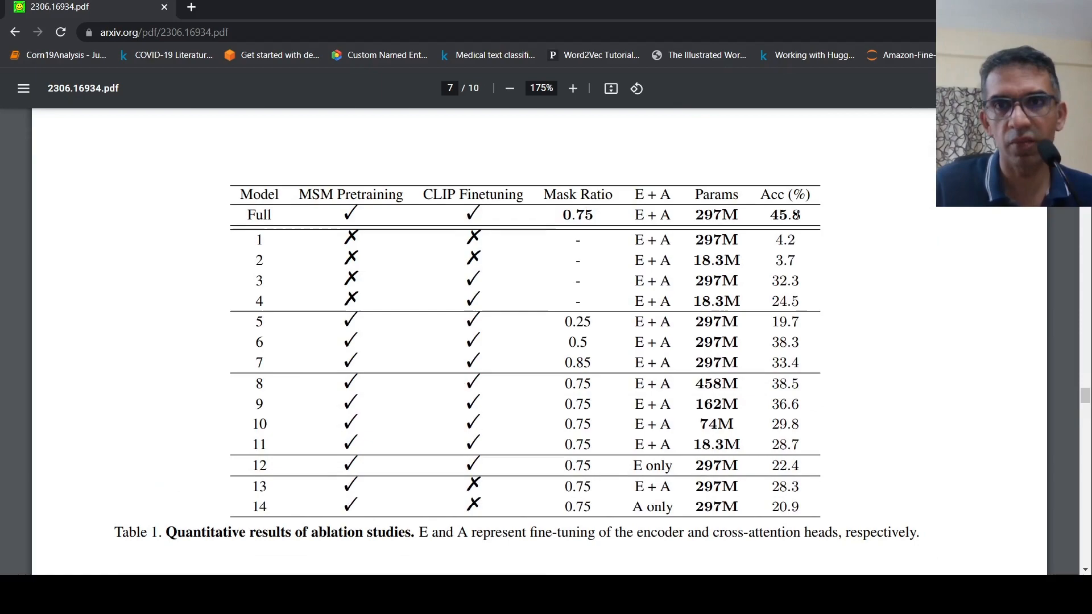
pyautogui.moveTo(822, 235)
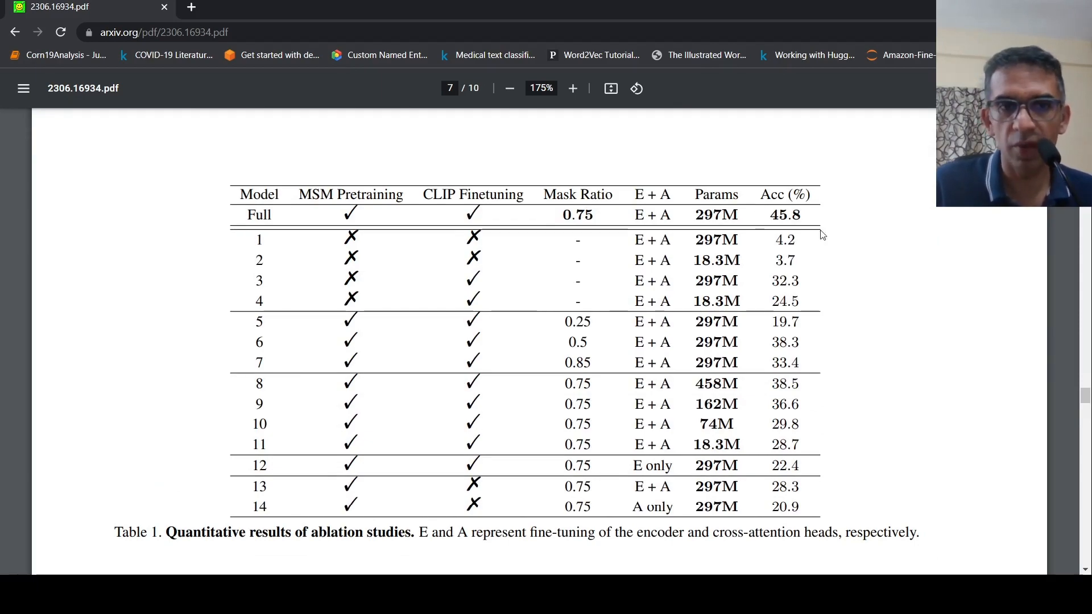
pyautogui.scroll(3)
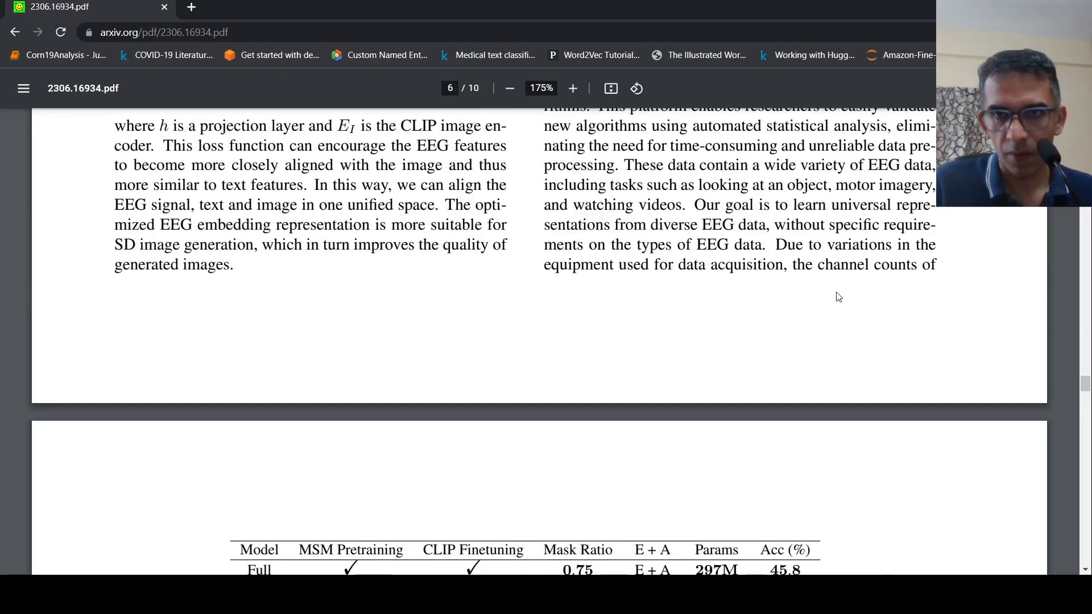
pyautogui.scroll(3)
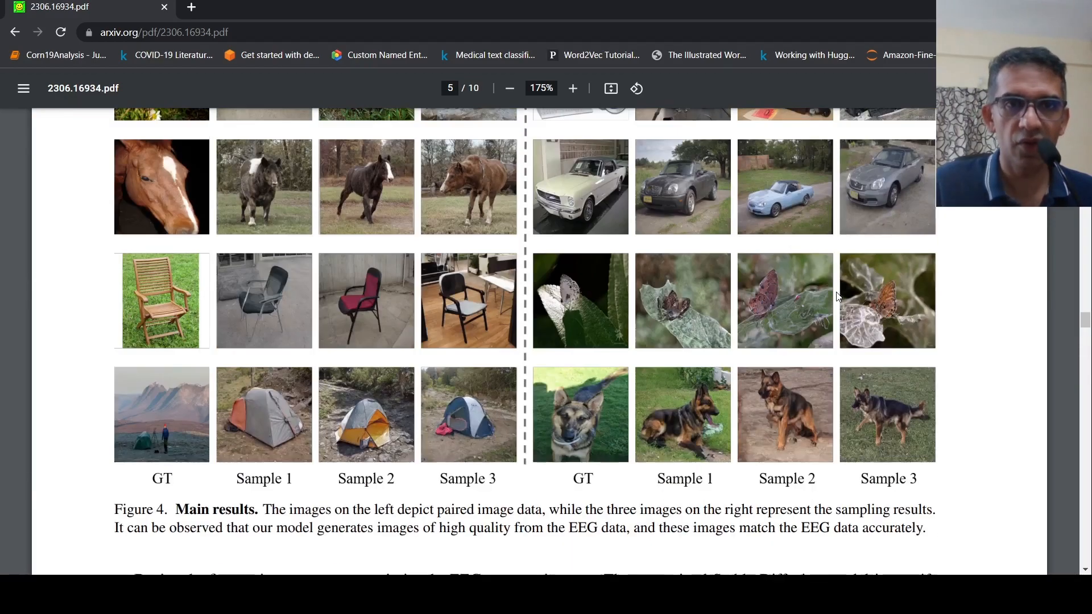
pyautogui.scroll(3)
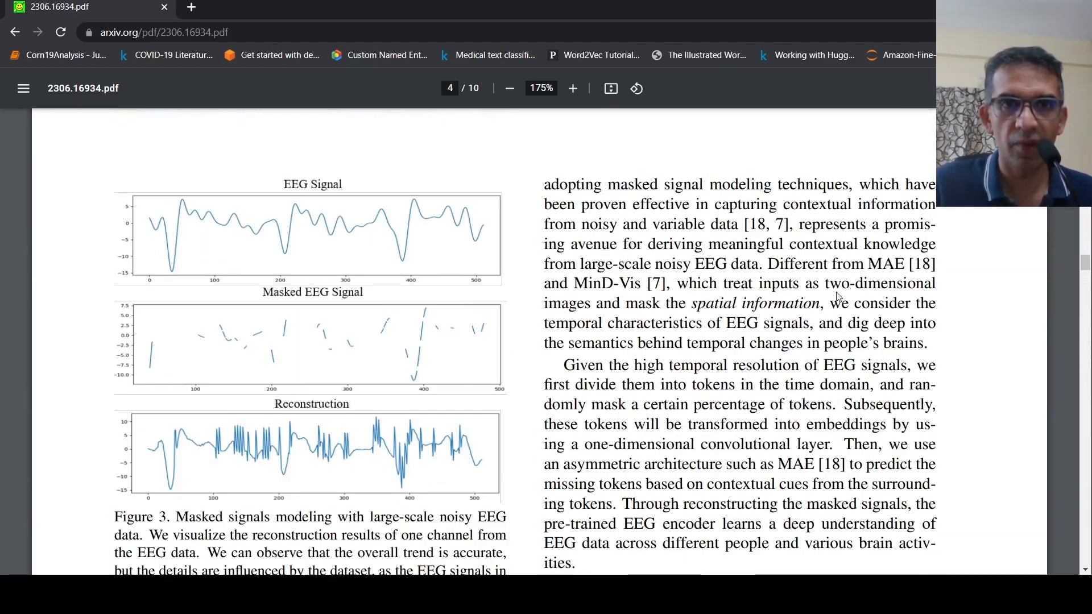
pyautogui.scroll(3)
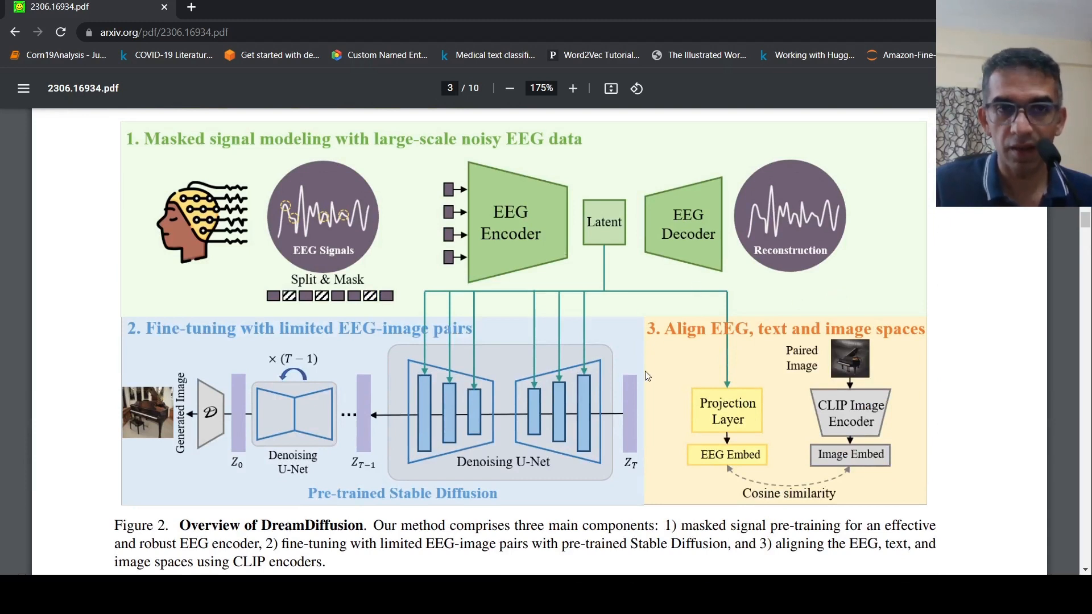
pyautogui.moveTo(311, 272)
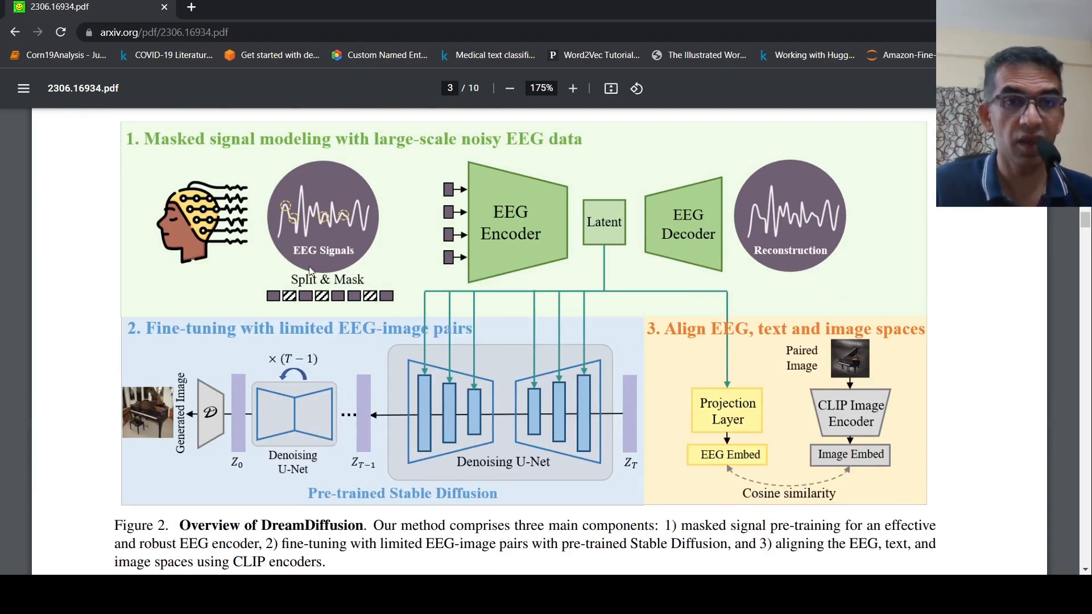
pyautogui.moveTo(319, 245)
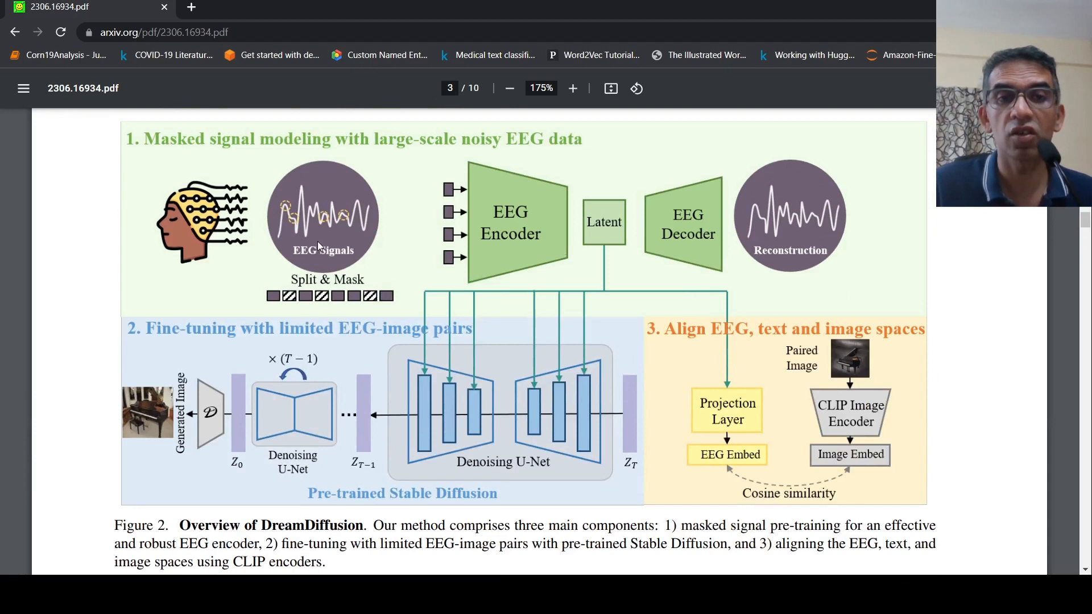
pyautogui.moveTo(323, 272)
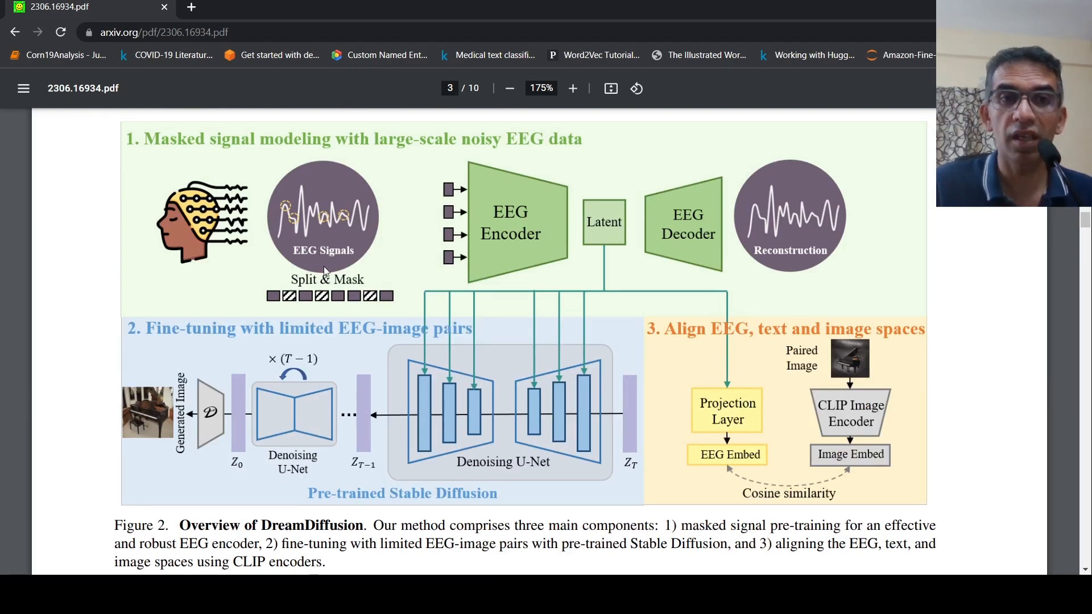
pyautogui.moveTo(636, 276)
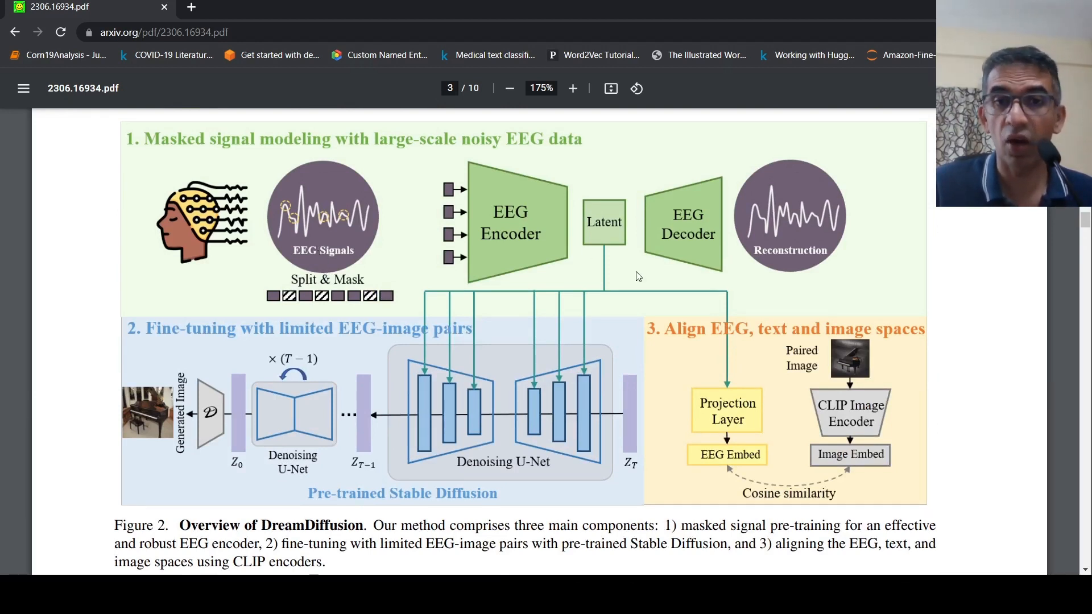
pyautogui.moveTo(546, 300)
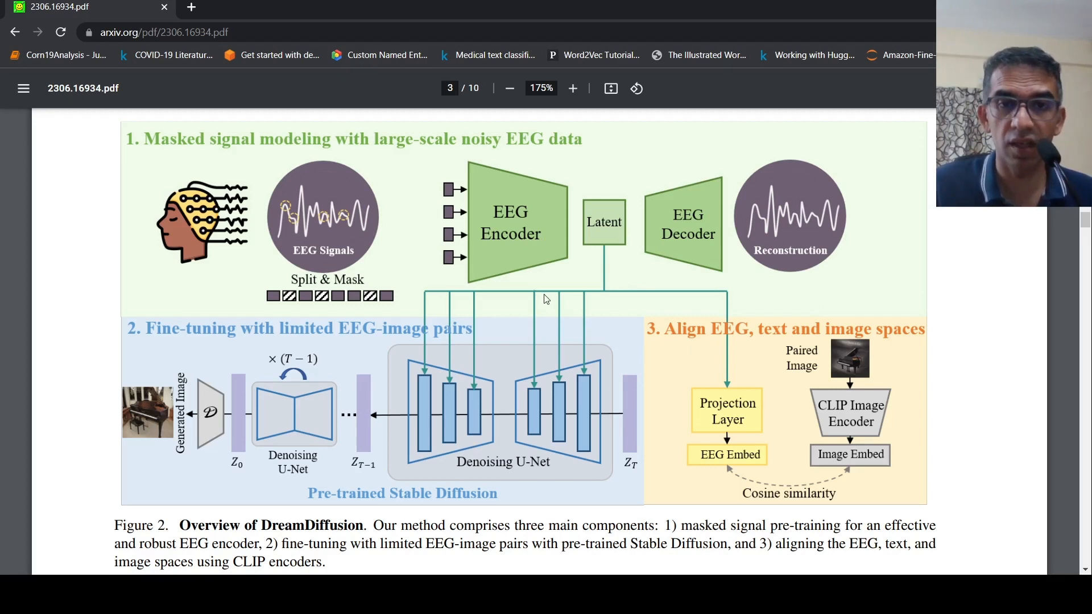
pyautogui.moveTo(345, 252)
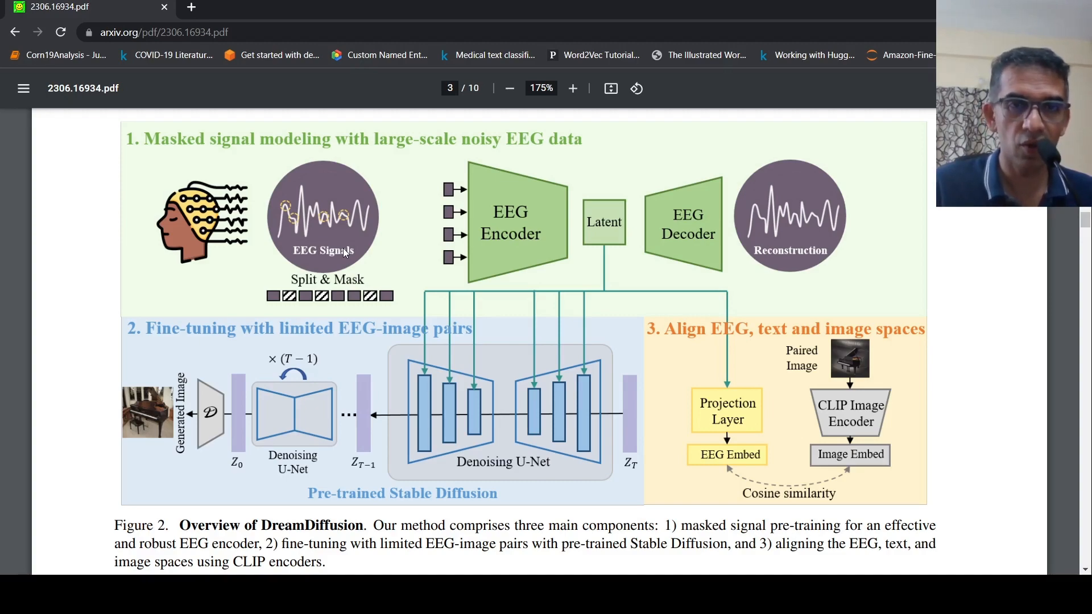
pyautogui.scroll(3)
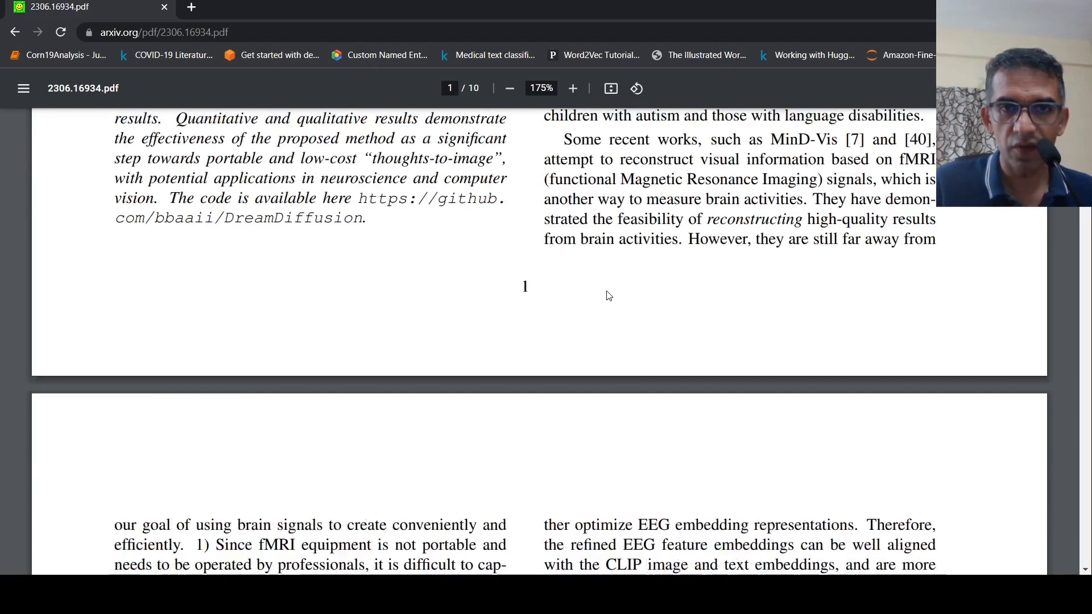
pyautogui.scroll(3)
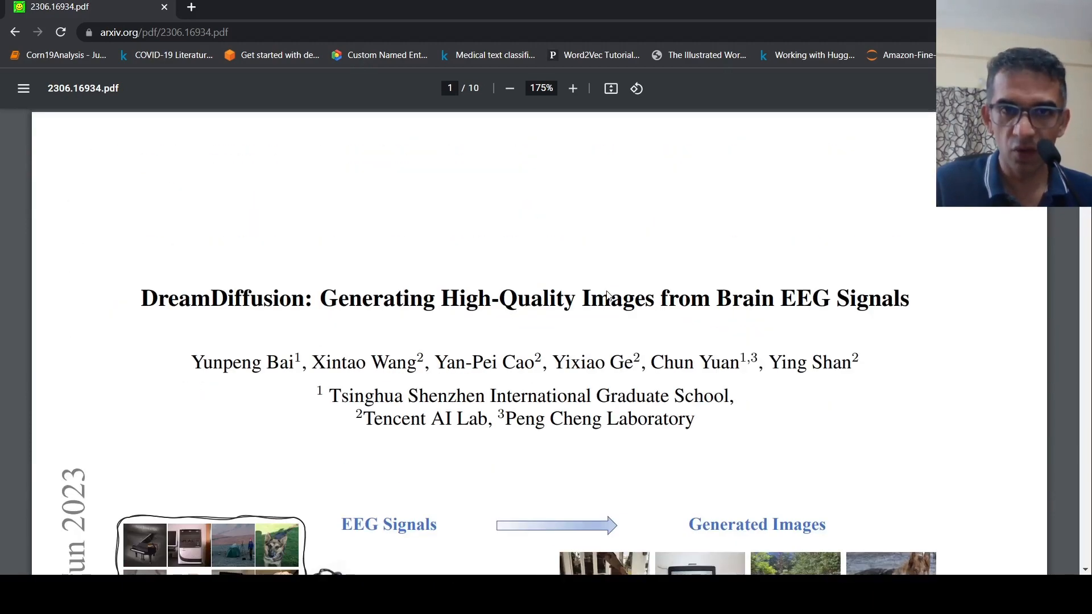